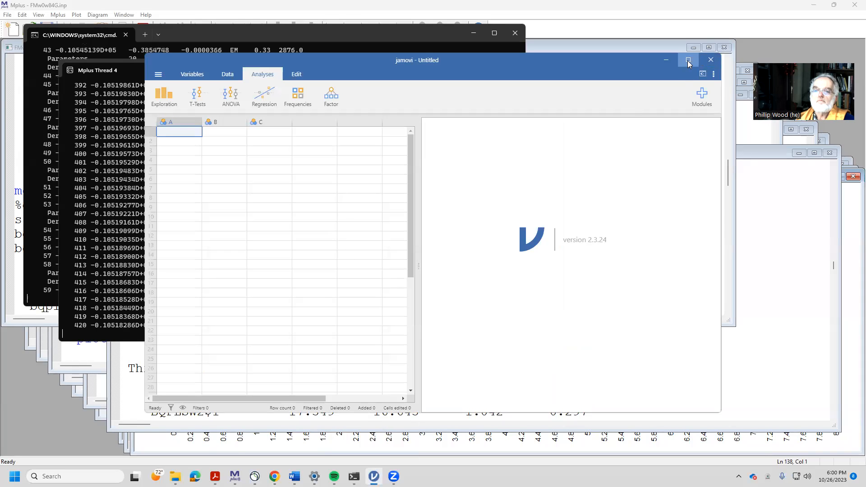
# - Maximize the jamovi window and begin opening an existing data file
pyautogui.click(688, 60)
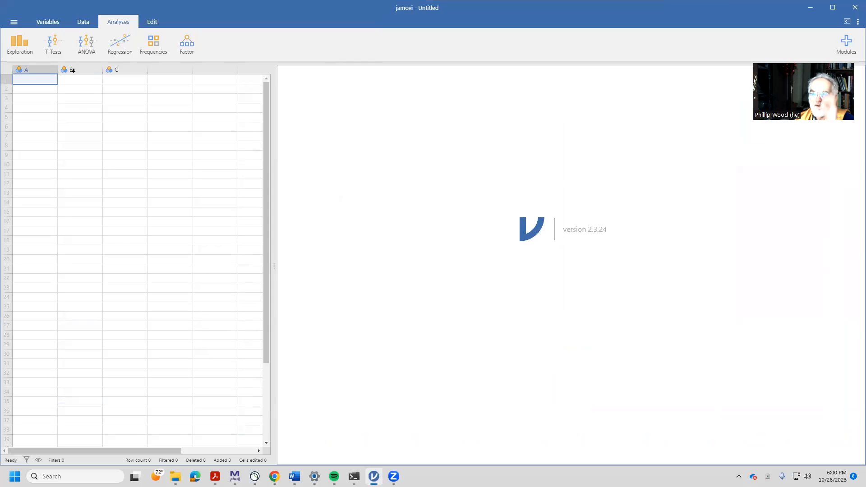
pyautogui.click(14, 21)
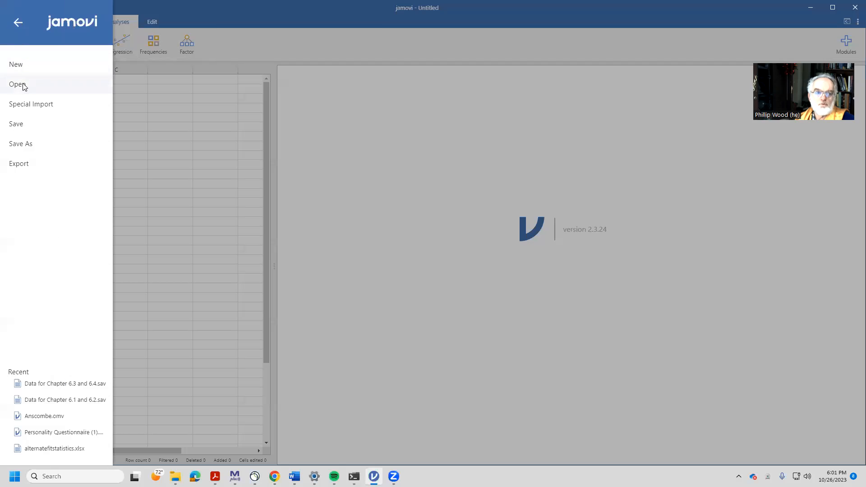
pyautogui.click(18, 85)
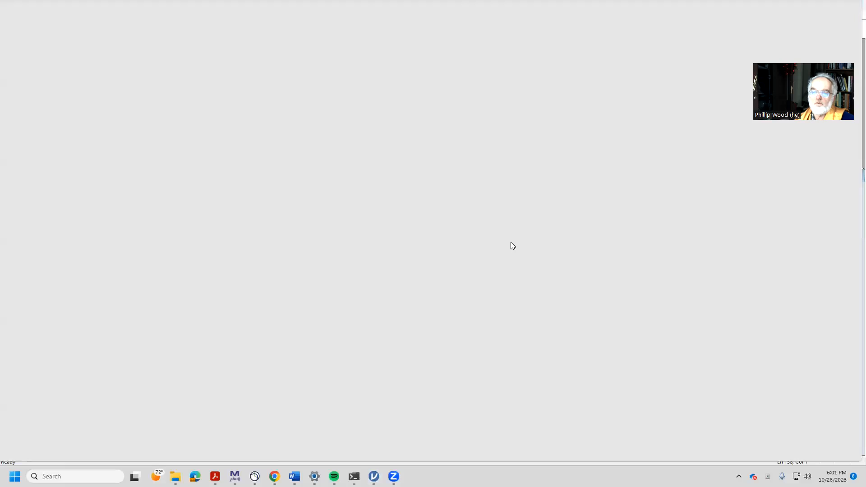
# - Load the 'Data for Chapter 6.1 and 6.2.sav' dataset and bring up the Regression analyses
pyautogui.click(372, 476)
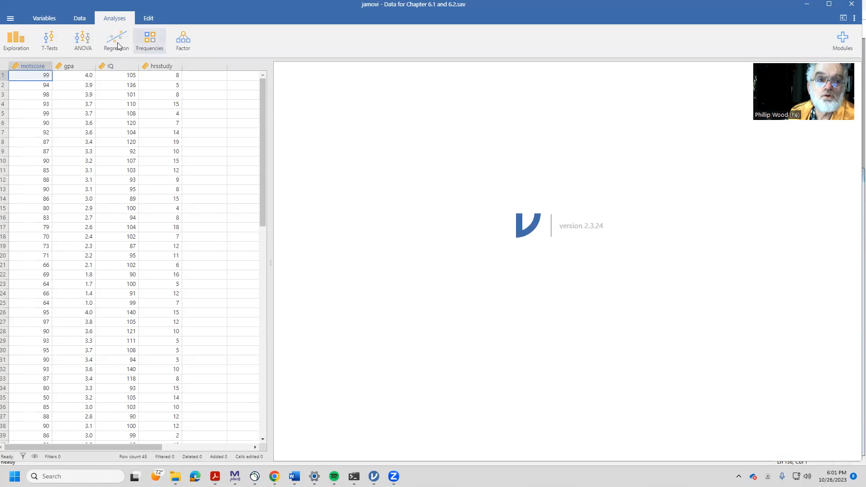
pyautogui.click(116, 40)
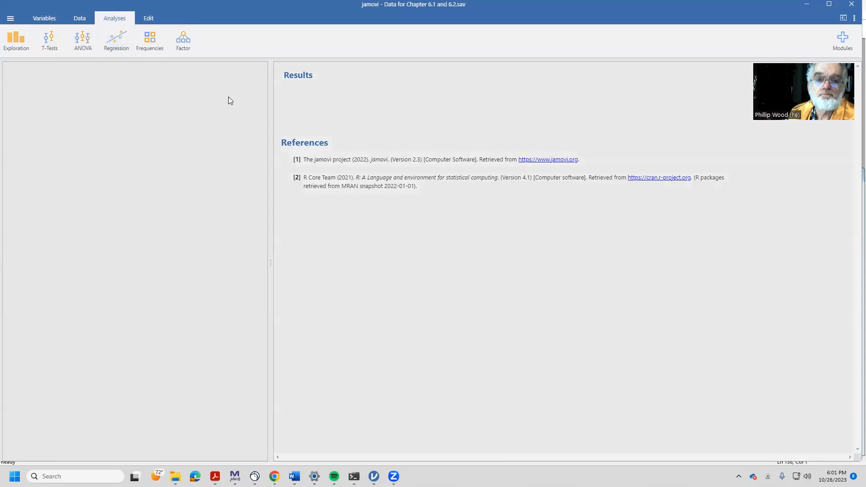
# - Set up a linear regression with gpa dependent and motscore, IQ, hrsstudy as covariates
pyautogui.click(116, 39)
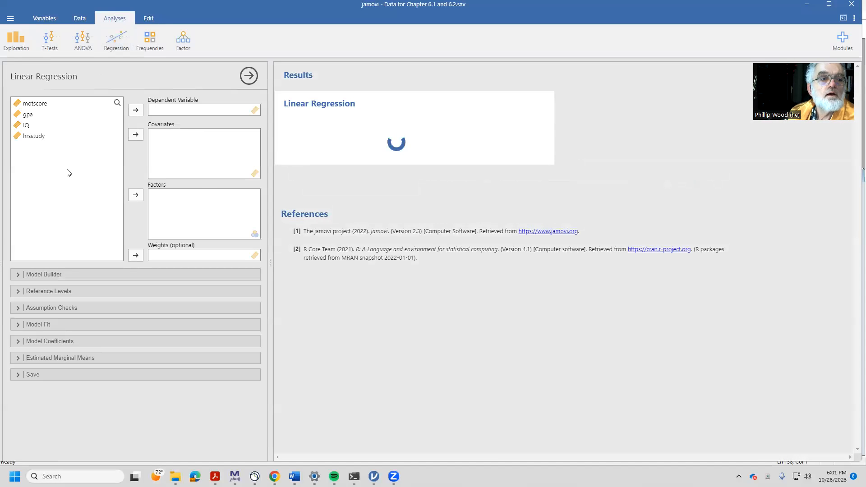
pyautogui.click(136, 110)
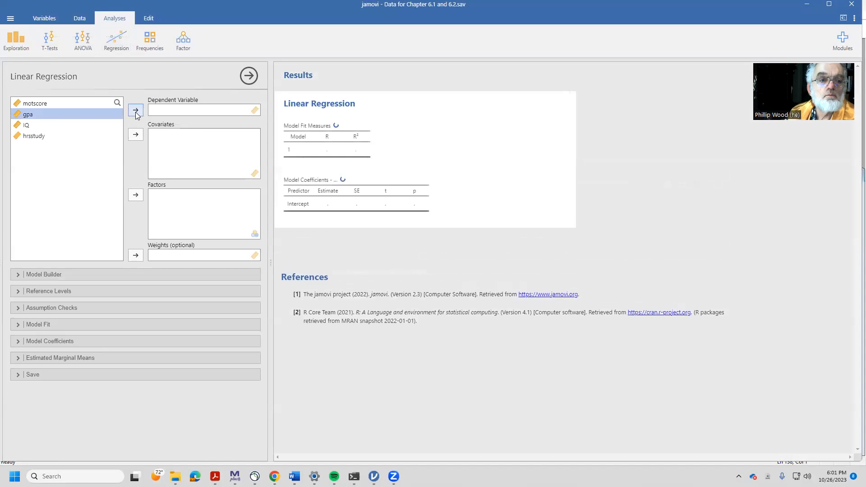
pyautogui.click(135, 110)
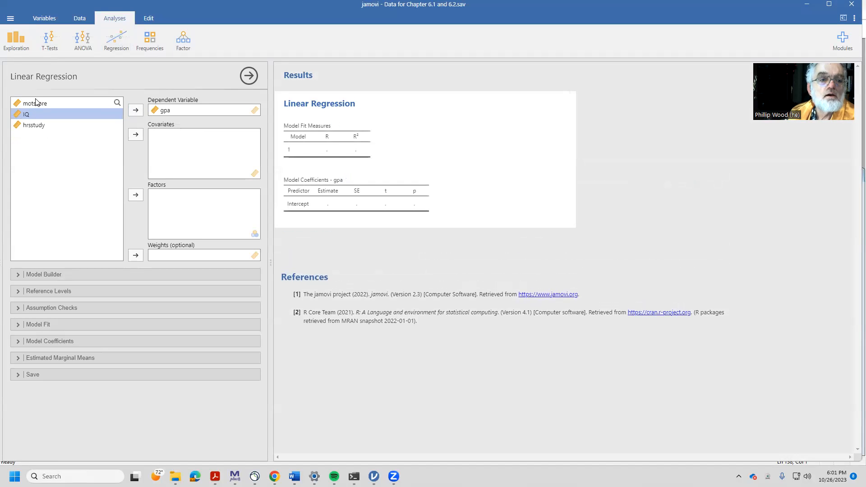
pyautogui.click(135, 135)
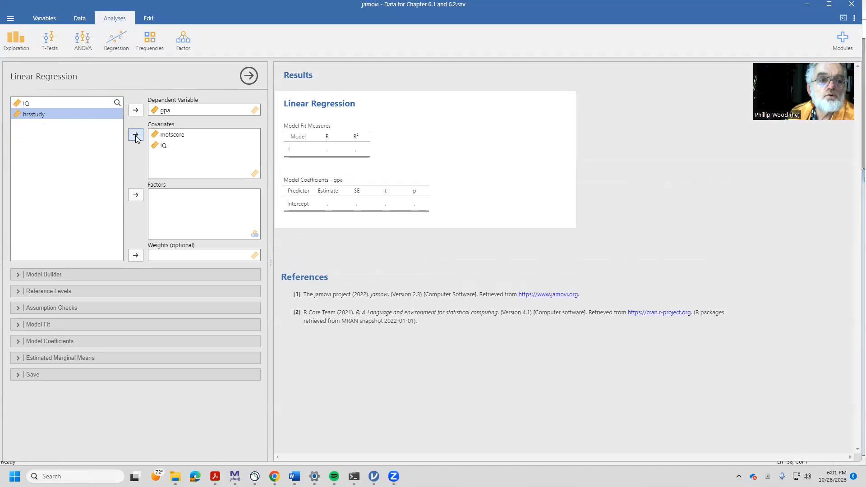
pyautogui.click(135, 134)
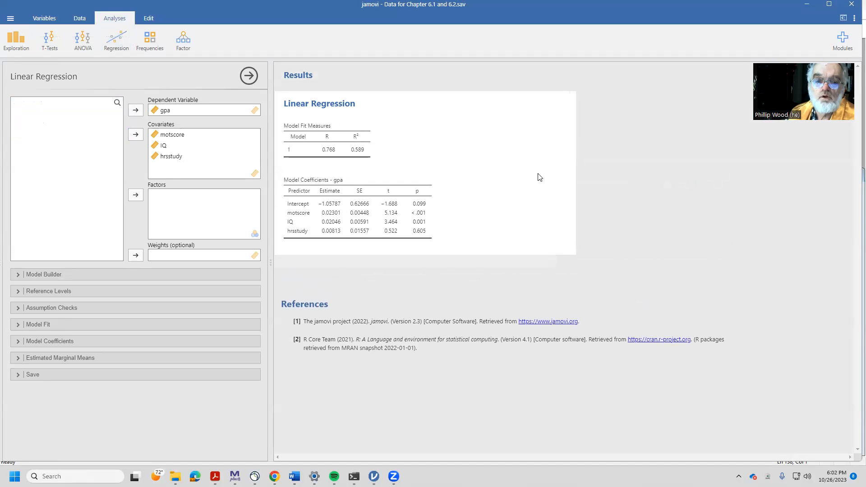
pyautogui.moveTo(400, 211)
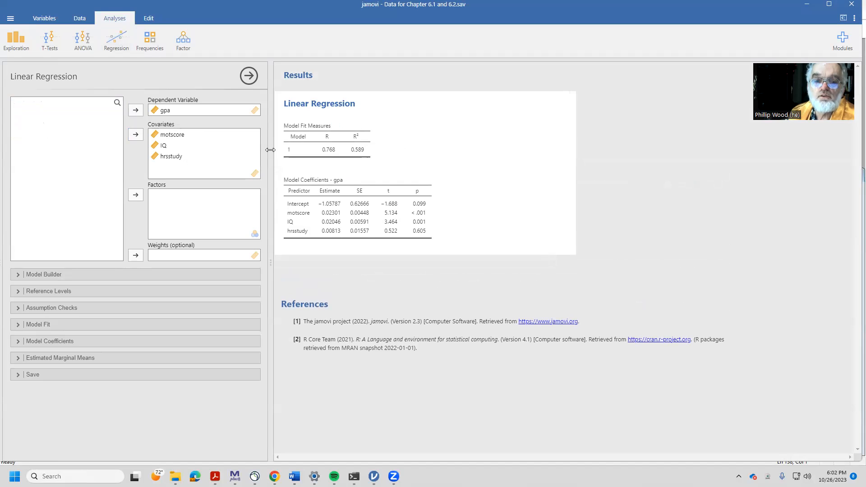
pyautogui.moveTo(331, 239)
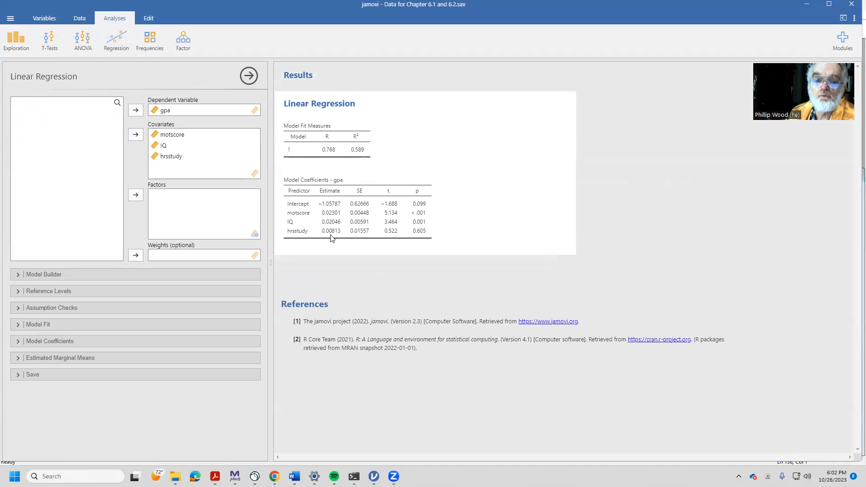
pyautogui.moveTo(412, 235)
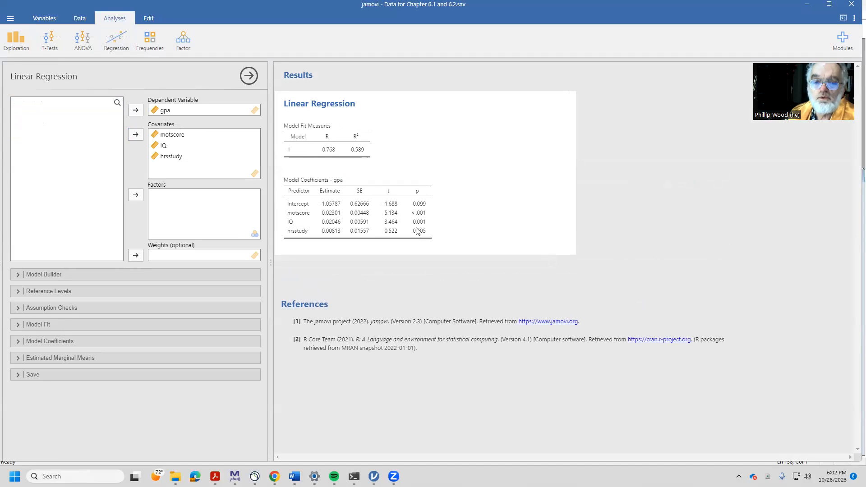
pyautogui.moveTo(325, 227)
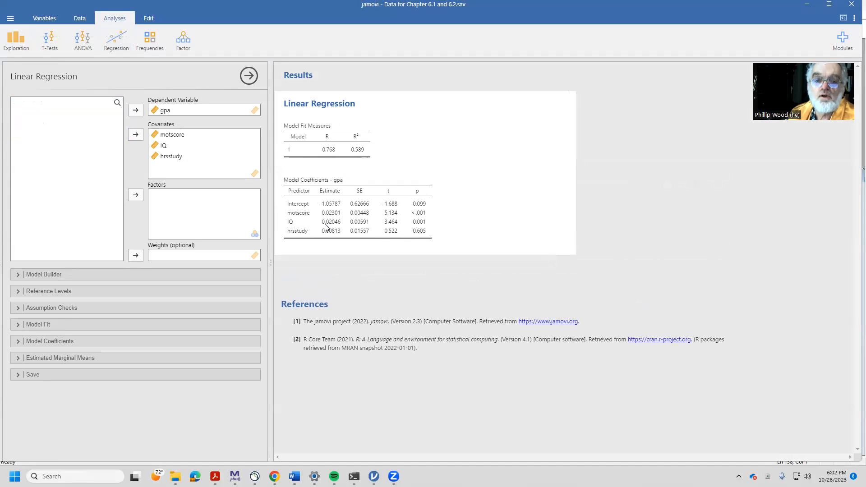
pyautogui.moveTo(327, 217)
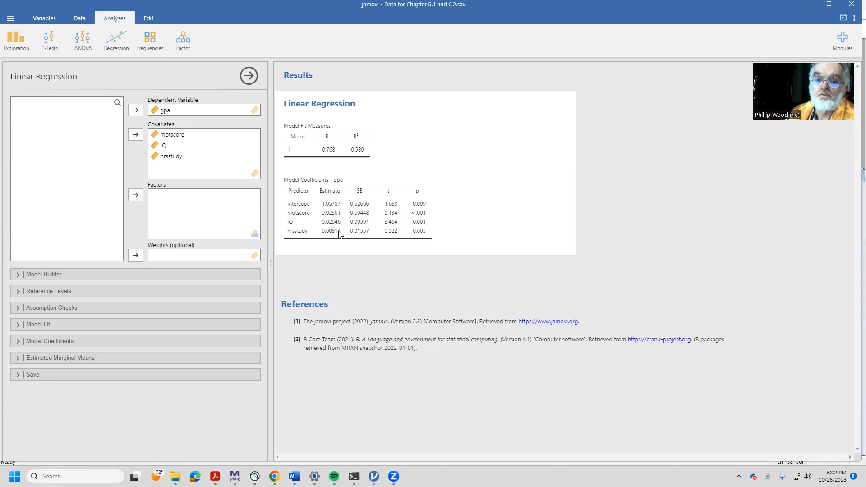
pyautogui.moveTo(423, 234)
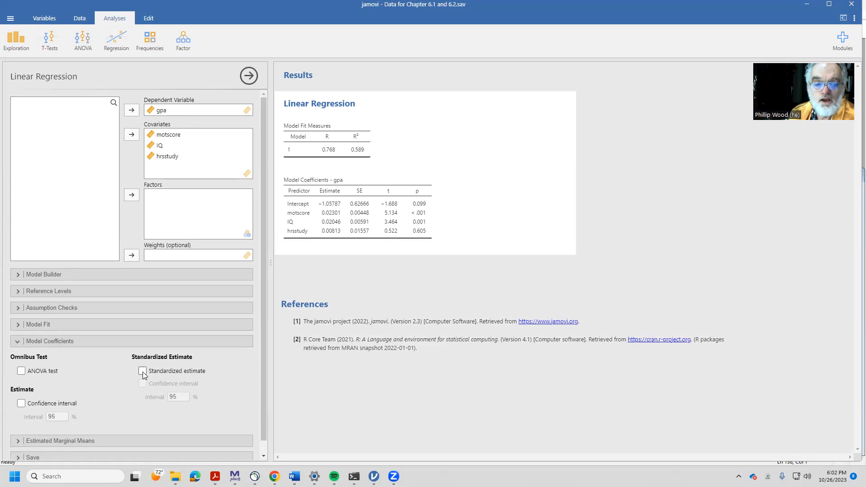
# - Tick Standardized estimate plus confidence intervals for both raw and standardized estimates
pyautogui.click(142, 371)
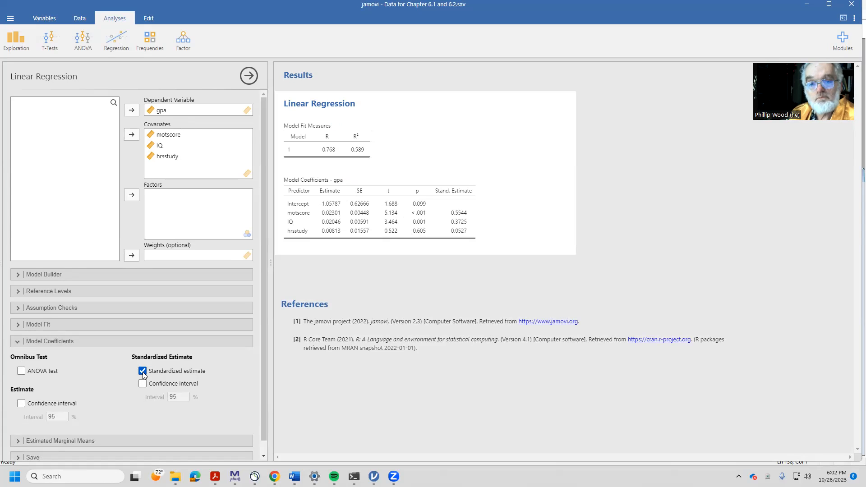
pyautogui.moveTo(283, 209)
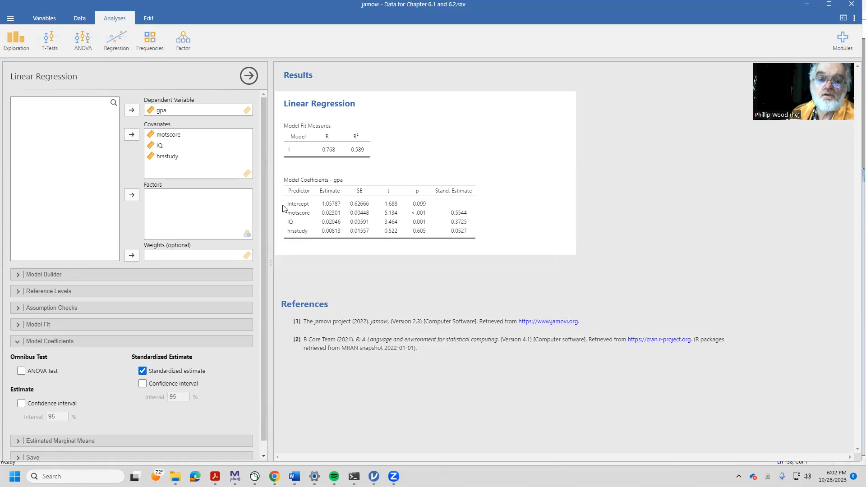
pyautogui.moveTo(450, 216)
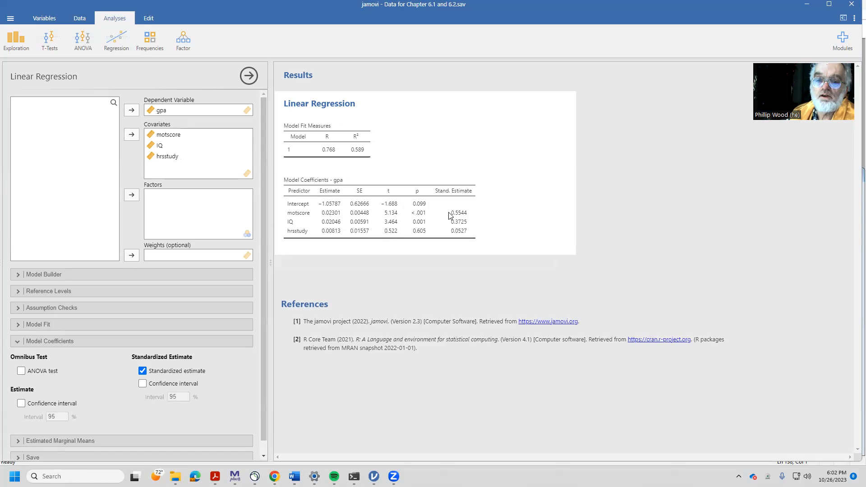
pyautogui.moveTo(457, 229)
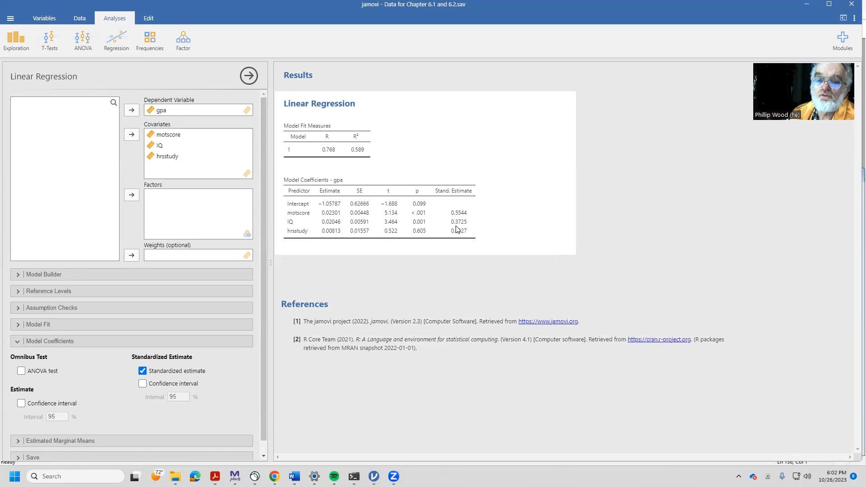
pyautogui.moveTo(458, 235)
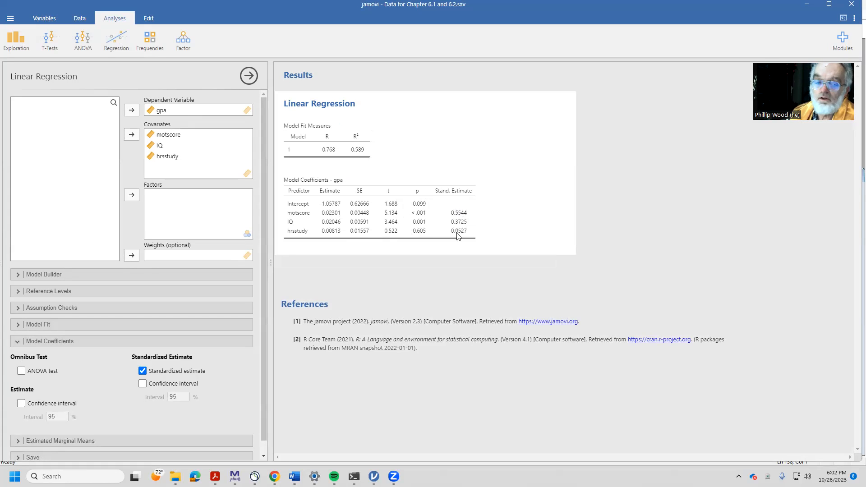
pyautogui.moveTo(200, 364)
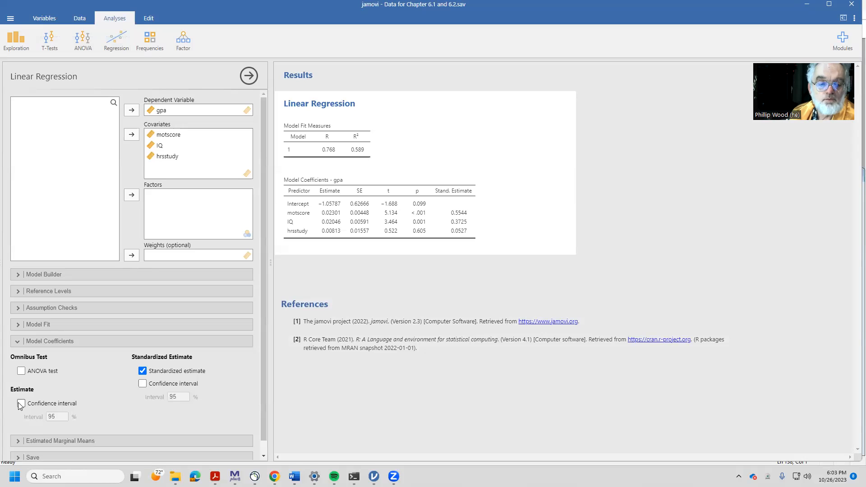
pyautogui.click(21, 404)
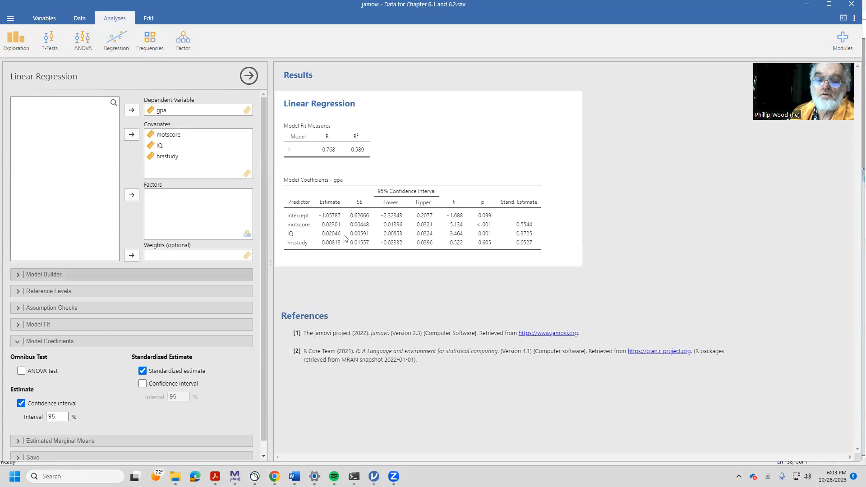
pyautogui.moveTo(399, 234)
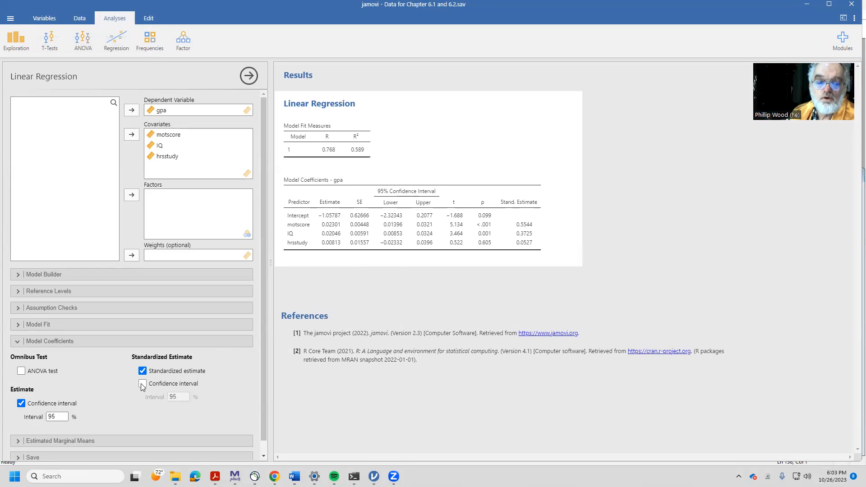
pyautogui.click(142, 383)
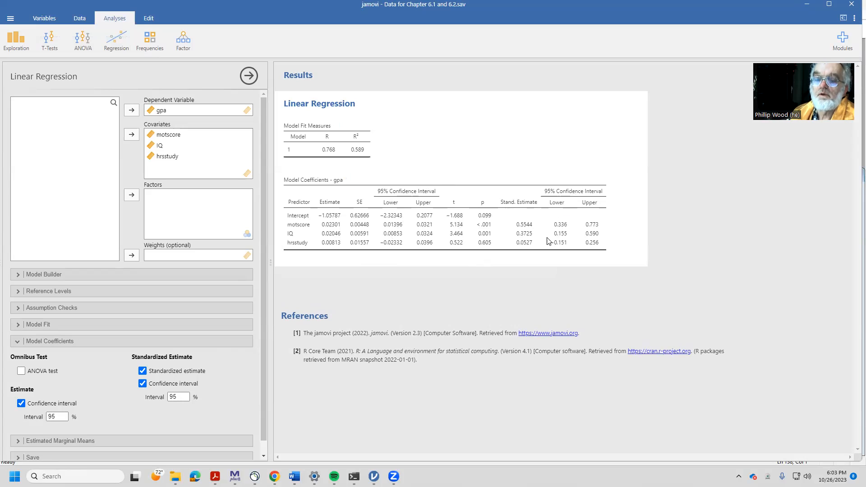
pyautogui.moveTo(263, 314)
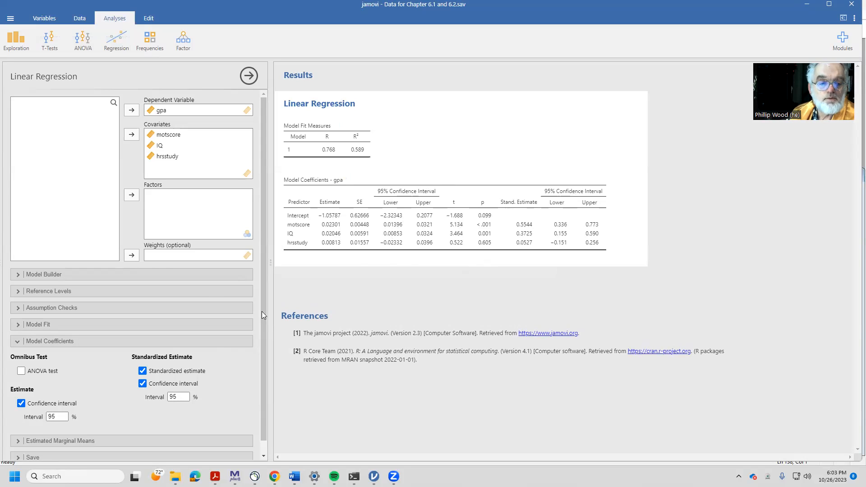
pyautogui.moveTo(83, 124)
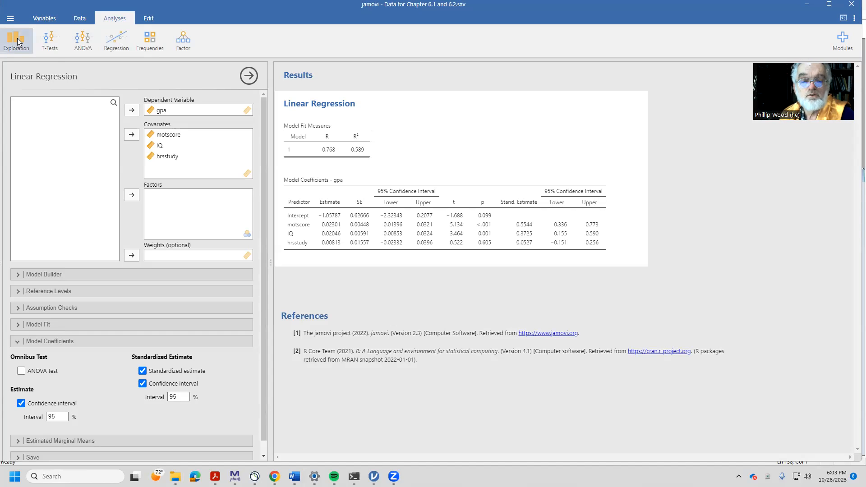
# - Create a Descriptives analysis for motscore, gpa, IQ and hrsstudy
pyautogui.click(16, 40)
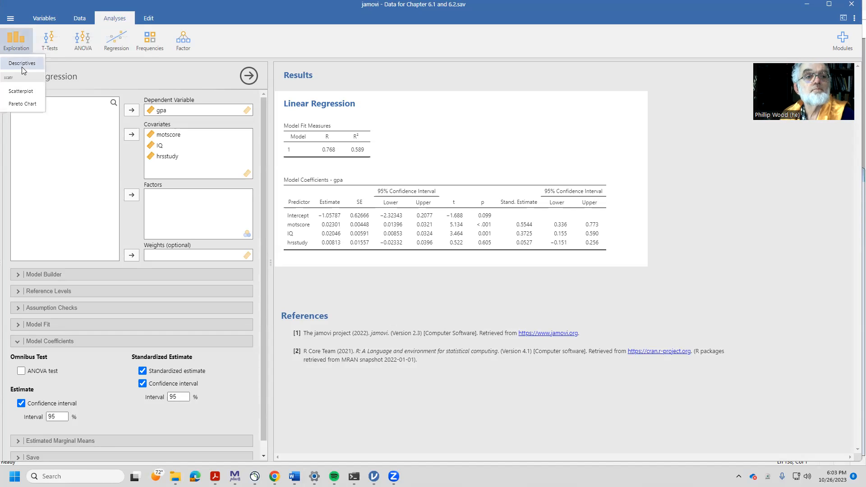
pyautogui.click(22, 63)
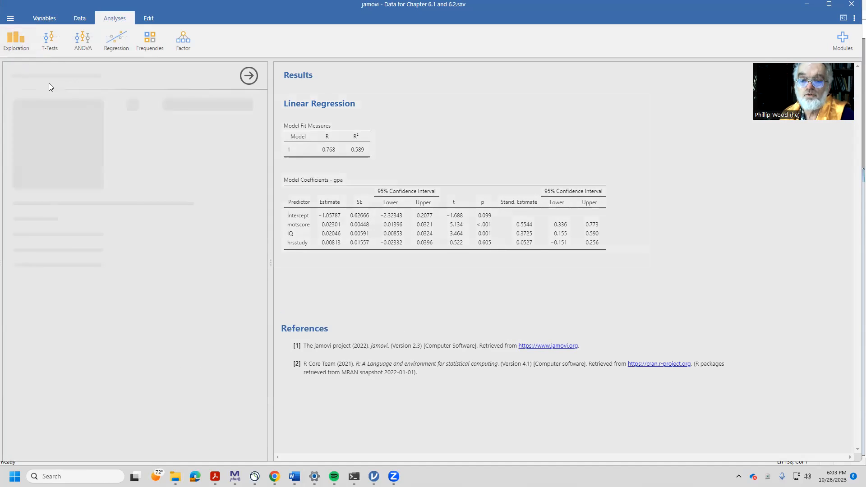
pyautogui.click(16, 41)
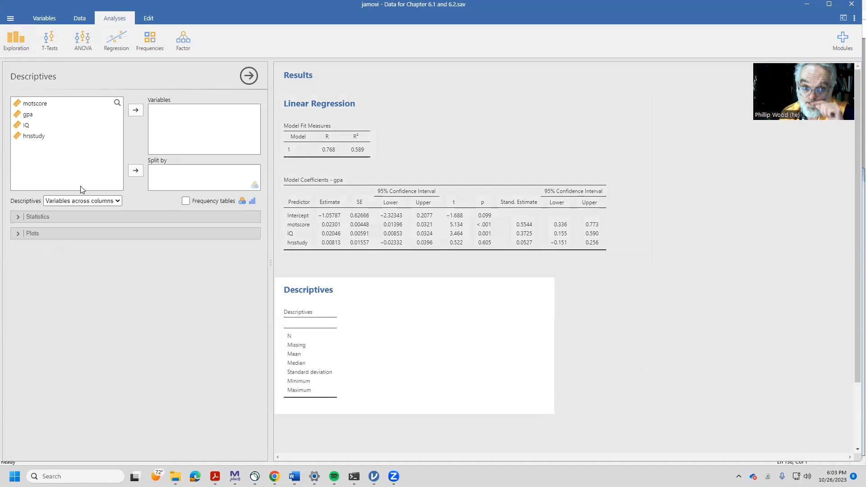
pyautogui.click(35, 103)
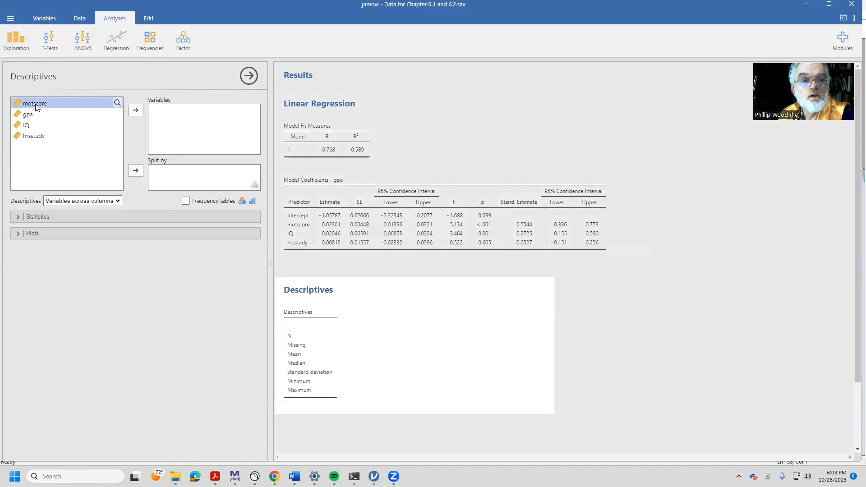
pyautogui.click(135, 110)
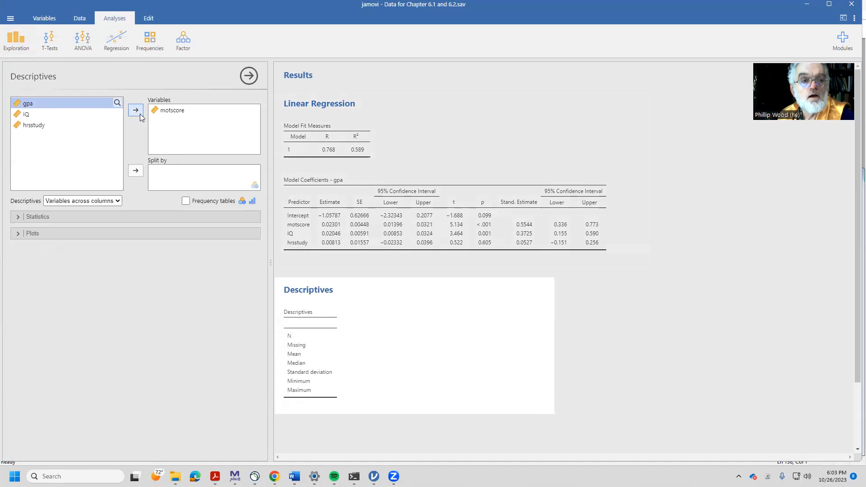
pyautogui.click(136, 110)
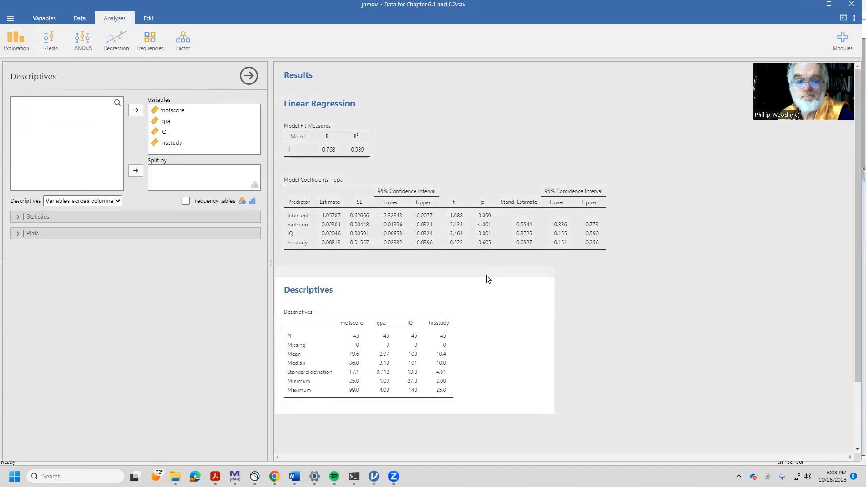
# - Add skewness to the descriptive statistics and close the options panel
pyautogui.click(37, 216)
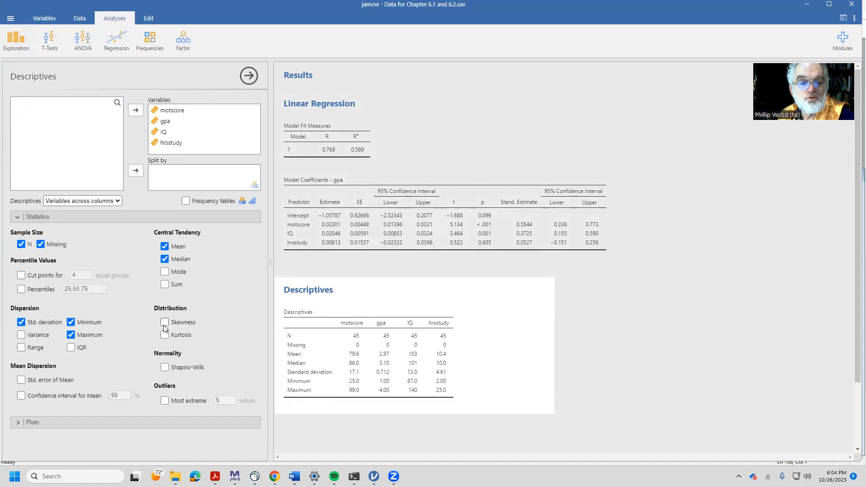
pyautogui.click(165, 322)
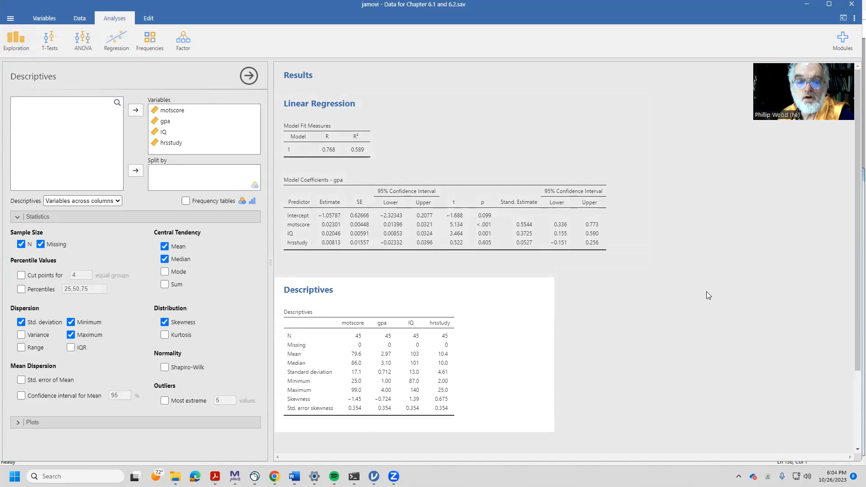
pyautogui.scroll(-3)
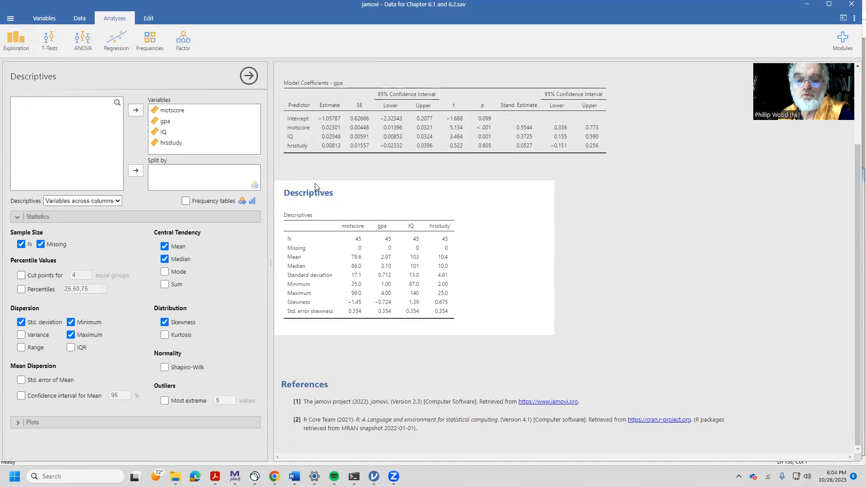
pyautogui.moveTo(342, 264)
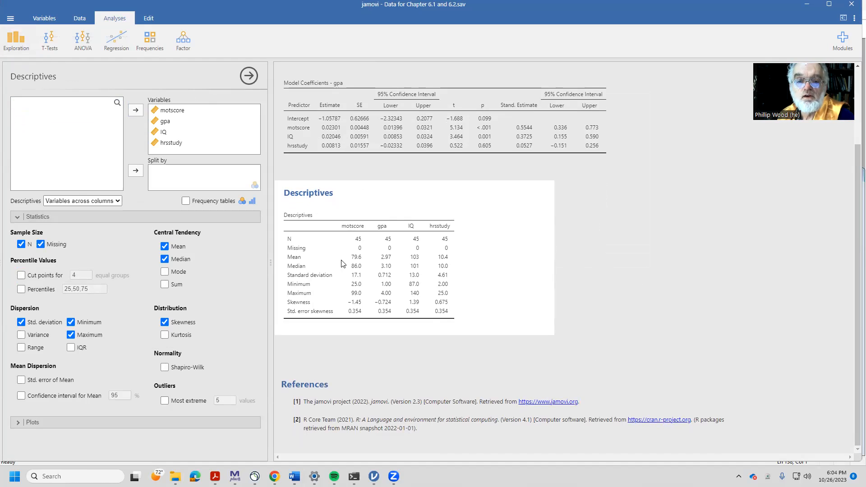
pyautogui.moveTo(354, 307)
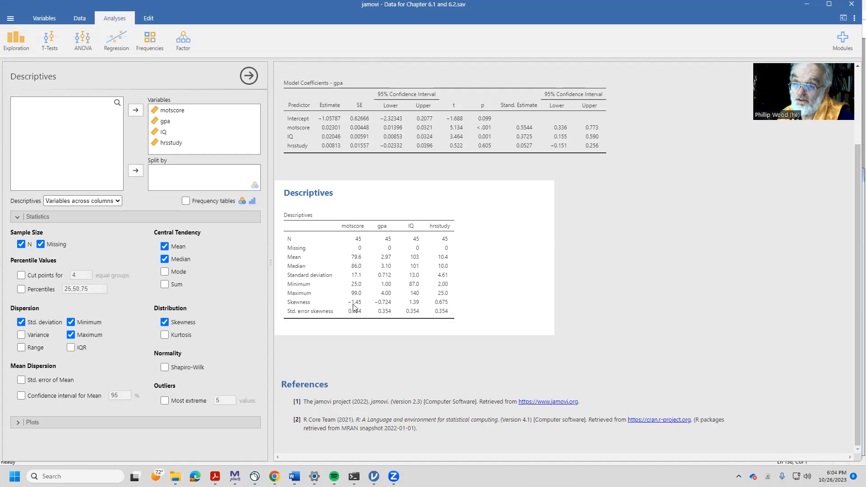
pyautogui.moveTo(408, 214)
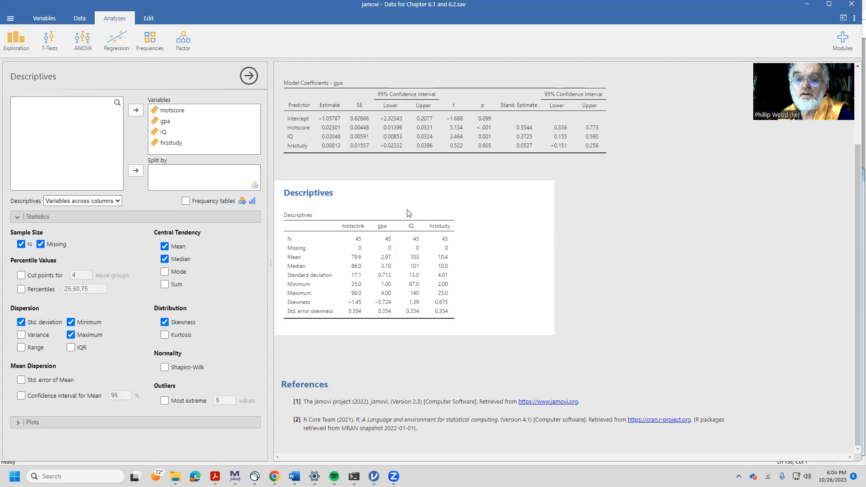
pyautogui.moveTo(387, 304)
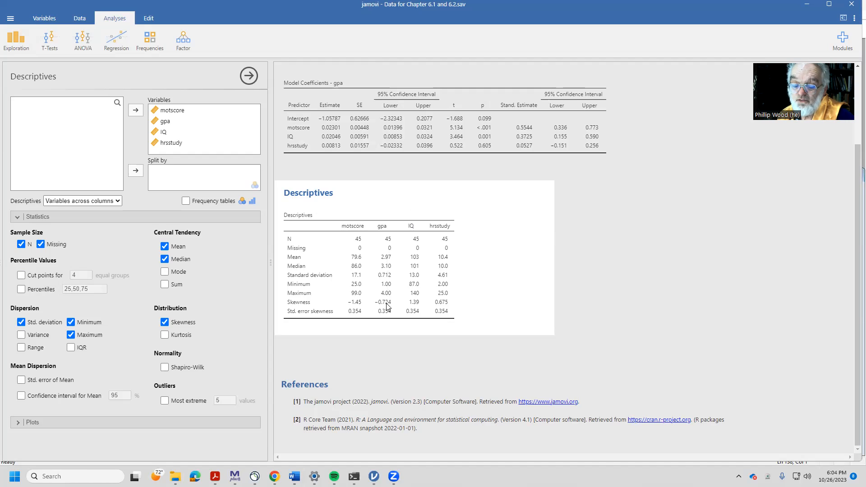
pyautogui.moveTo(412, 305)
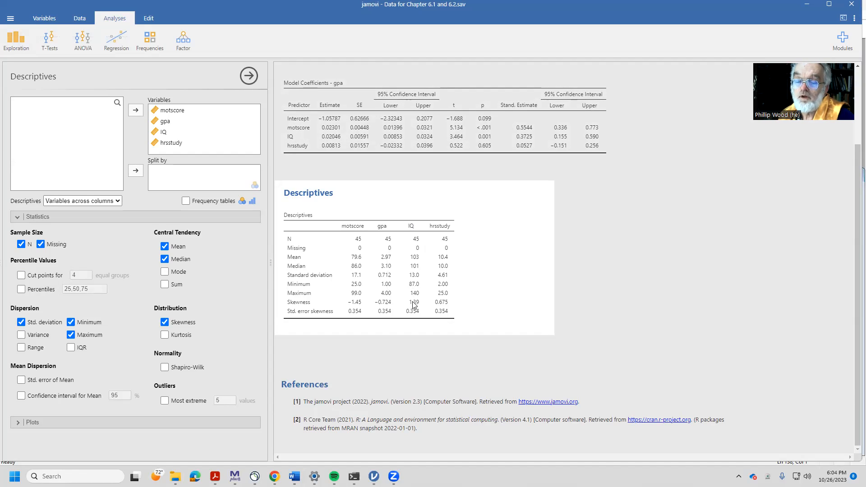
pyautogui.moveTo(308, 239)
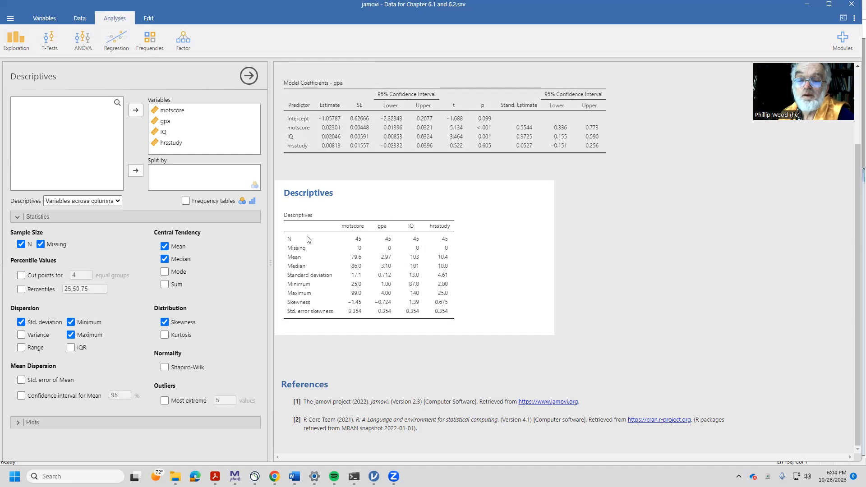
pyautogui.moveTo(157, 197)
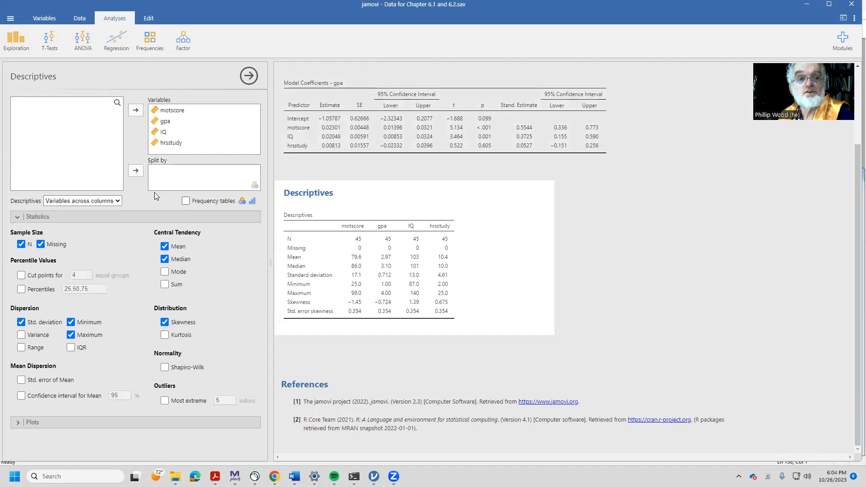
pyautogui.click(16, 40)
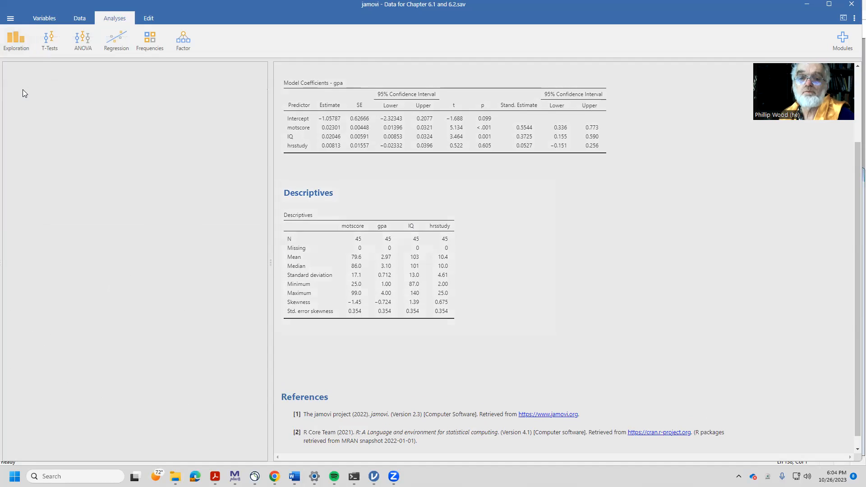
# - Build a scatterplot with gpa on the Y-axis and motscore on the X-axis
pyautogui.click(17, 40)
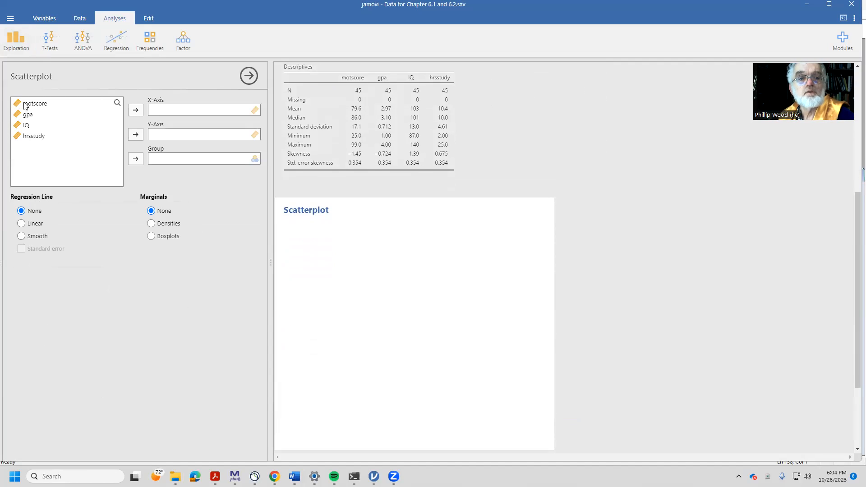
pyautogui.moveTo(23, 126)
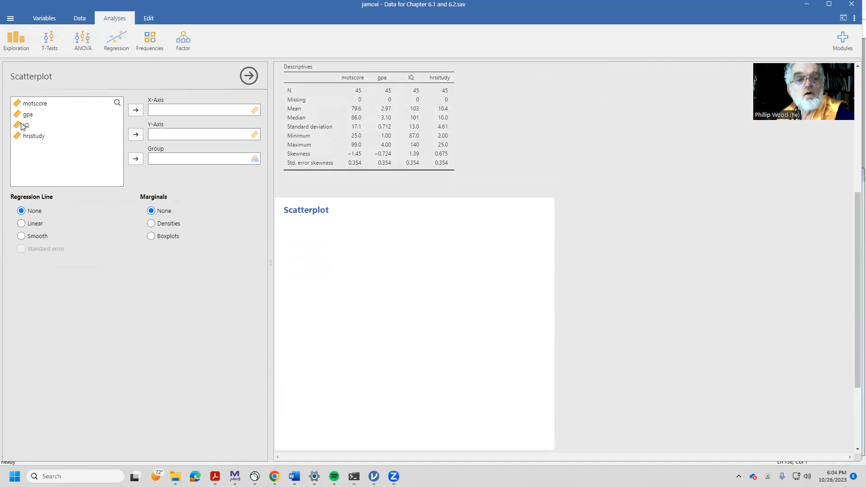
pyautogui.click(28, 113)
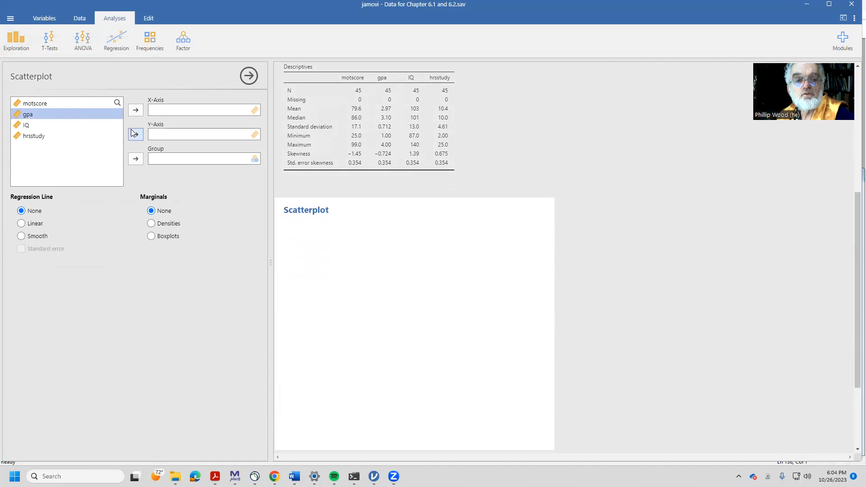
pyautogui.click(135, 134)
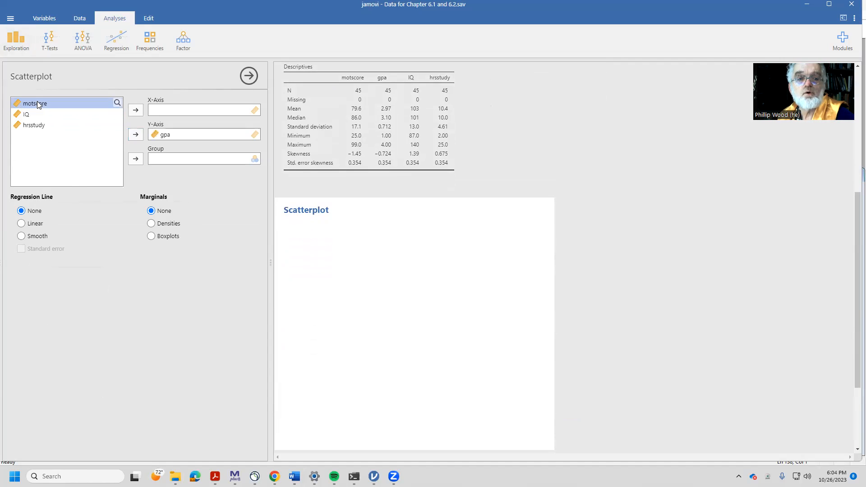
pyautogui.click(135, 110)
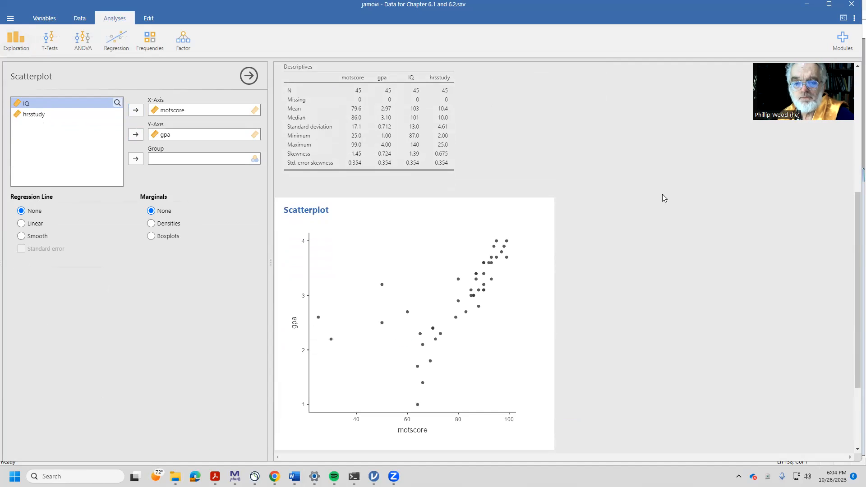
pyautogui.moveTo(582, 264)
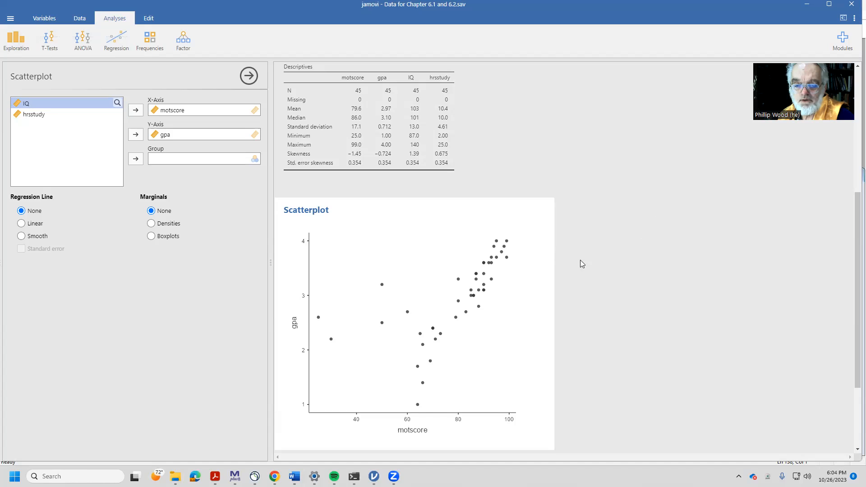
pyautogui.moveTo(440, 348)
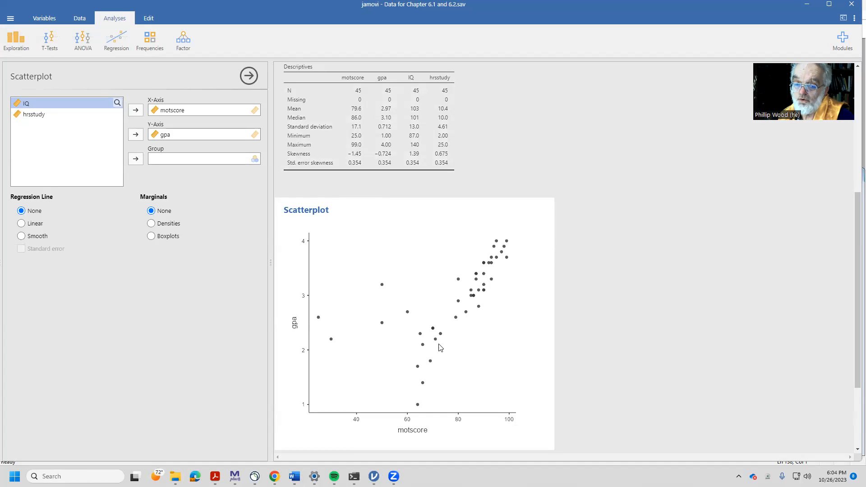
pyautogui.moveTo(347, 392)
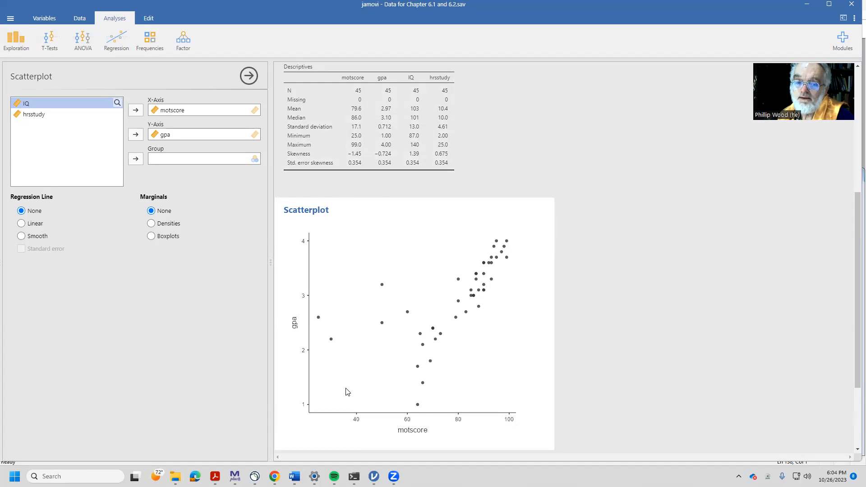
pyautogui.moveTo(345, 338)
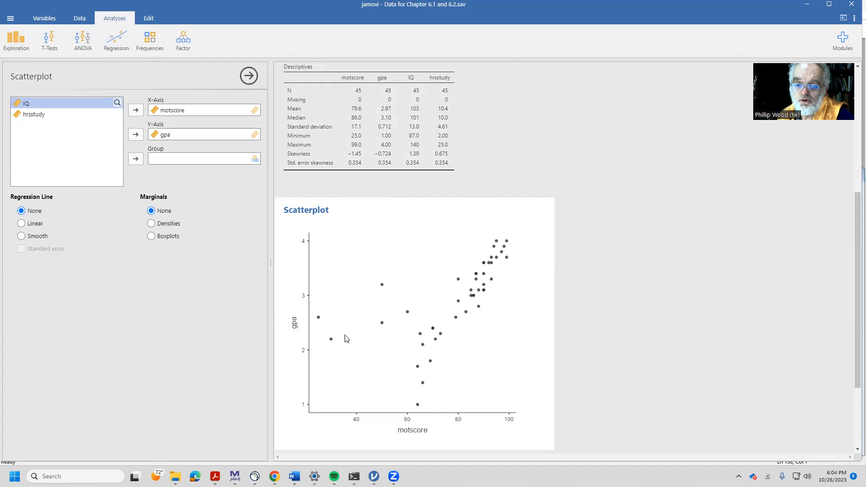
pyautogui.moveTo(333, 308)
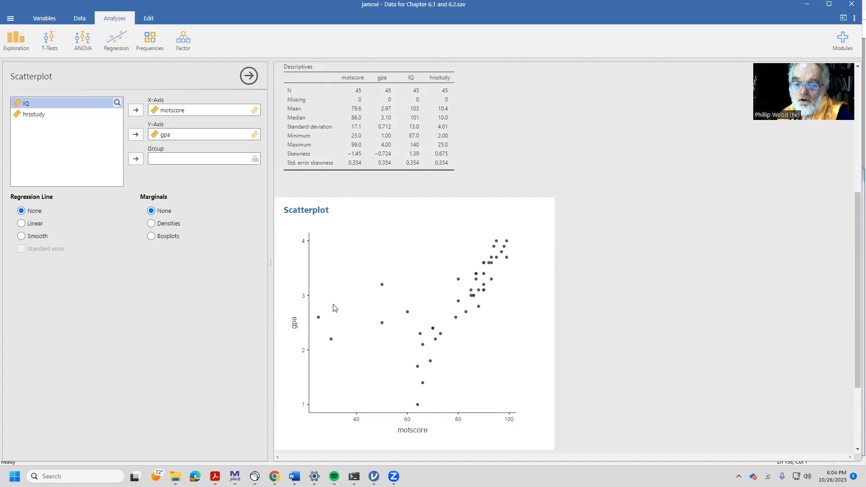
pyautogui.moveTo(411, 420)
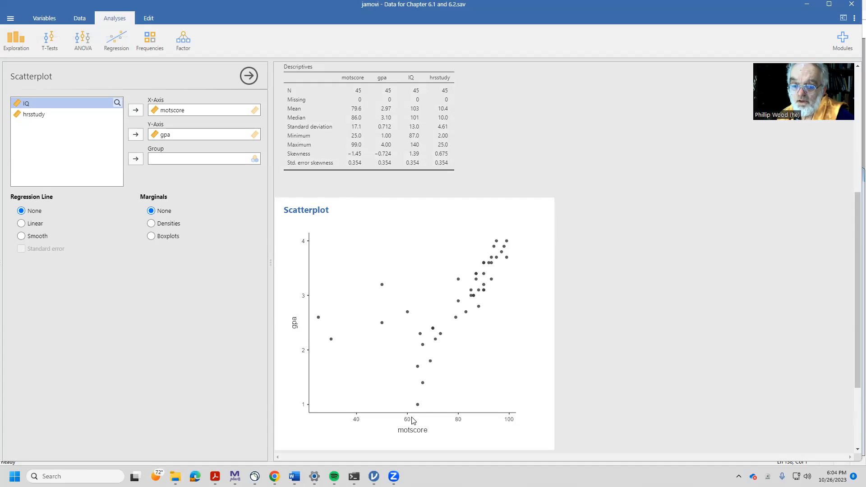
pyautogui.moveTo(409, 307)
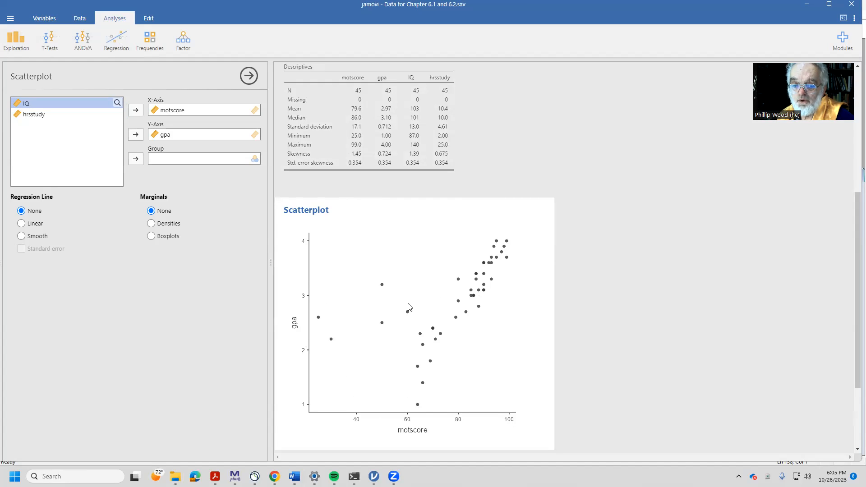
pyautogui.moveTo(372, 334)
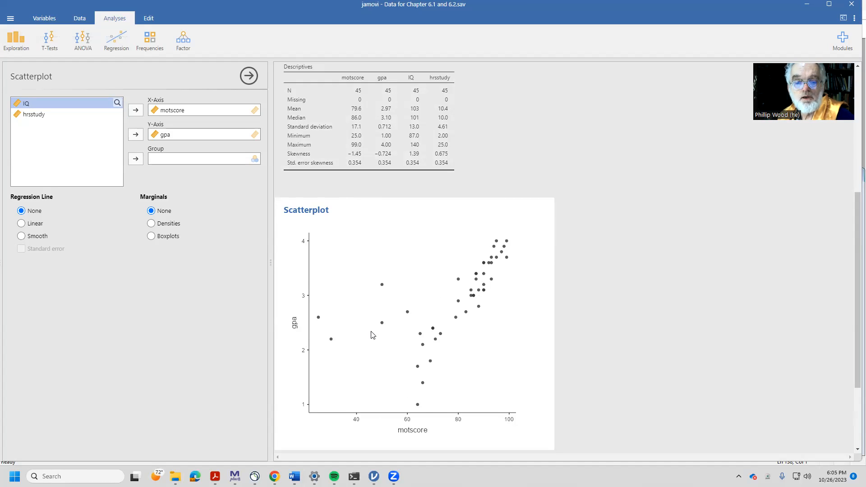
pyautogui.moveTo(39, 237)
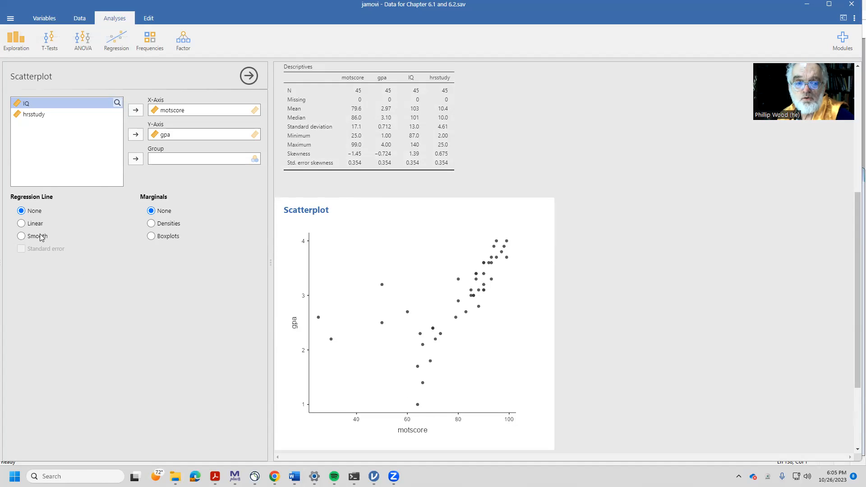
pyautogui.click(21, 224)
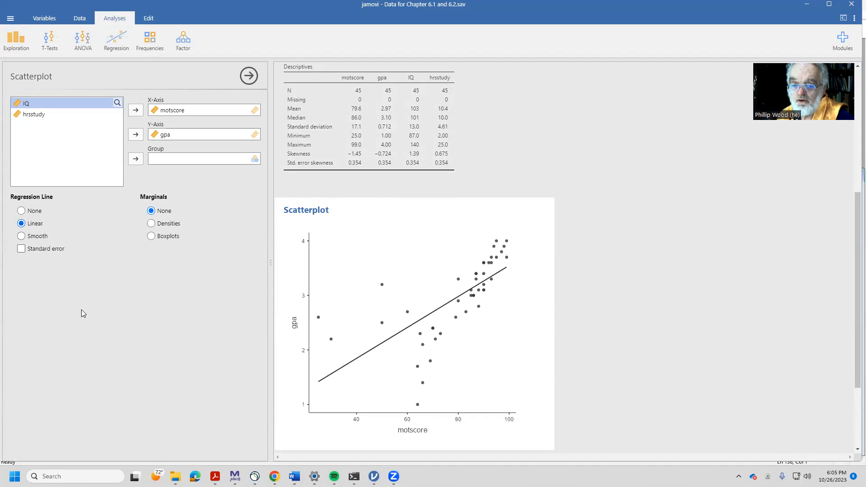
pyautogui.moveTo(252, 399)
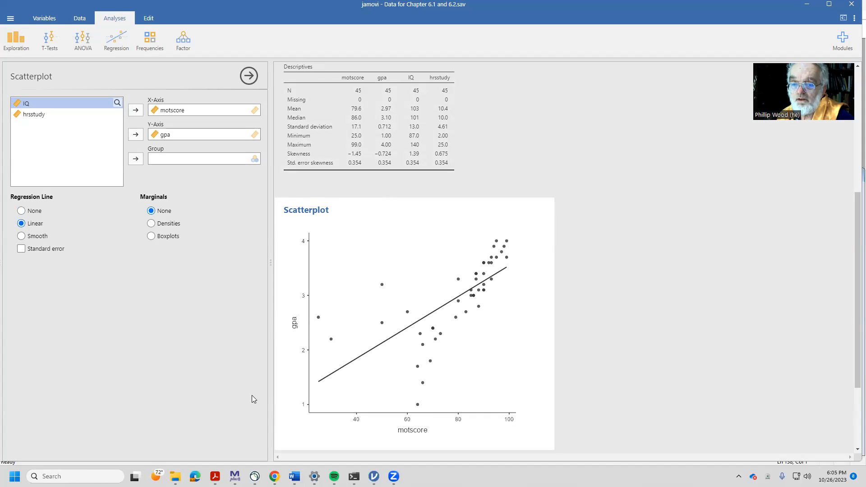
pyautogui.moveTo(264, 394)
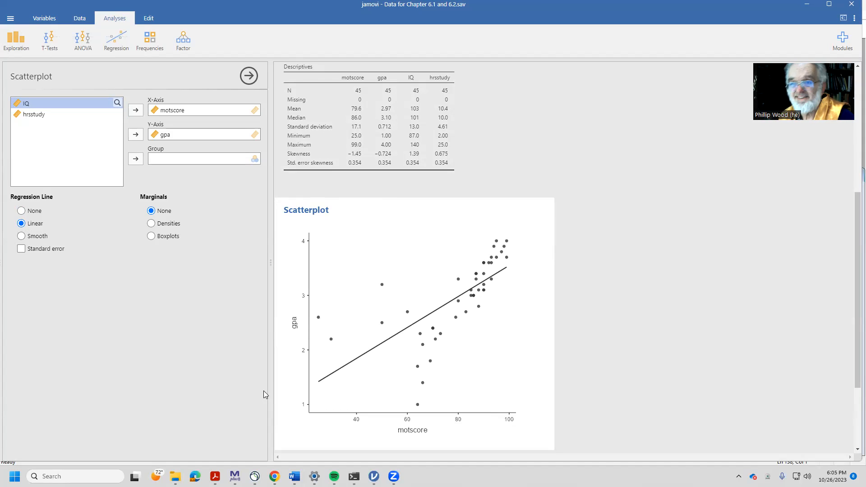
pyautogui.moveTo(505, 238)
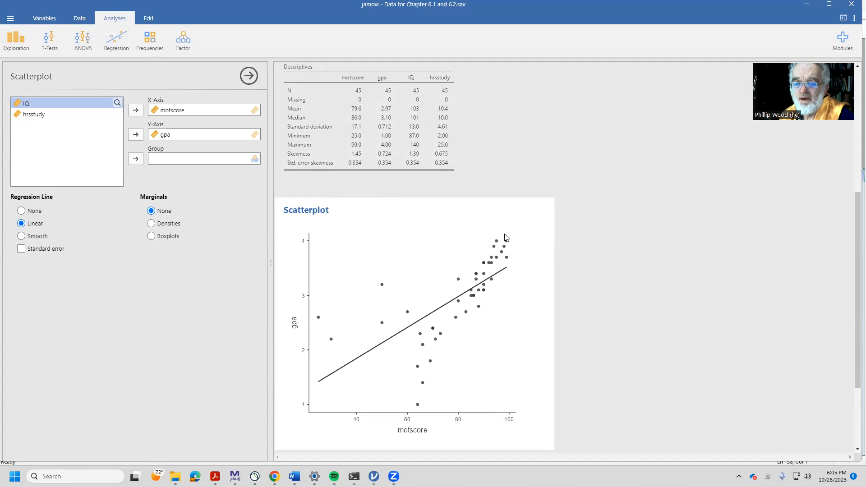
pyautogui.moveTo(515, 251)
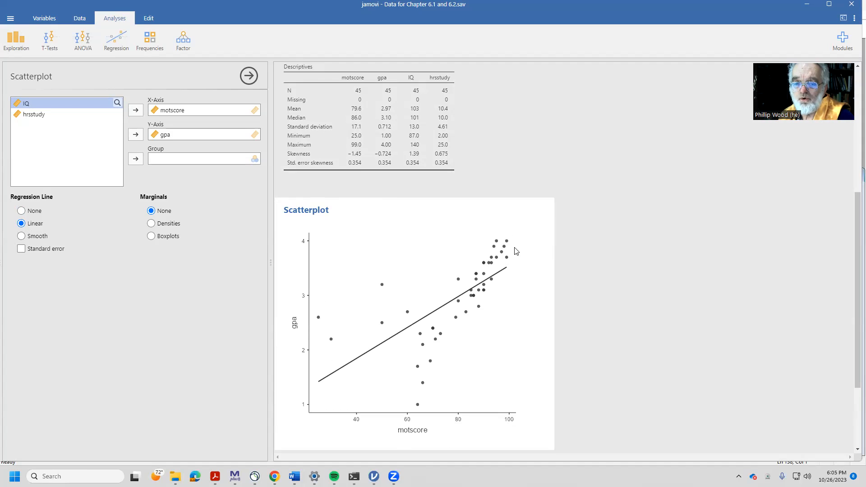
pyautogui.moveTo(507, 263)
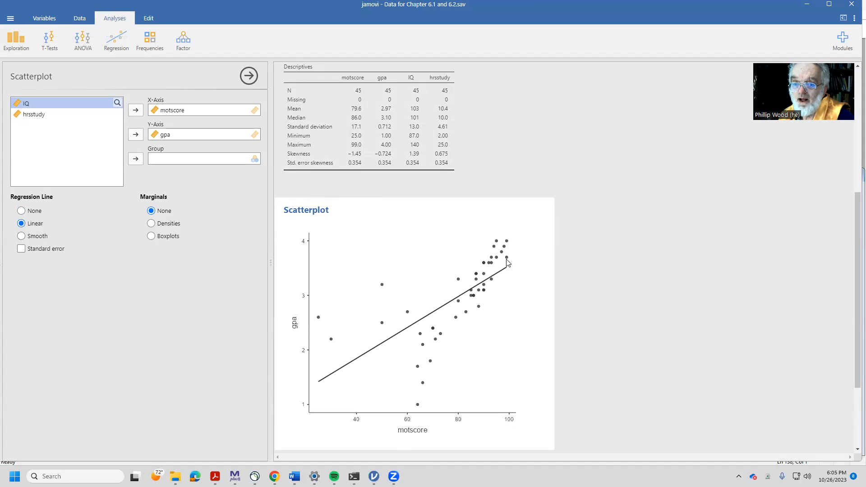
pyautogui.moveTo(507, 242)
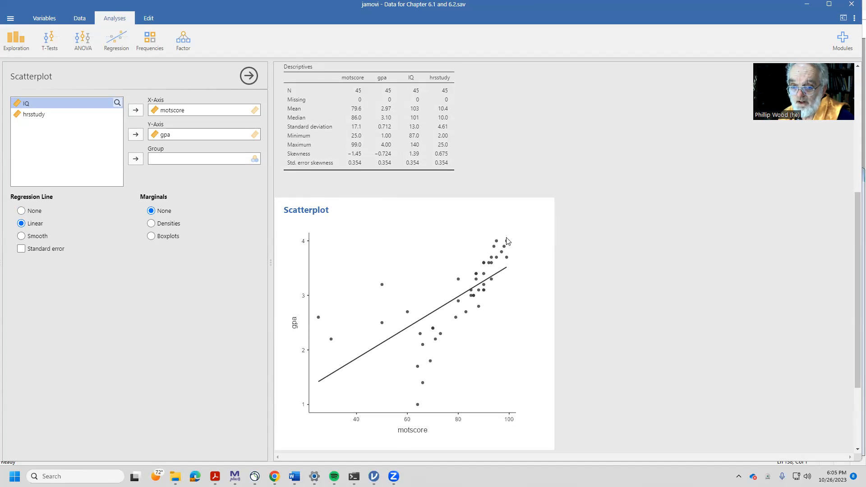
pyautogui.moveTo(415, 347)
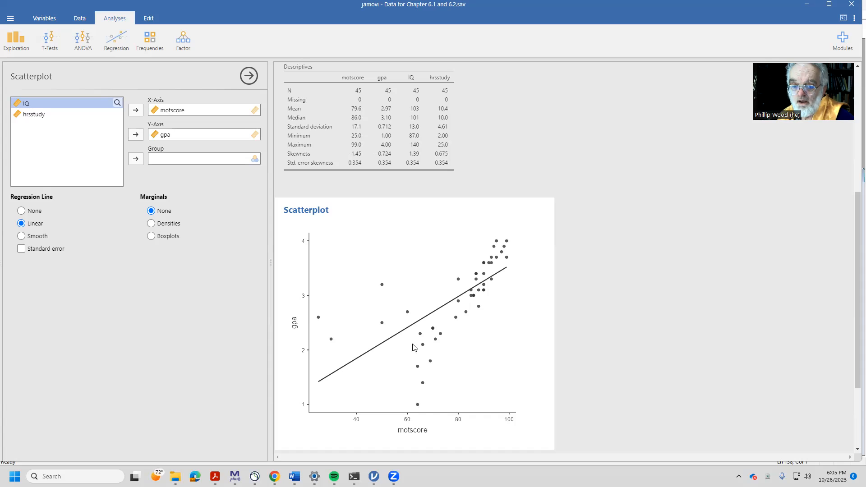
pyautogui.moveTo(310, 326)
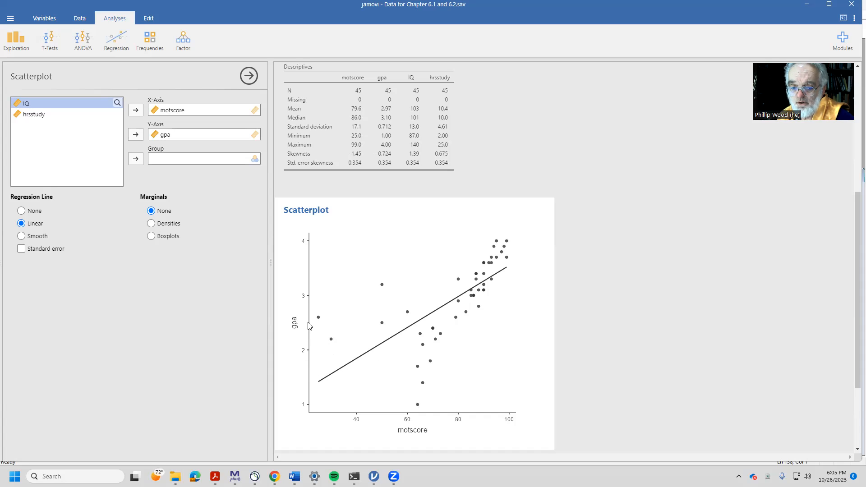
pyautogui.moveTo(327, 377)
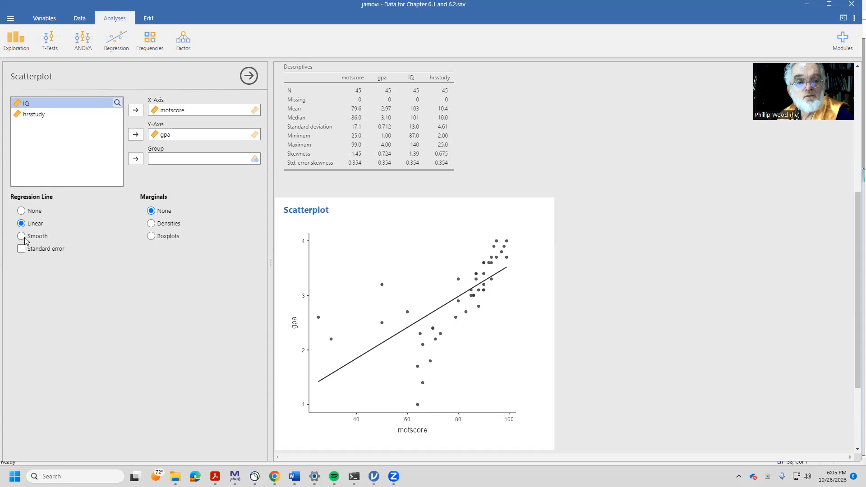
# - Switch the scatterplot's regression line to Smooth
pyautogui.click(21, 236)
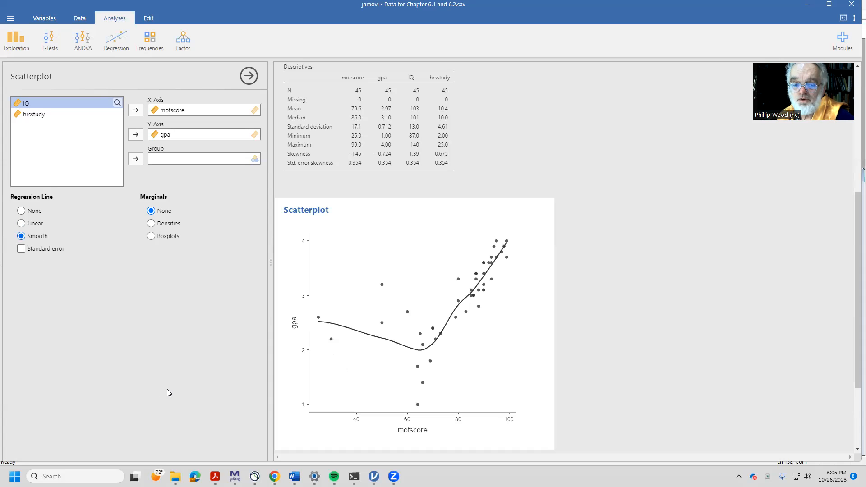
pyautogui.moveTo(306, 397)
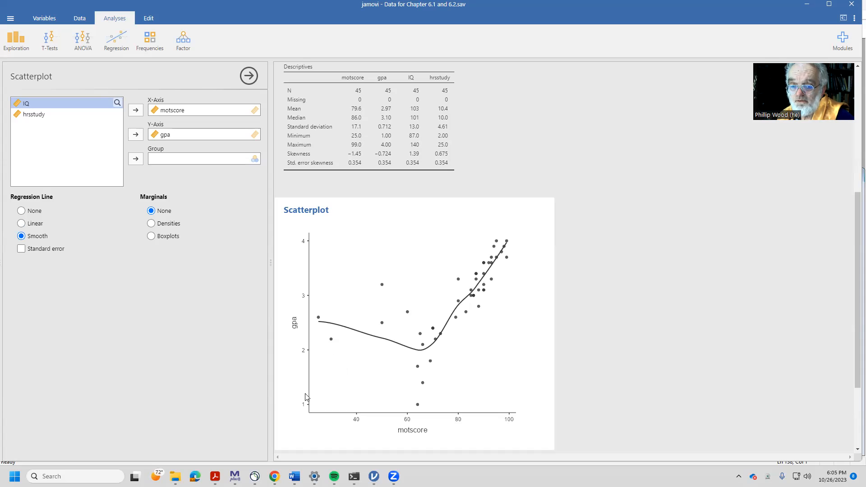
pyautogui.moveTo(465, 244)
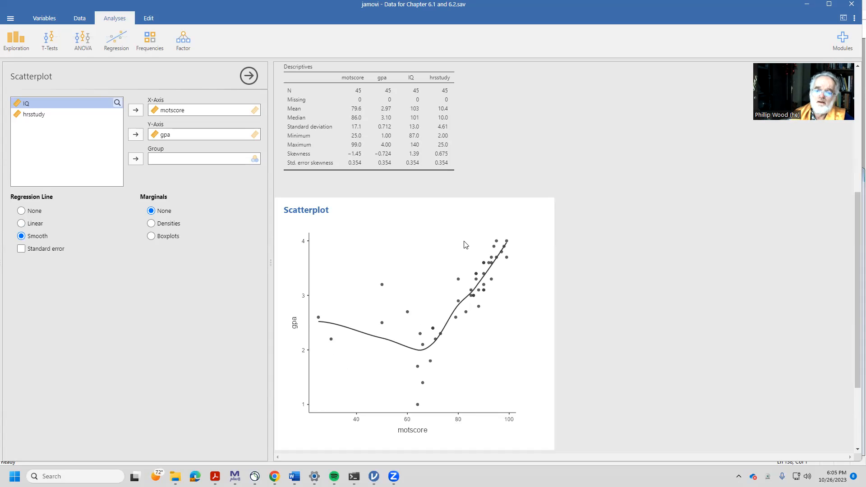
pyautogui.moveTo(323, 339)
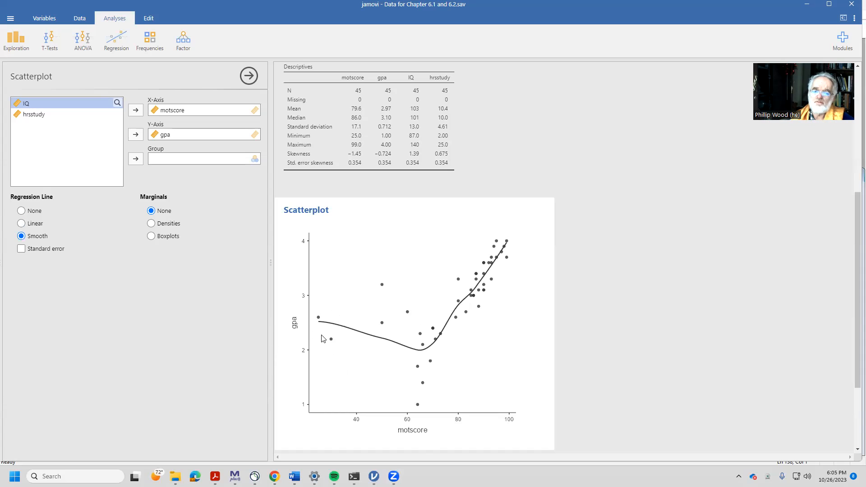
pyautogui.moveTo(325, 332)
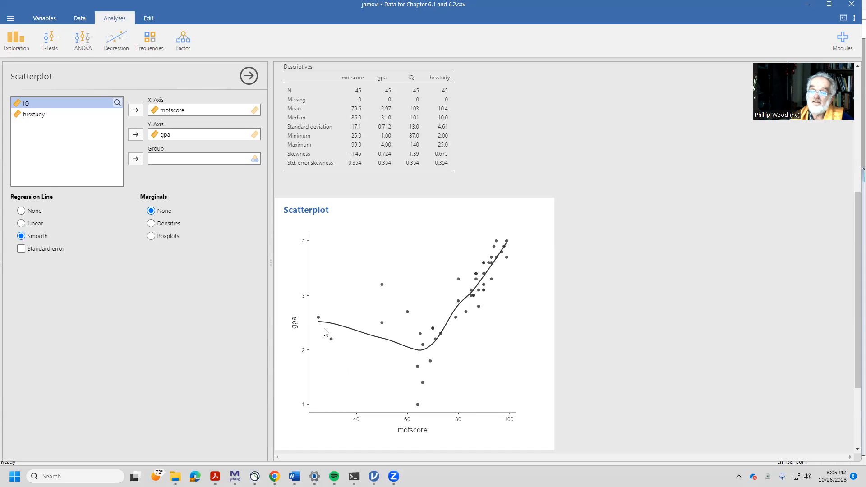
pyautogui.moveTo(500, 264)
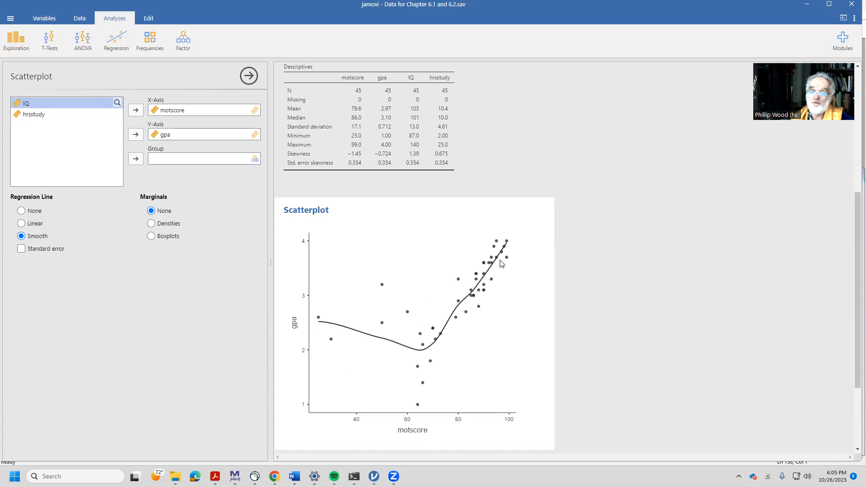
pyautogui.moveTo(493, 263)
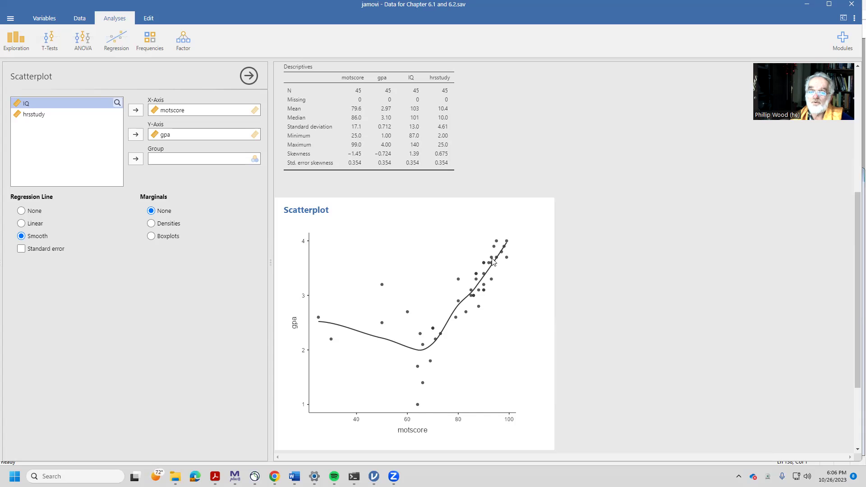
pyautogui.moveTo(421, 354)
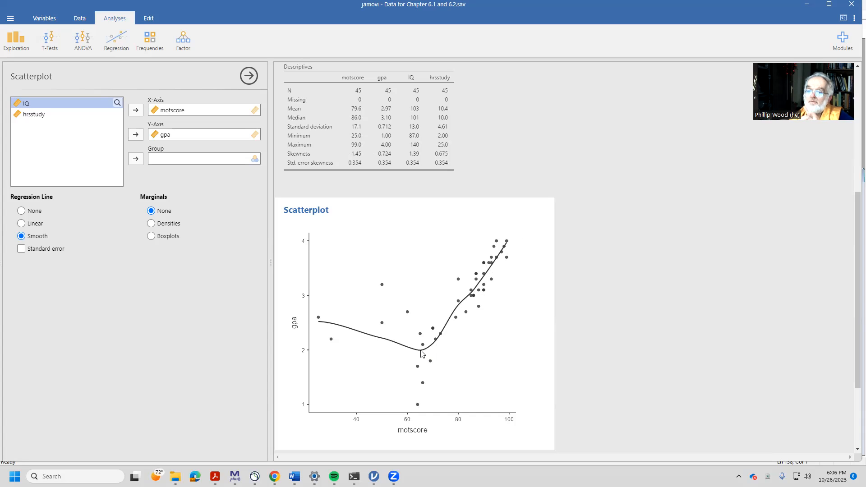
pyautogui.moveTo(272, 246)
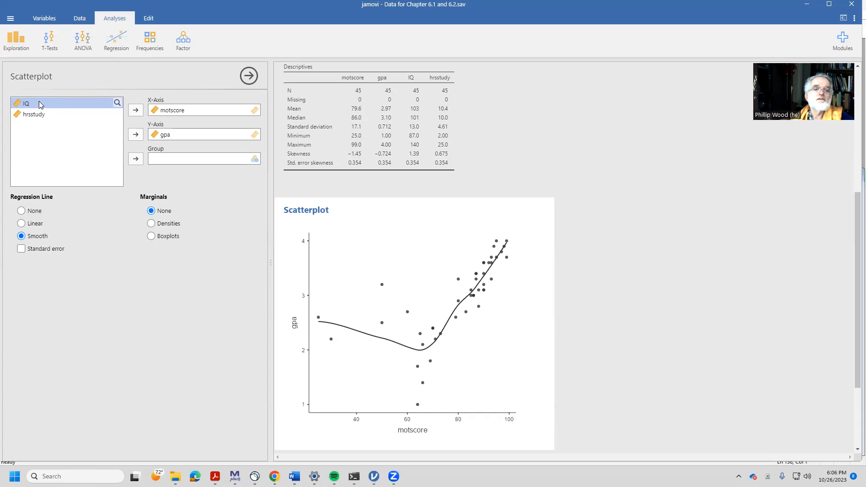
# - Plot gpa against IQ, trying linear and smoothed regression lines
pyautogui.click(135, 110)
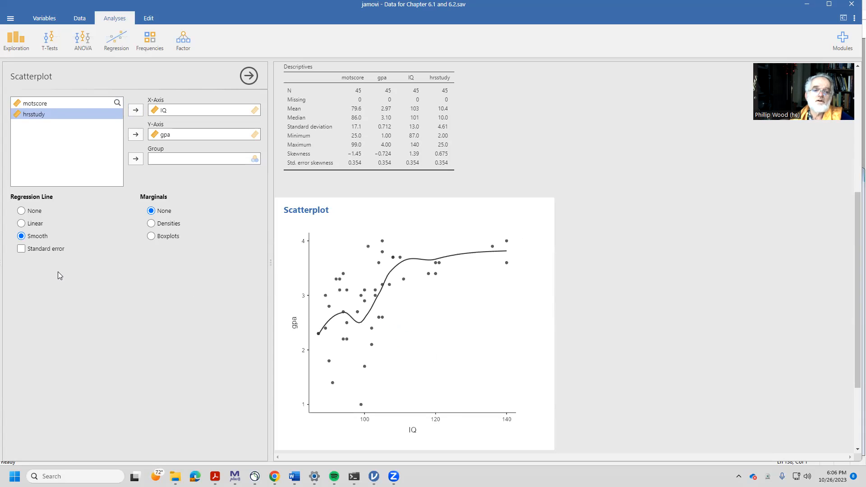
pyautogui.click(22, 223)
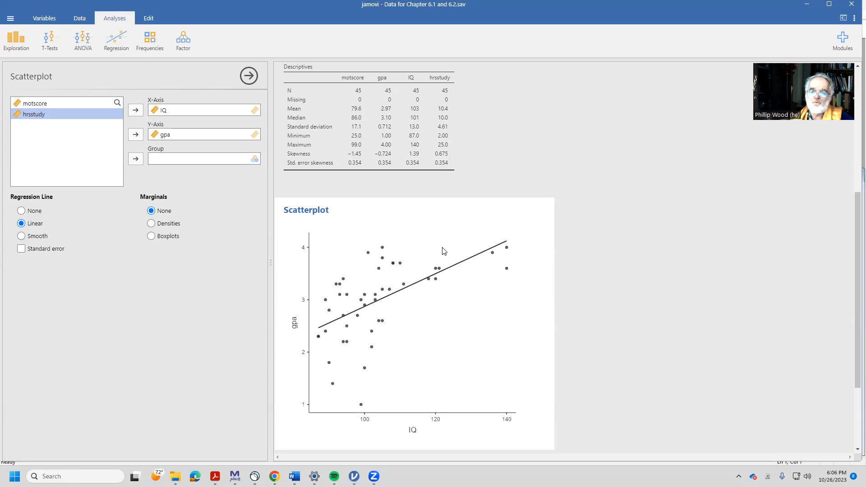
pyautogui.moveTo(524, 263)
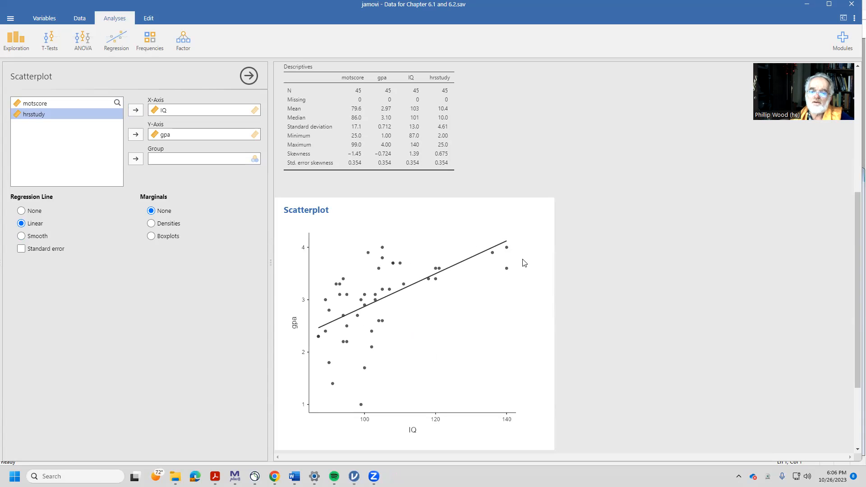
pyautogui.moveTo(505, 239)
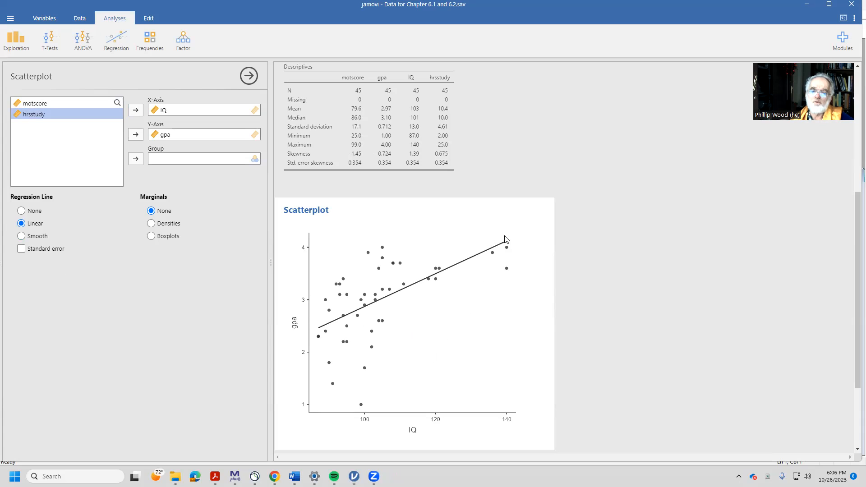
pyautogui.moveTo(511, 239)
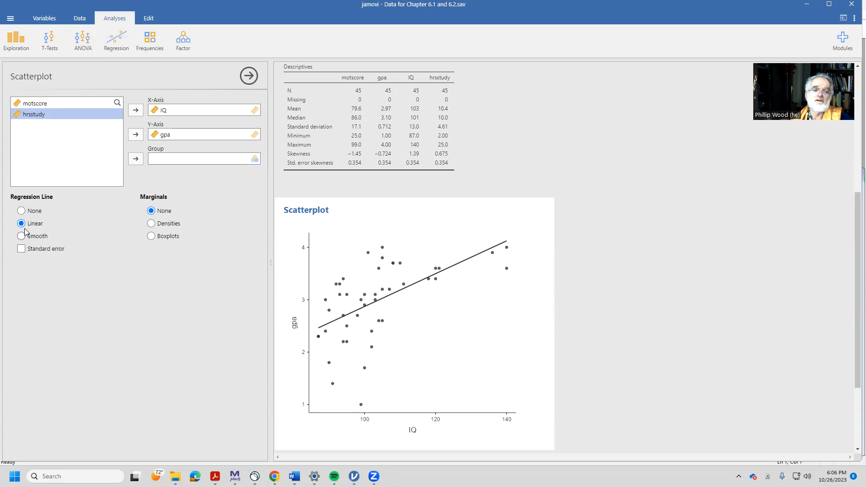
pyautogui.click(22, 236)
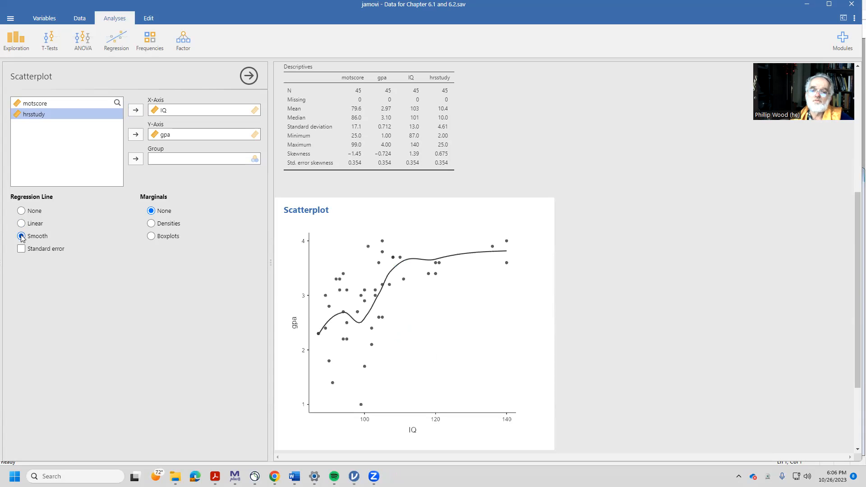
pyautogui.click(21, 236)
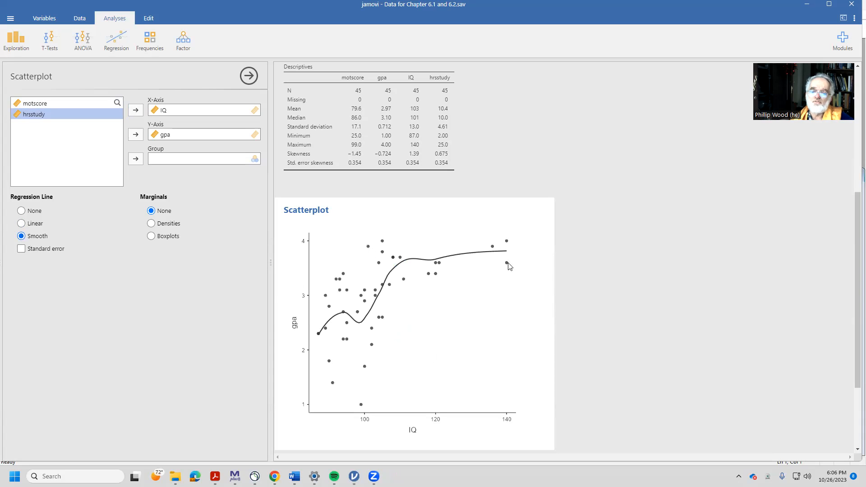
pyautogui.moveTo(488, 268)
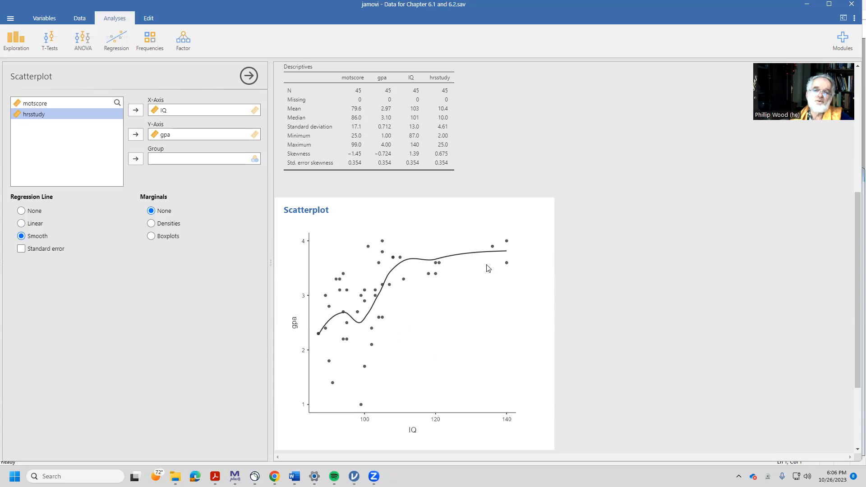
pyautogui.moveTo(344, 293)
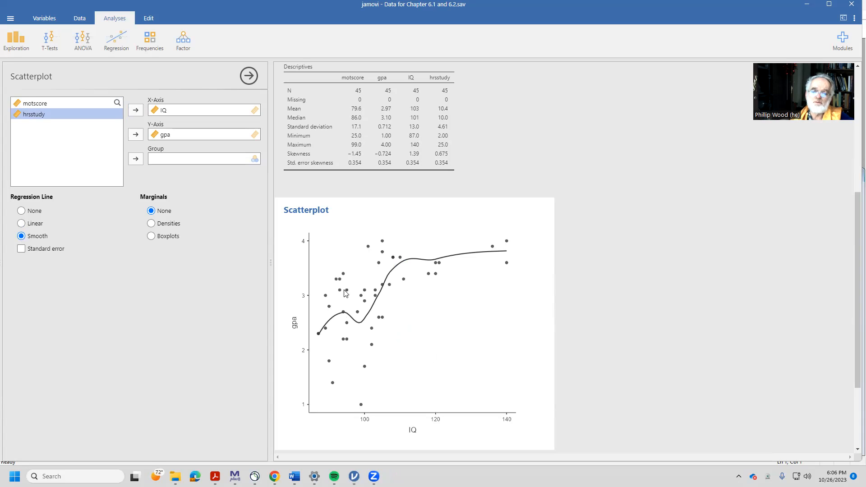
pyautogui.moveTo(357, 316)
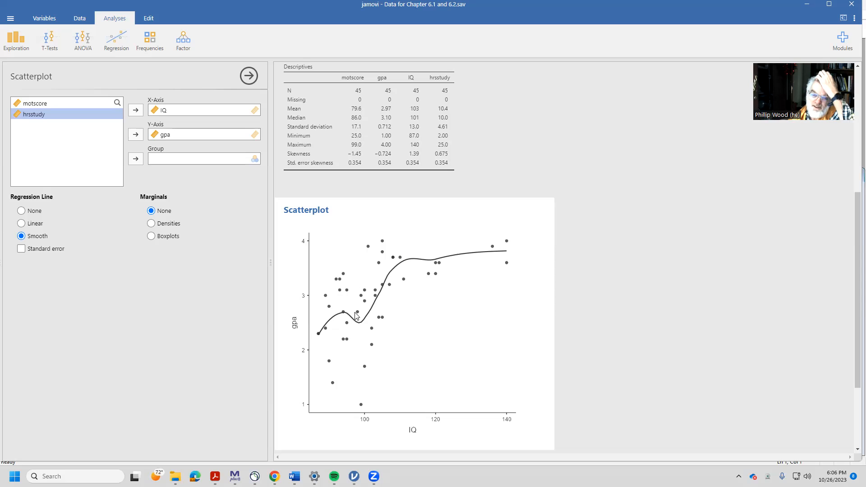
pyautogui.moveTo(386, 412)
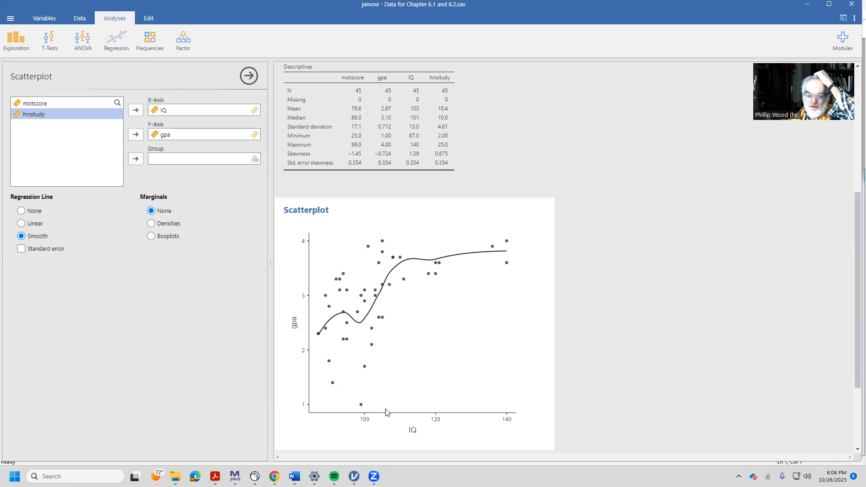
pyautogui.moveTo(387, 430)
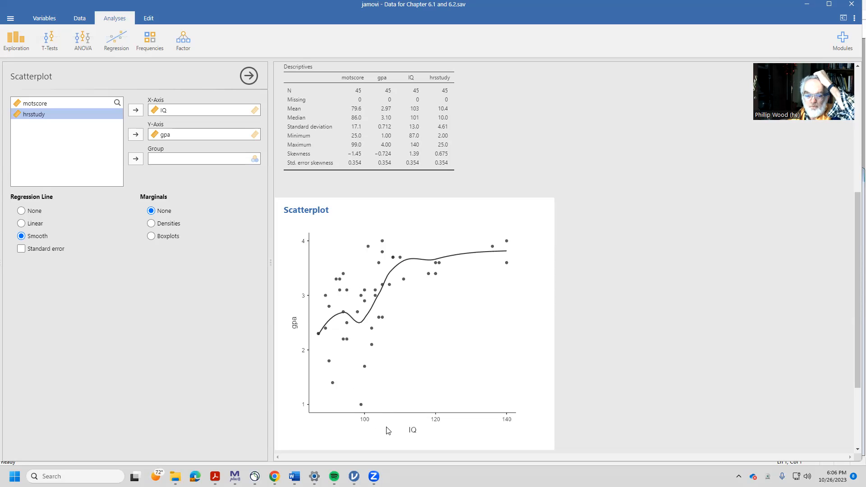
pyautogui.moveTo(364, 406)
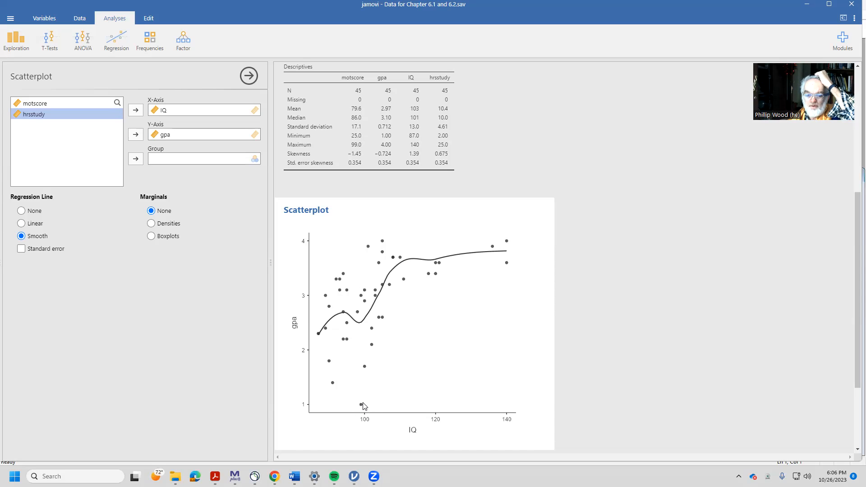
pyautogui.moveTo(363, 411)
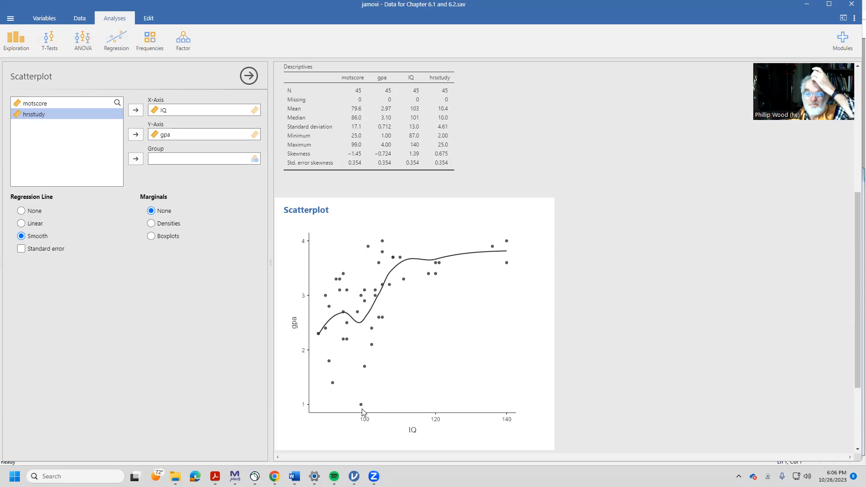
pyautogui.moveTo(212, 316)
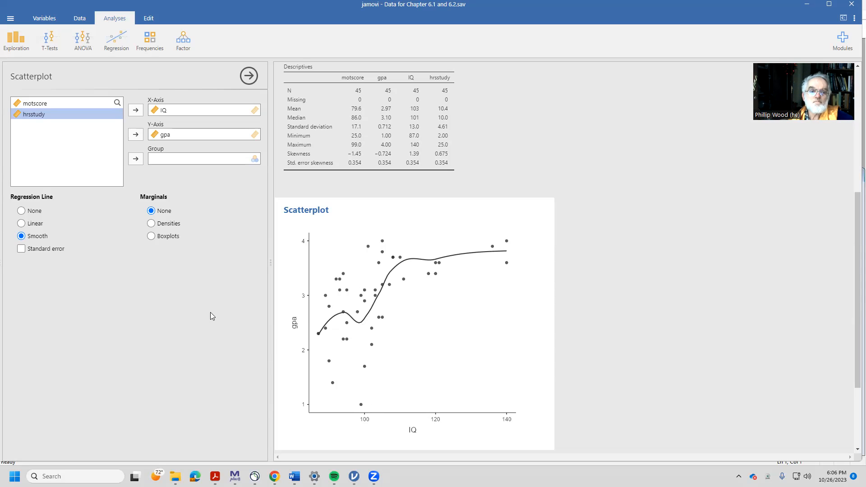
pyautogui.moveTo(55, 115)
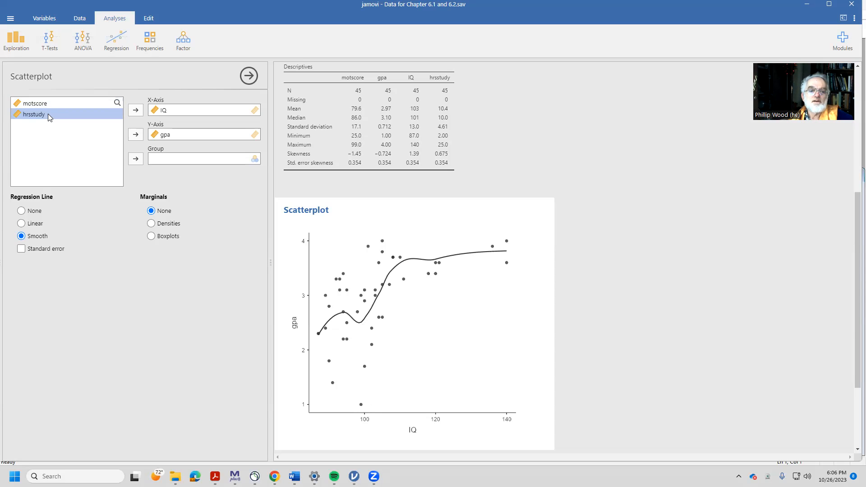
# - Plot gpa against hrsstudy, toggling fit types and ending on a Linear line
pyautogui.click(136, 109)
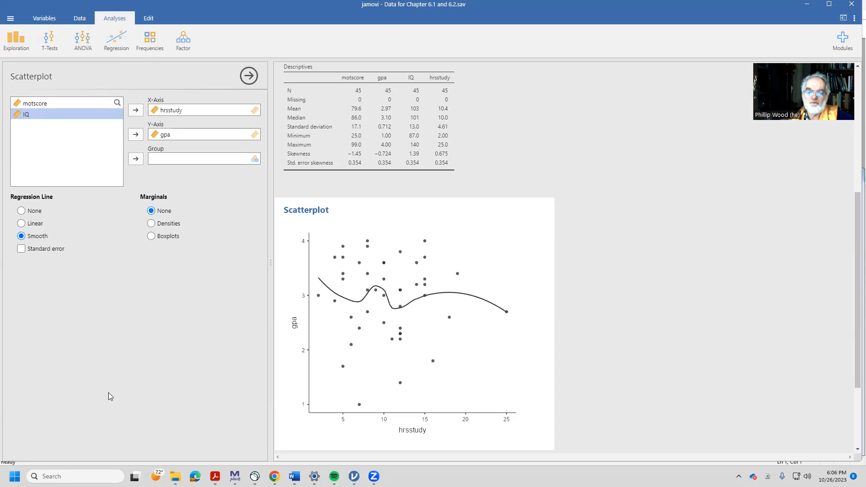
pyautogui.moveTo(10, 373)
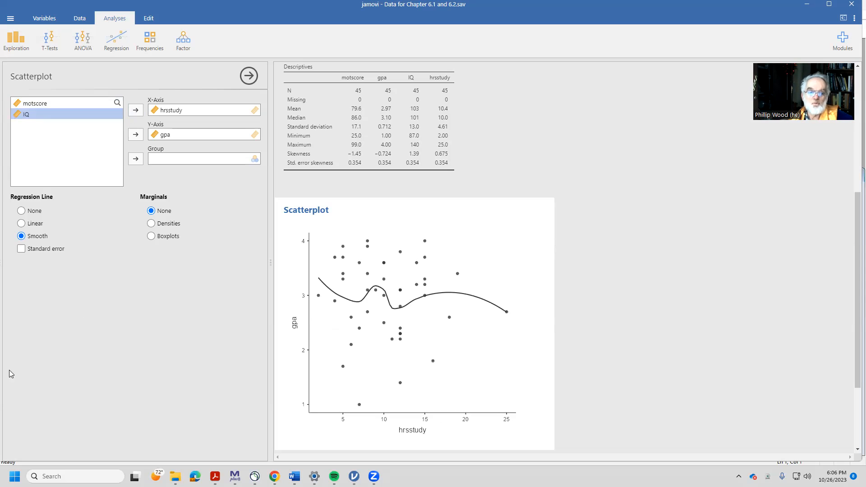
pyautogui.click(21, 223)
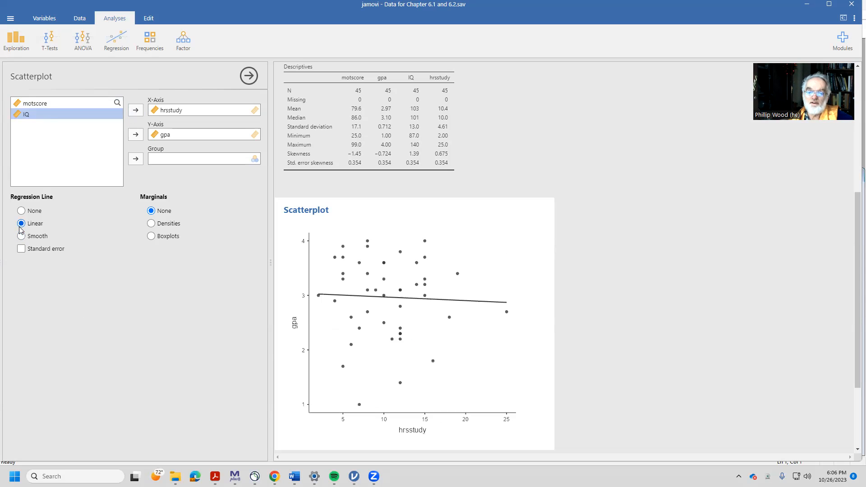
pyautogui.click(21, 236)
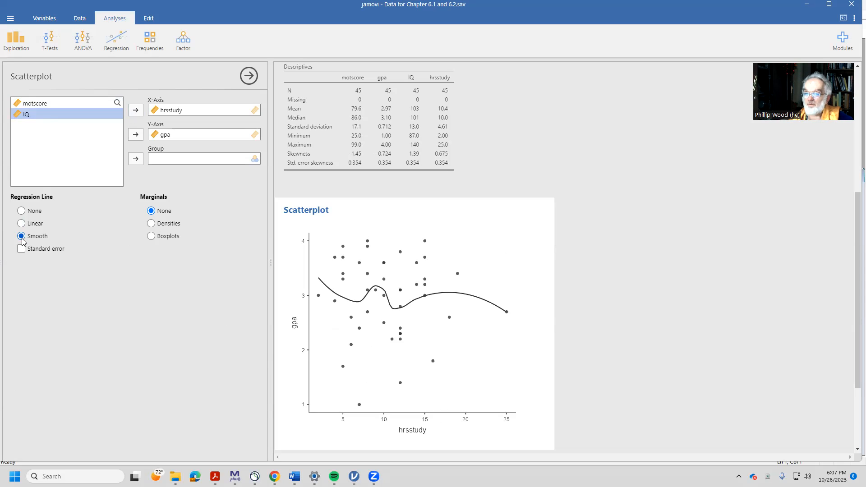
pyautogui.click(21, 223)
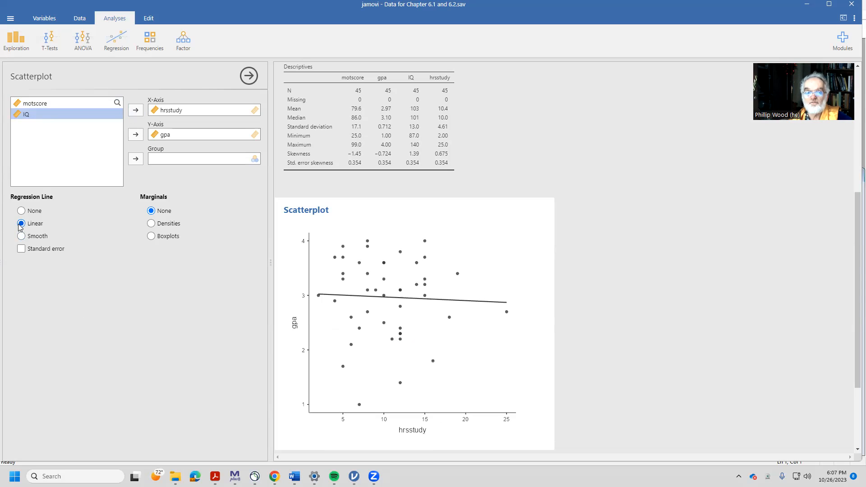
pyautogui.moveTo(48, 240)
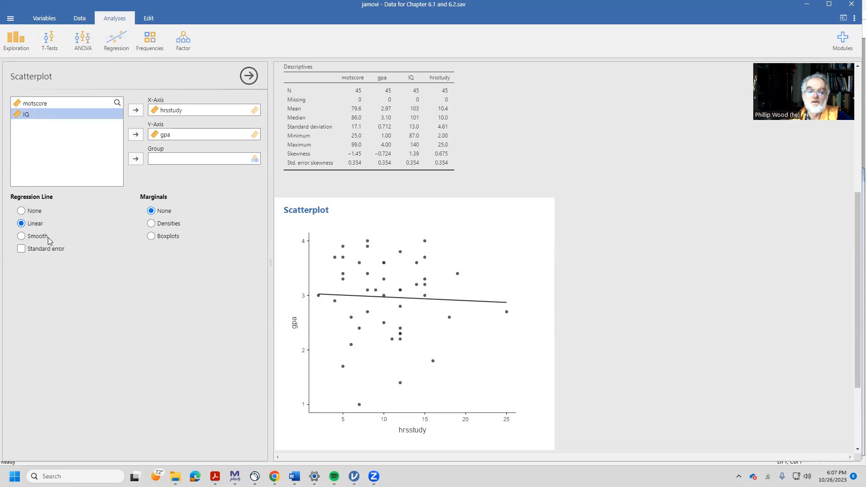
pyautogui.moveTo(248, 76)
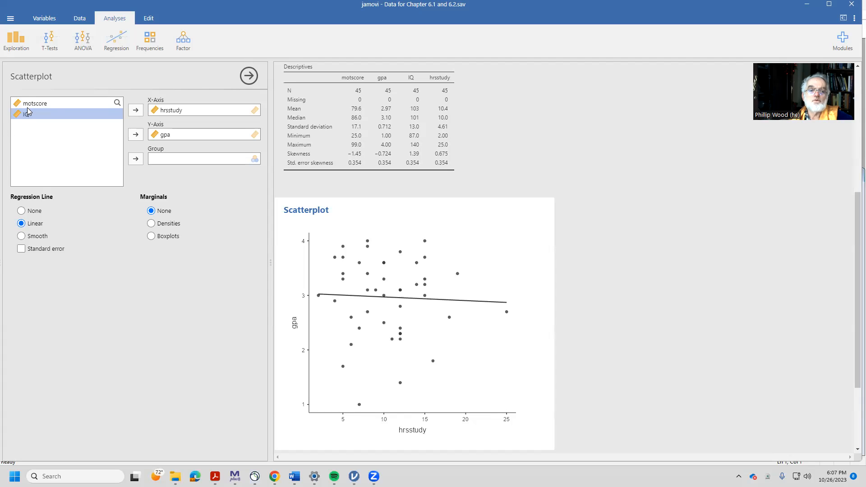
# - Put motscore back on the X-axis and scroll through the coefficients and scatterplot
pyautogui.click(136, 110)
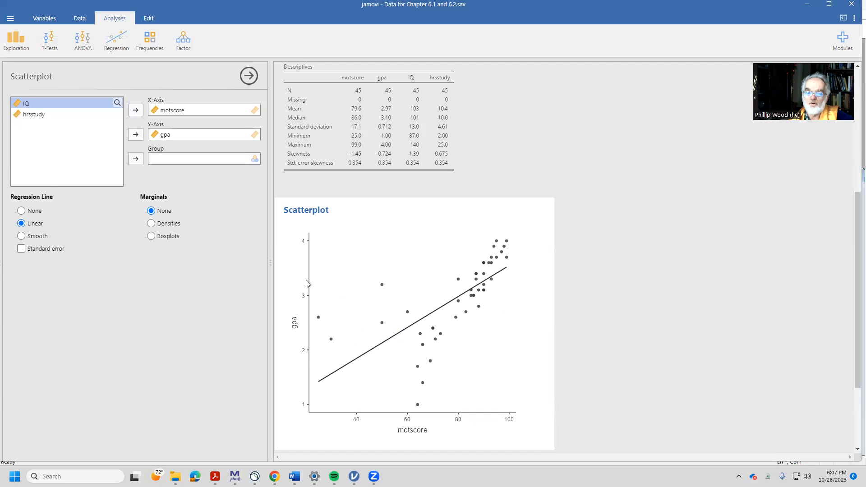
pyautogui.moveTo(340, 345)
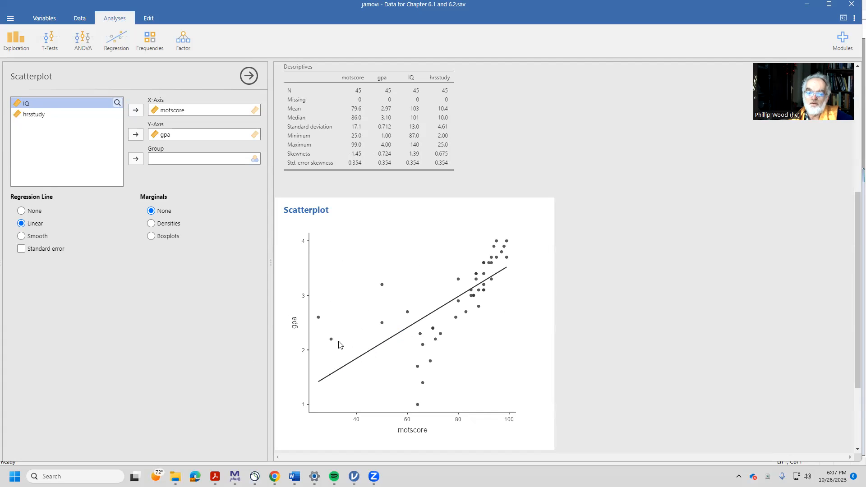
pyautogui.moveTo(343, 317)
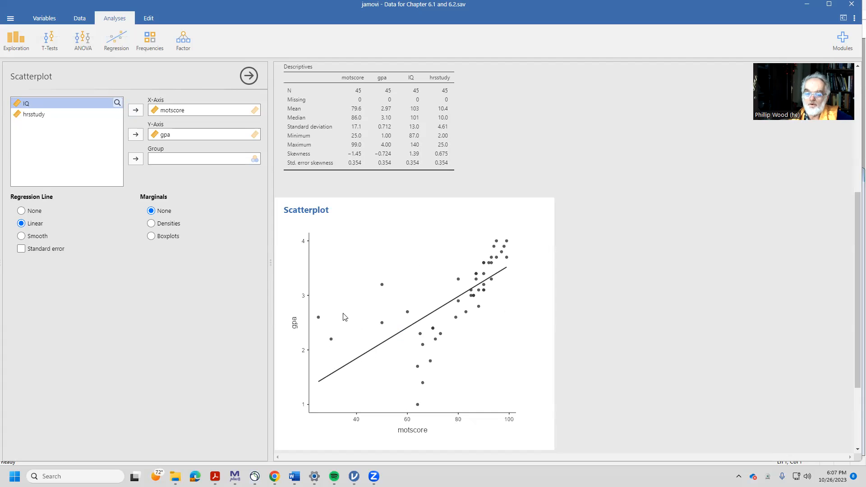
pyautogui.moveTo(281, 285)
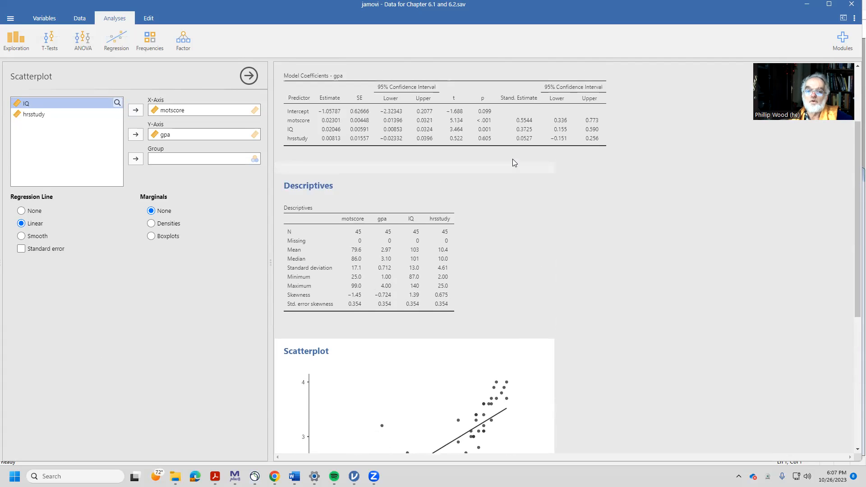
pyautogui.scroll(3)
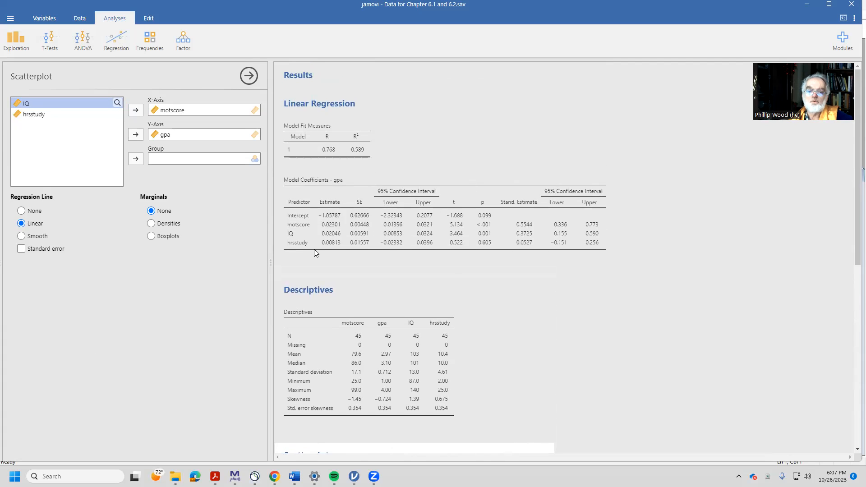
pyautogui.moveTo(514, 226)
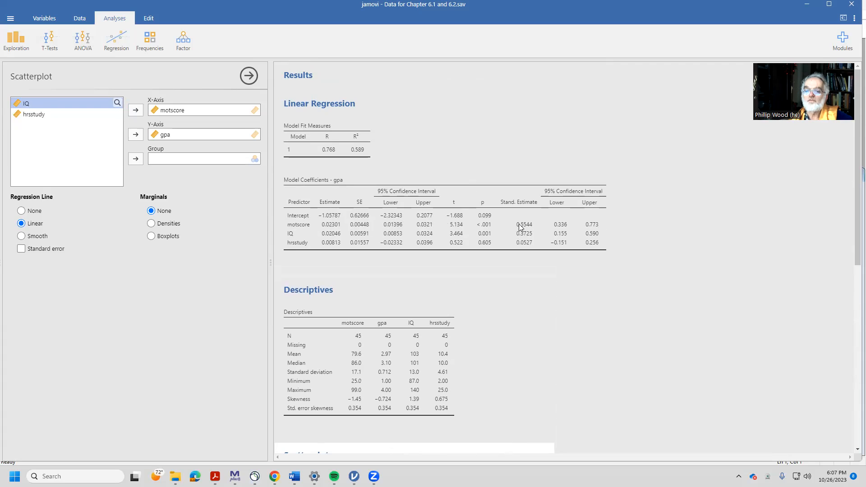
pyautogui.moveTo(514, 232)
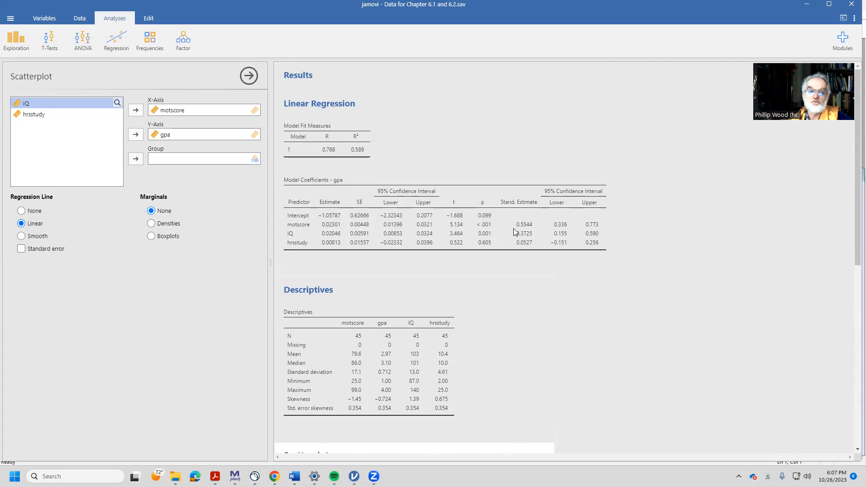
pyautogui.moveTo(541, 235)
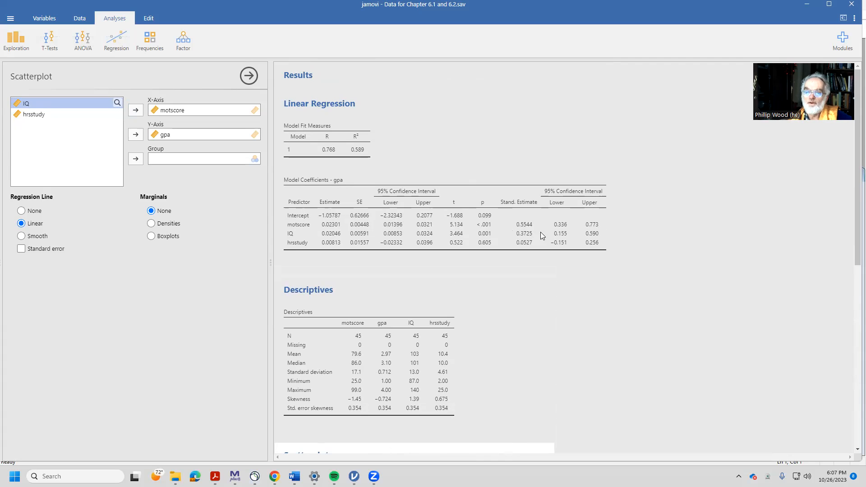
pyautogui.moveTo(524, 226)
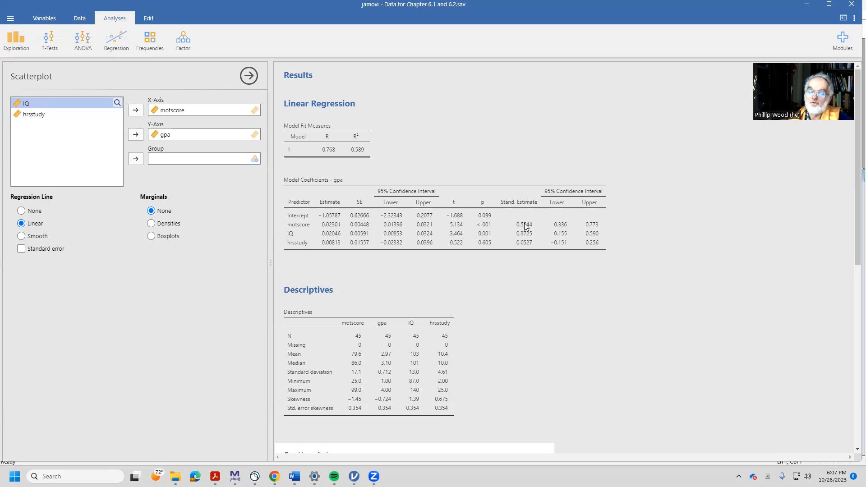
pyautogui.moveTo(454, 236)
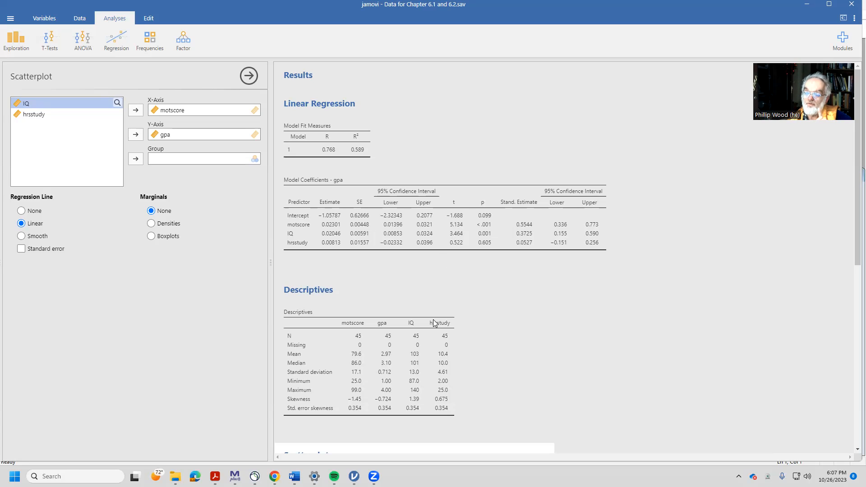
pyautogui.moveTo(473, 294)
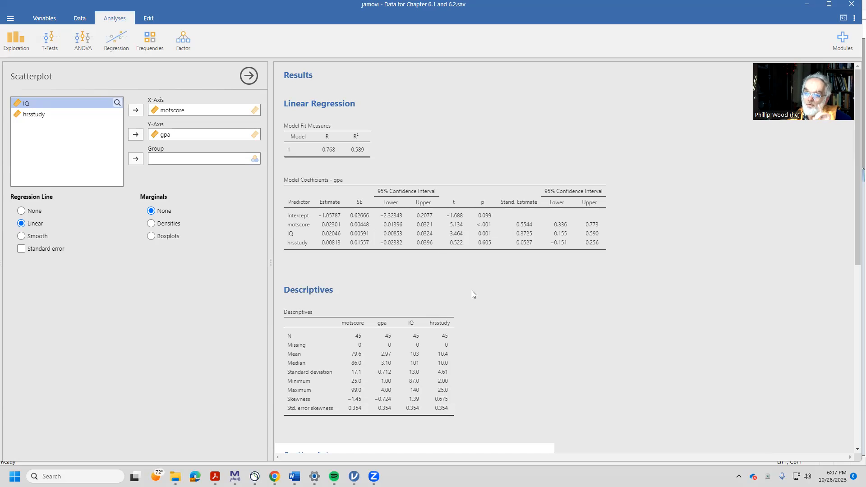
pyautogui.moveTo(414, 320)
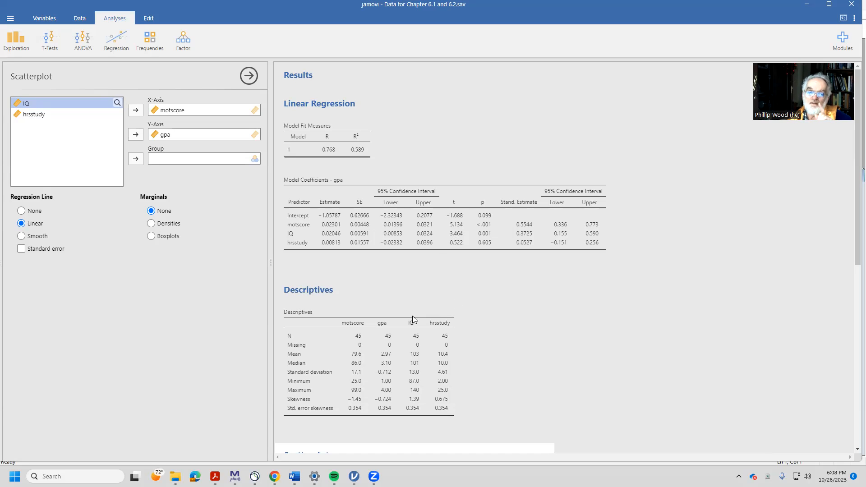
pyautogui.scroll(-3)
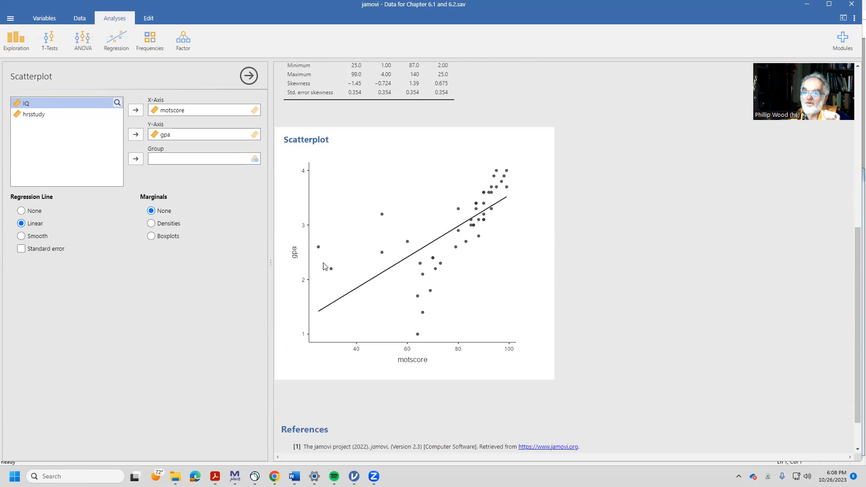
pyautogui.moveTo(520, 179)
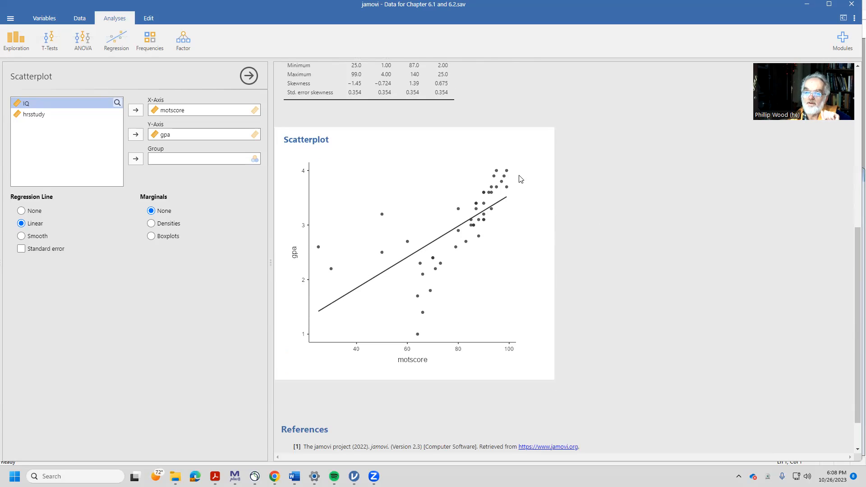
pyautogui.moveTo(471, 223)
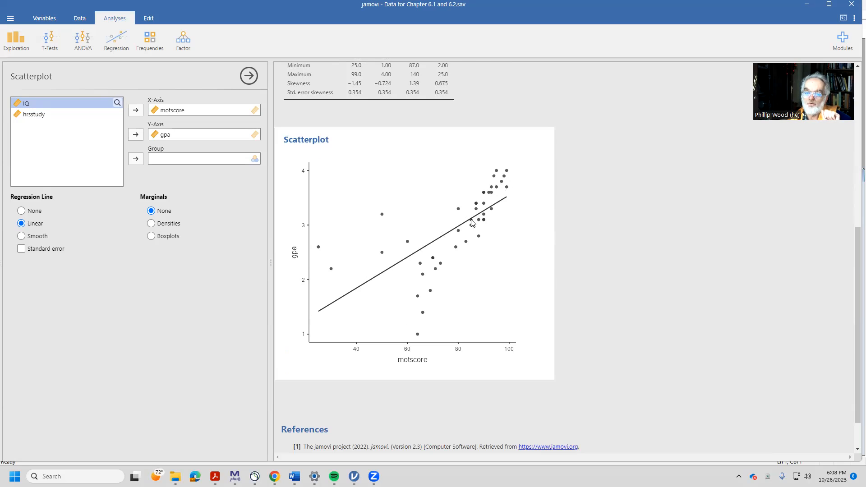
pyautogui.moveTo(454, 230)
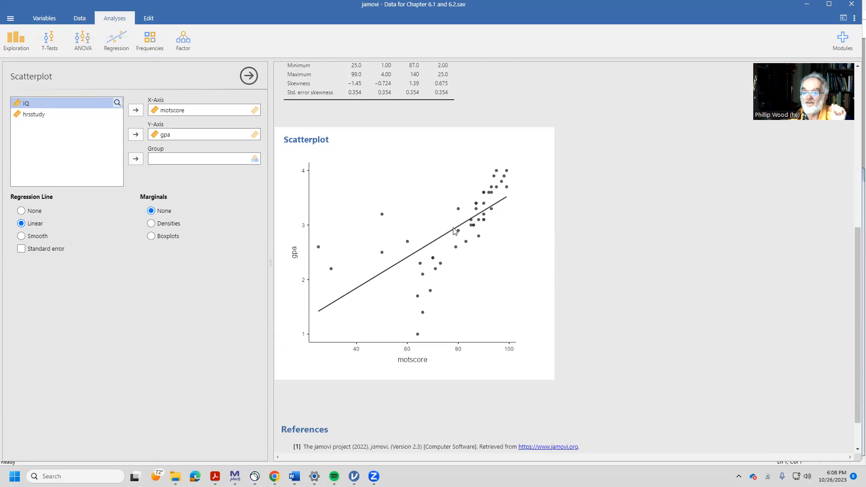
pyautogui.moveTo(462, 225)
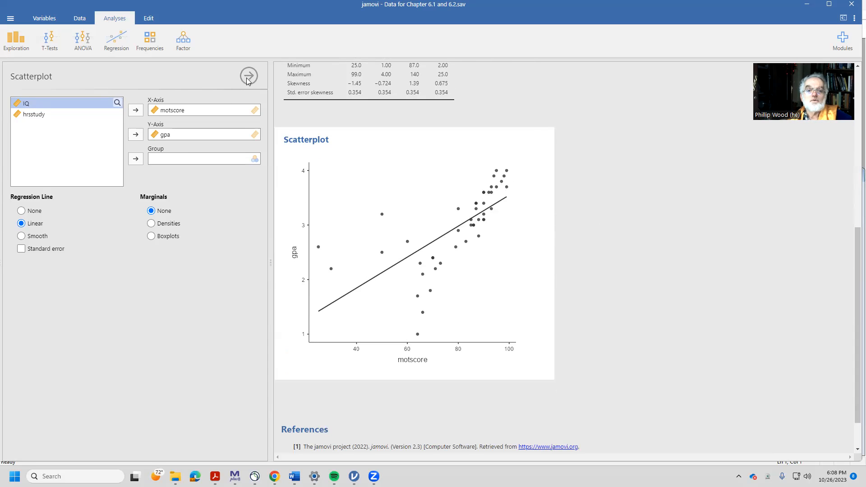
pyautogui.click(248, 76)
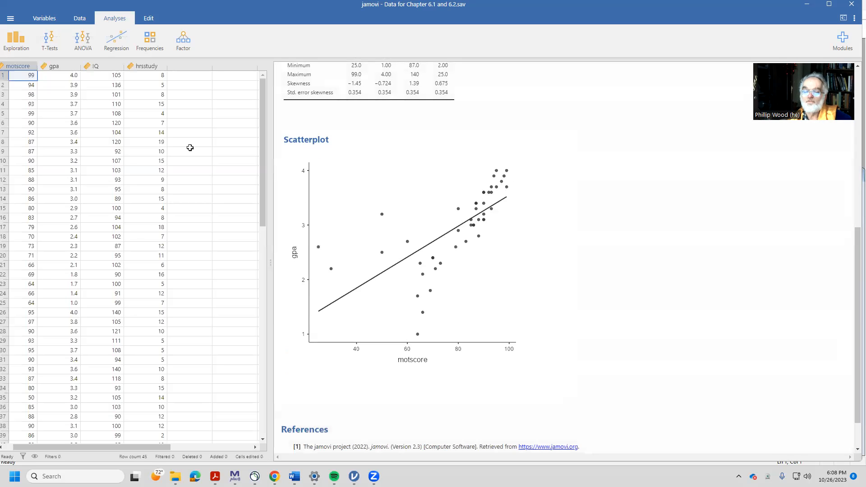
pyautogui.moveTo(131, 253)
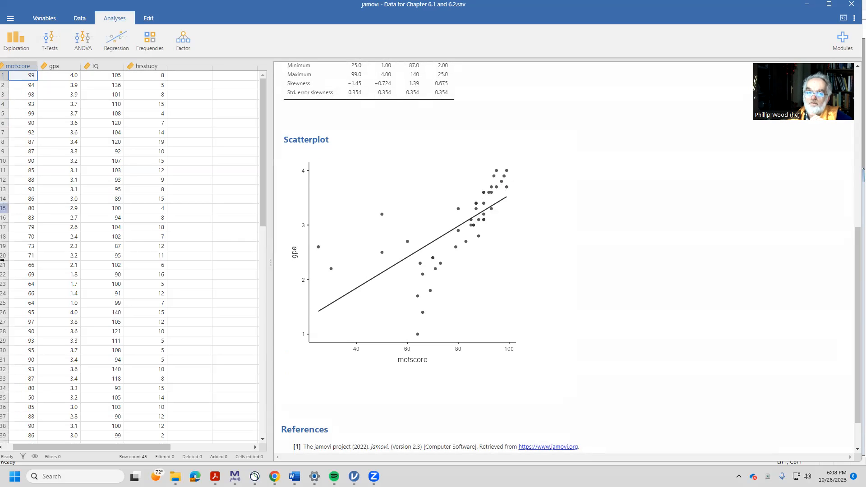
pyautogui.moveTo(81, 232)
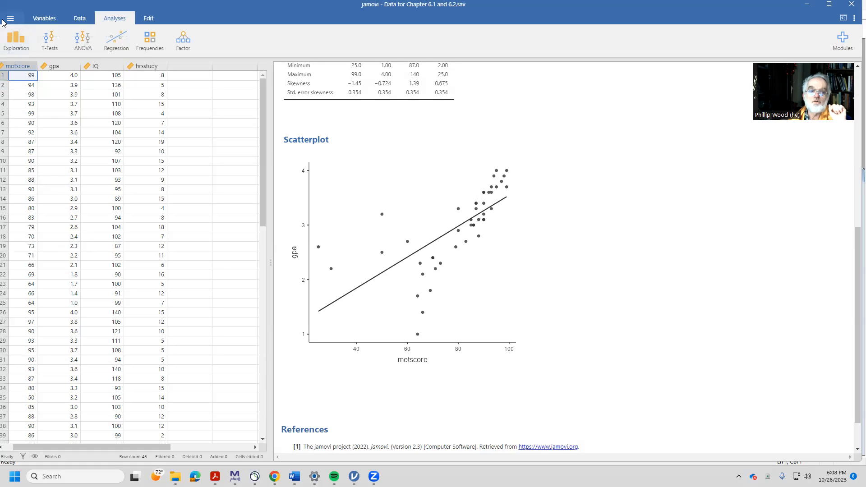
pyautogui.click(10, 17)
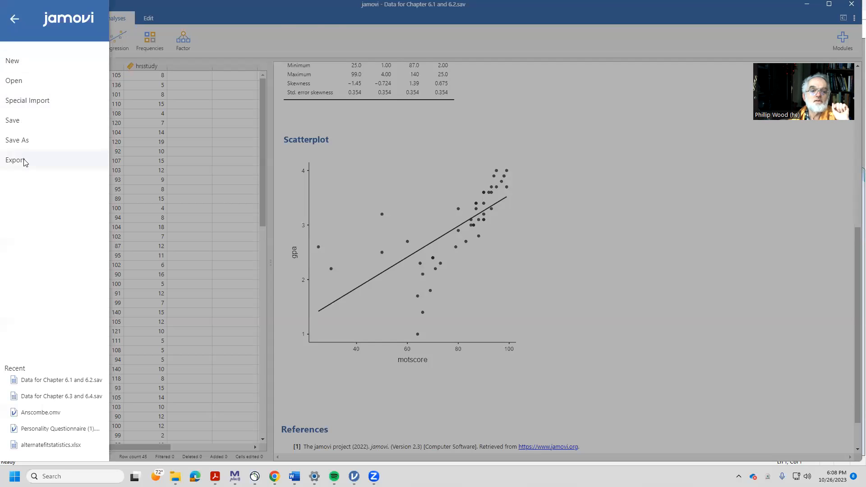
pyautogui.click(15, 160)
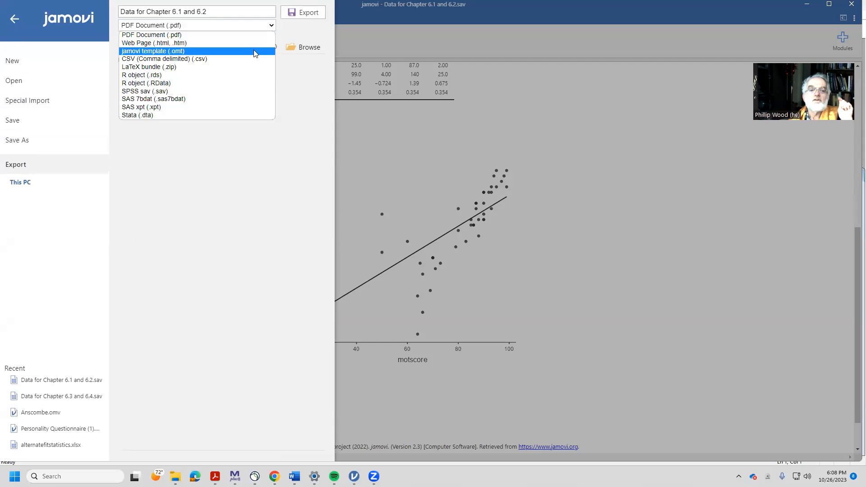
pyautogui.click(164, 59)
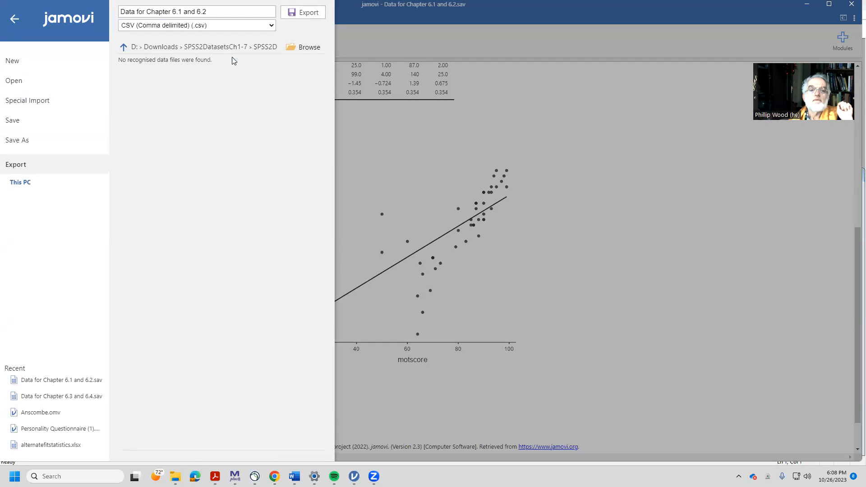
pyautogui.click(302, 13)
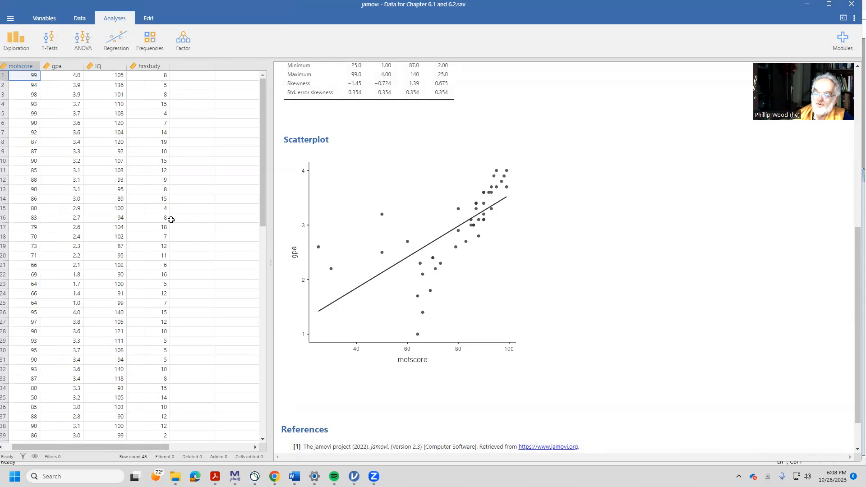
pyautogui.moveTo(65, 151)
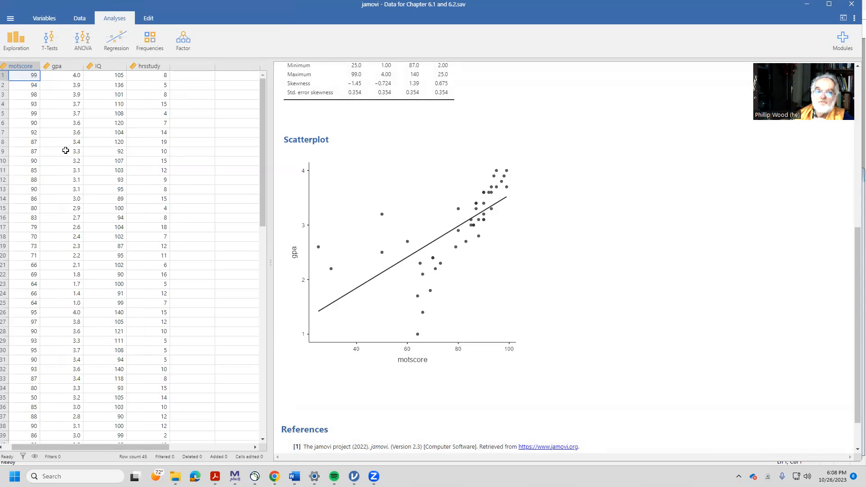
# - Export the data as a CSV named 'Data for Chapter 6.1 and 6.2winsorized'
pyautogui.click(10, 17)
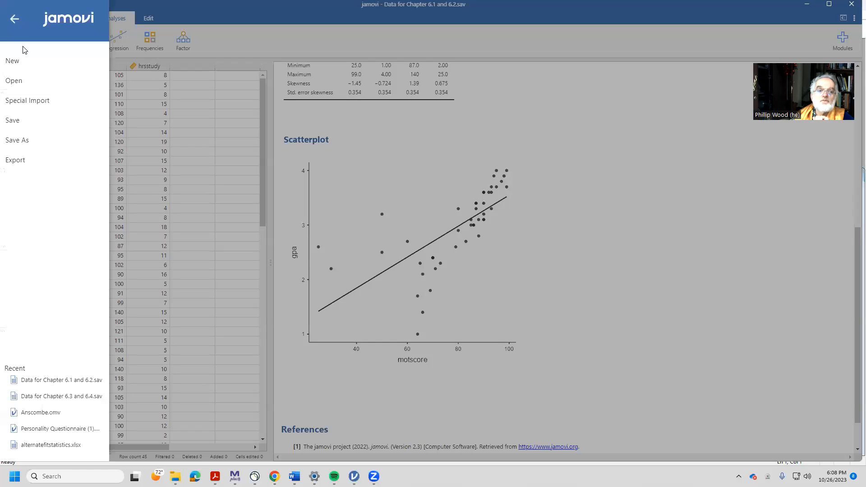
pyautogui.click(15, 159)
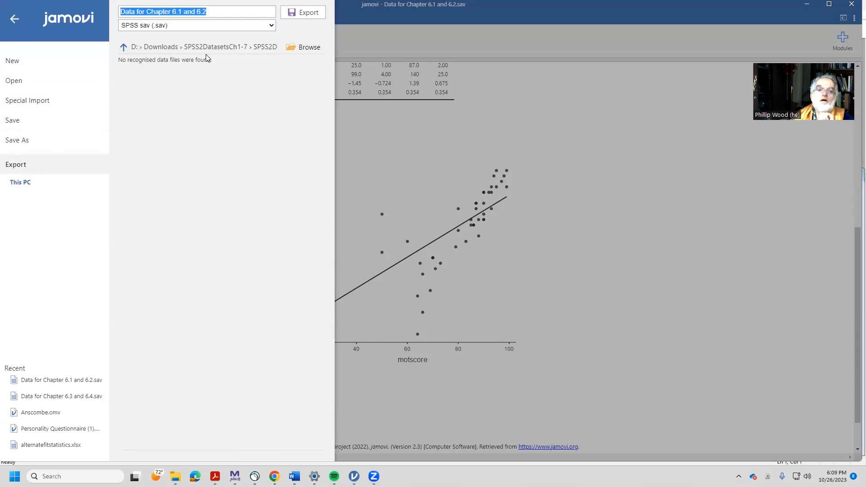
pyautogui.click(228, 12)
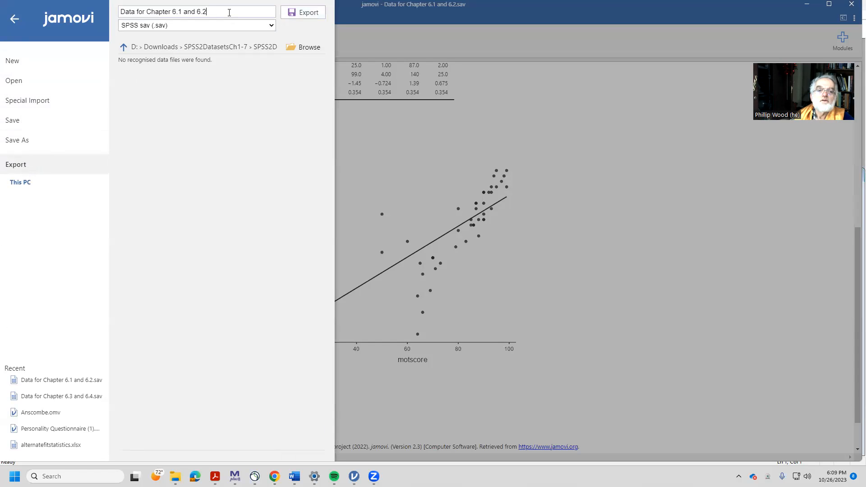
pyautogui.write('win')
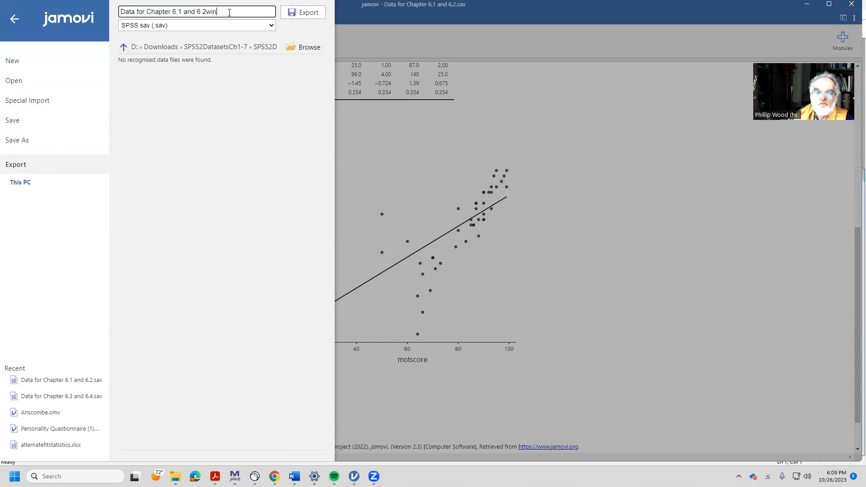
pyautogui.write('sorized')
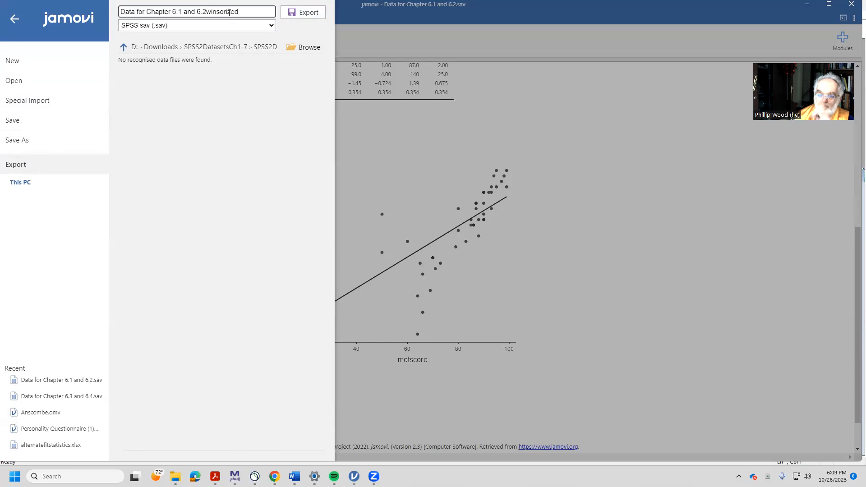
pyautogui.click(268, 24)
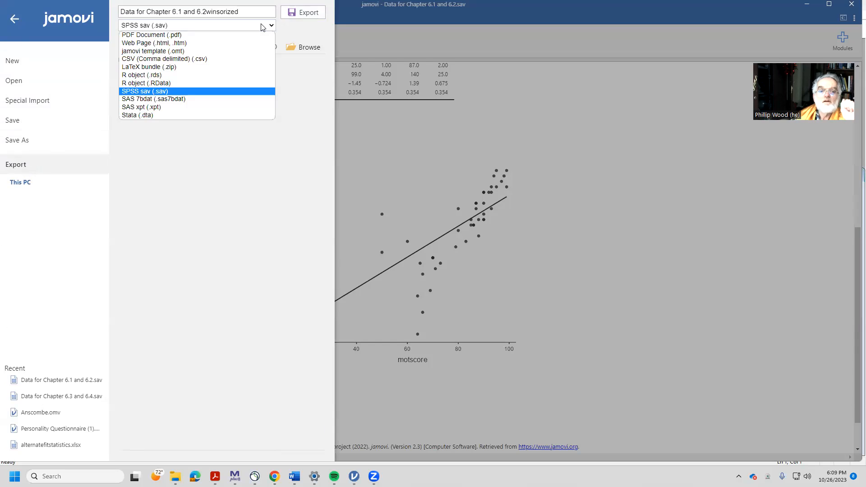
pyautogui.click(165, 58)
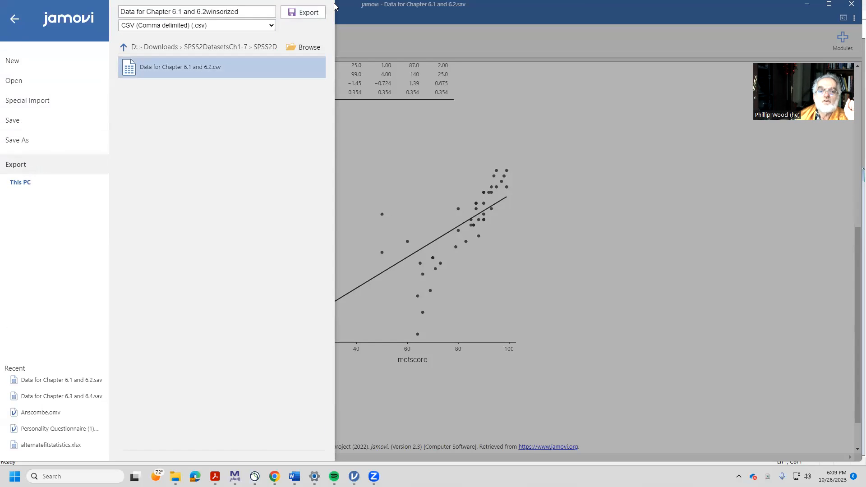
pyautogui.click(303, 12)
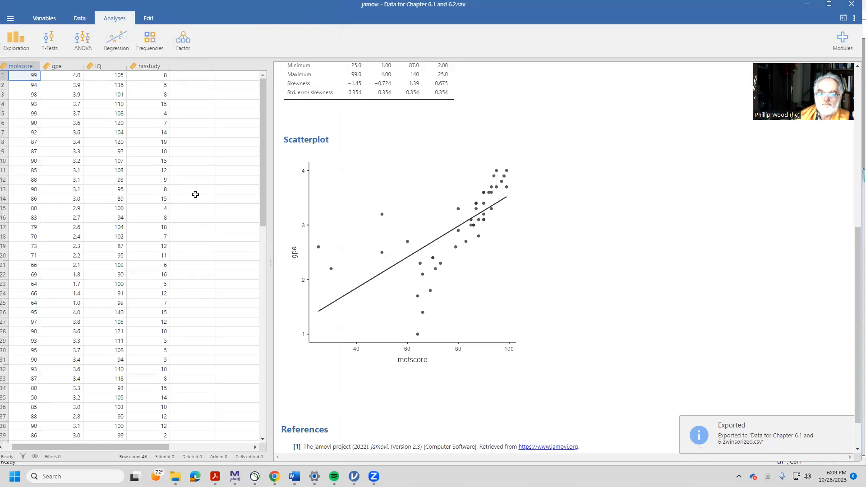
pyautogui.moveTo(313, 270)
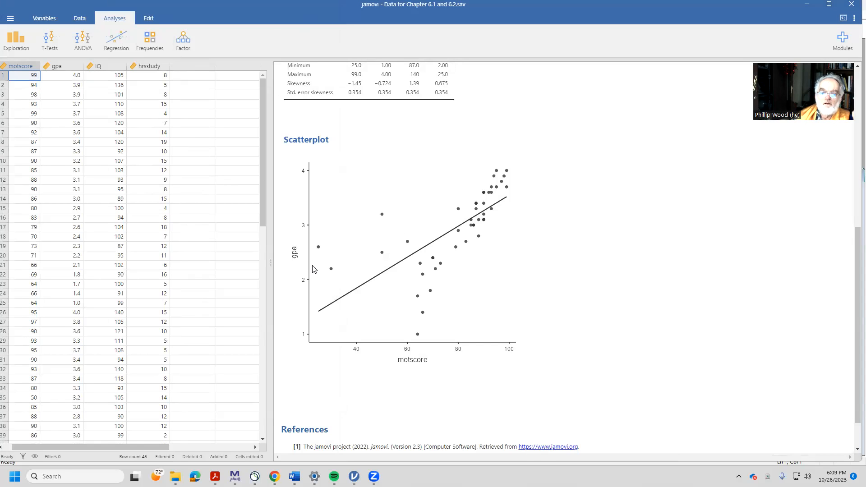
pyautogui.moveTo(268, 172)
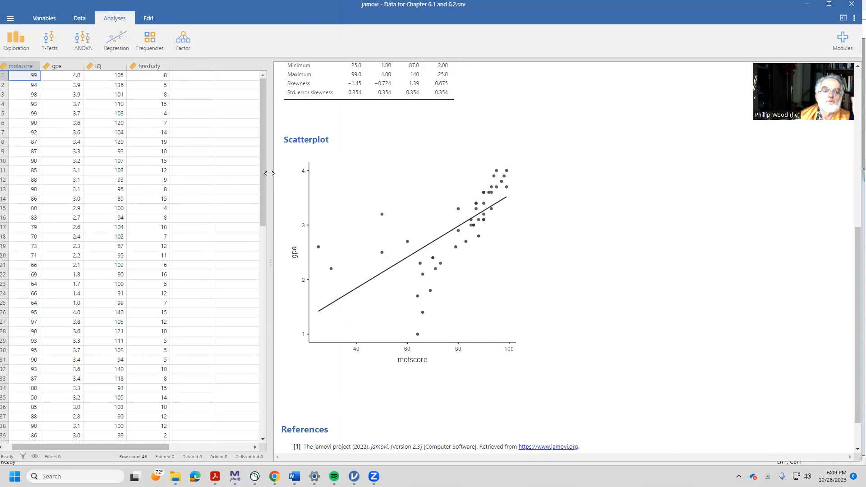
pyautogui.click(16, 40)
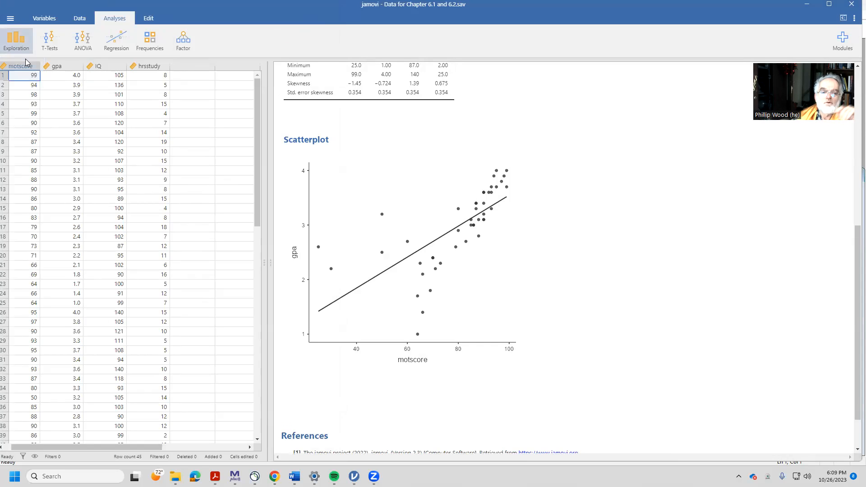
# - Run Descriptives on motscore with the five most extreme high and low values listed
pyautogui.click(16, 41)
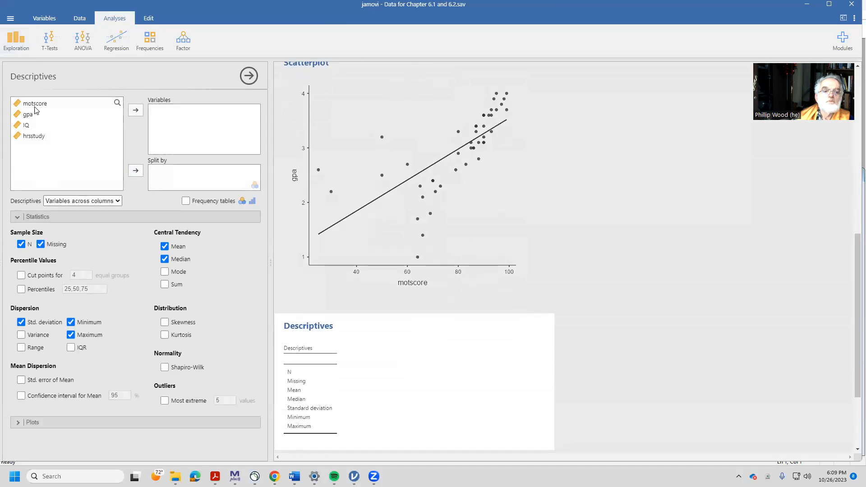
pyautogui.click(135, 110)
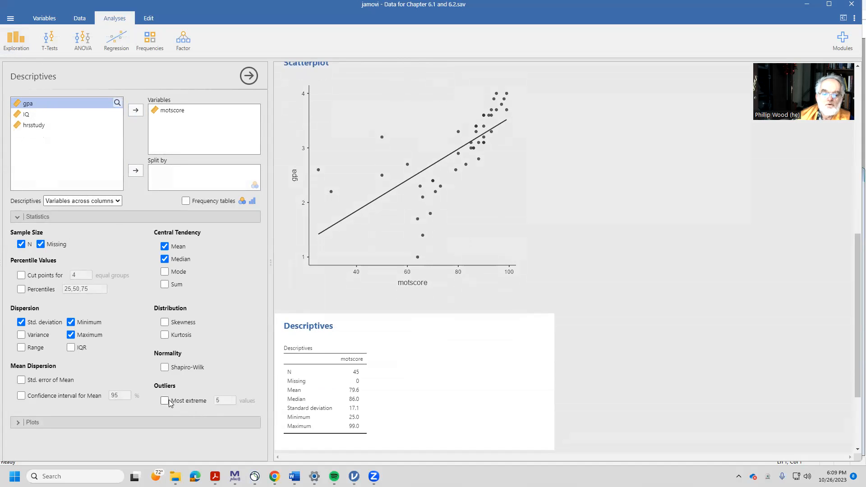
pyautogui.click(164, 401)
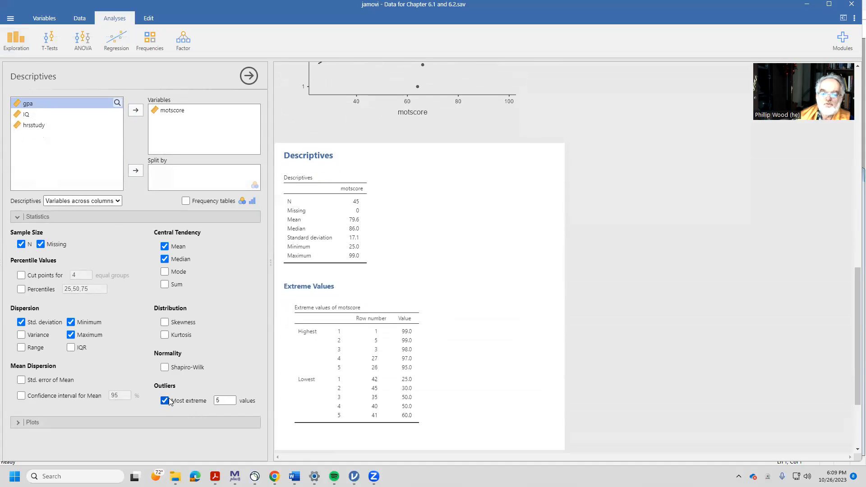
pyautogui.moveTo(178, 396)
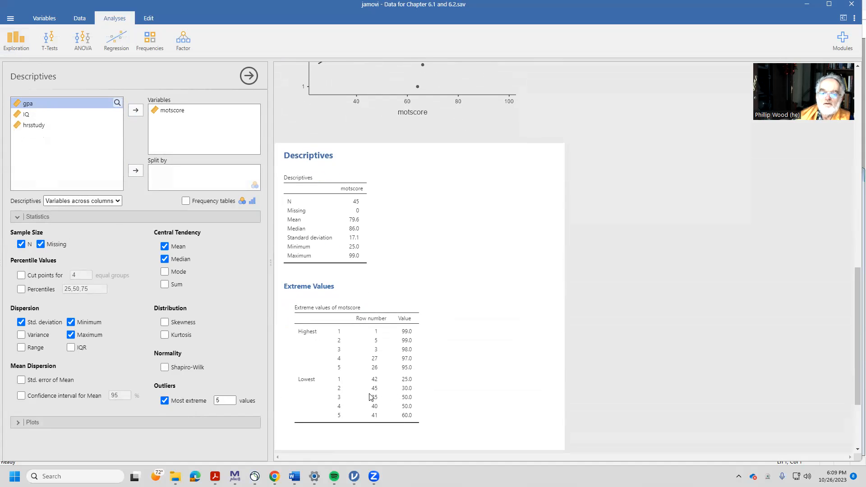
pyautogui.moveTo(409, 390)
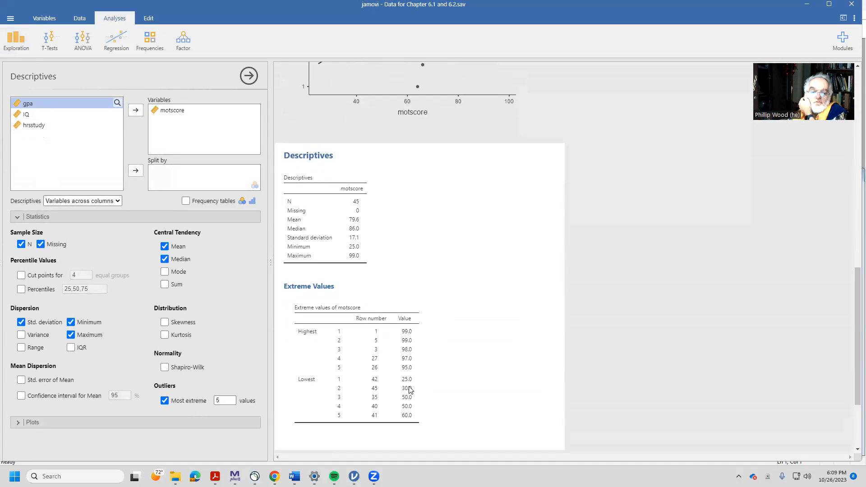
pyautogui.moveTo(317, 392)
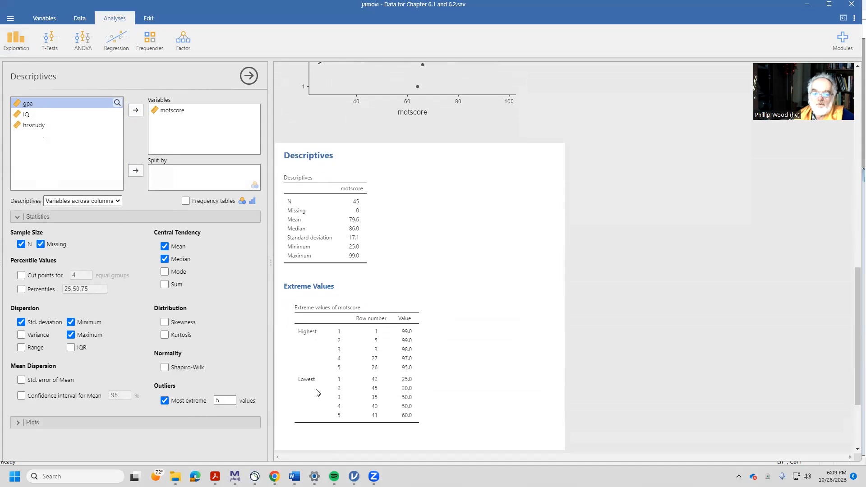
pyautogui.moveTo(381, 325)
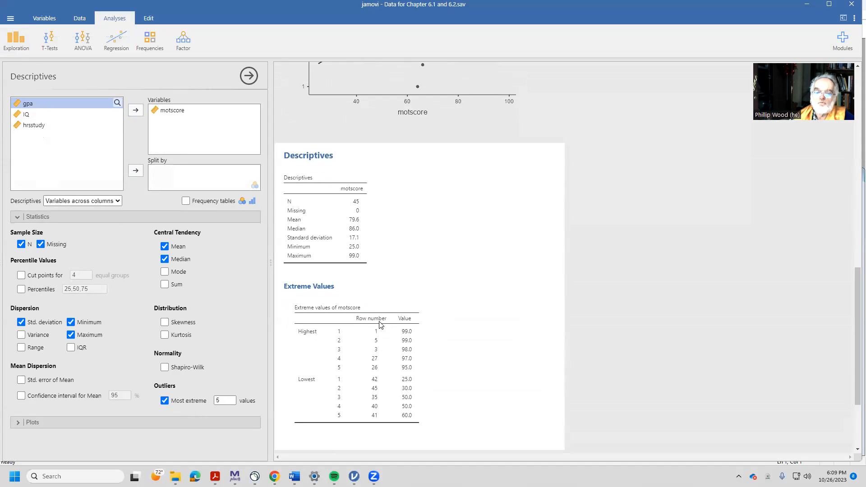
pyautogui.moveTo(376, 392)
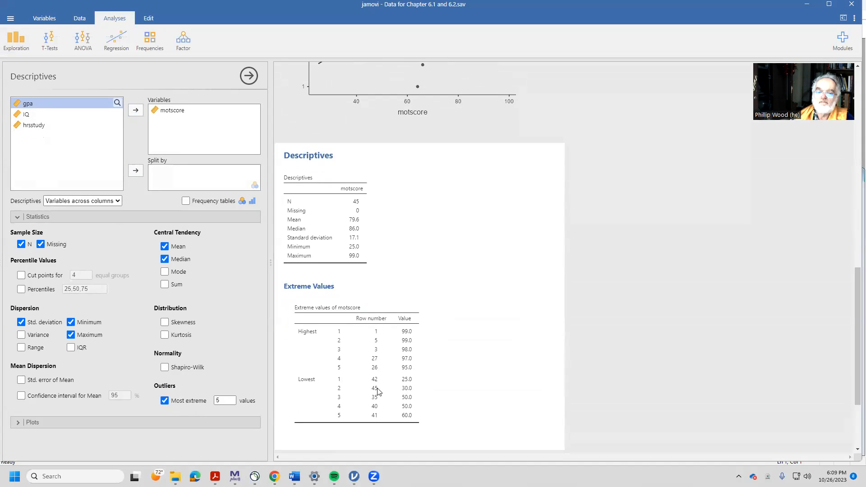
pyautogui.moveTo(410, 393)
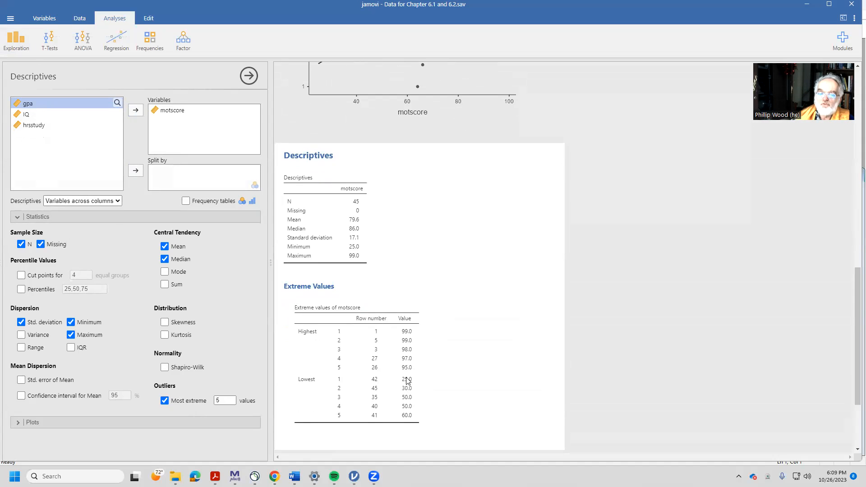
pyautogui.moveTo(416, 388)
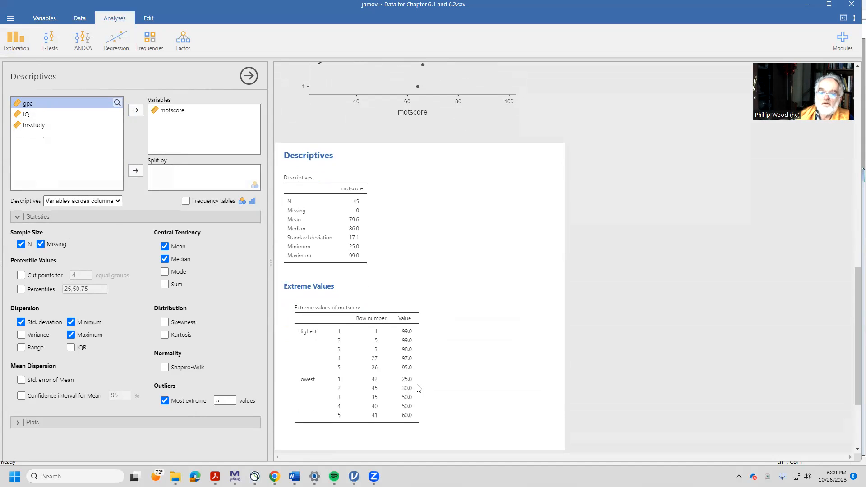
pyautogui.moveTo(411, 397)
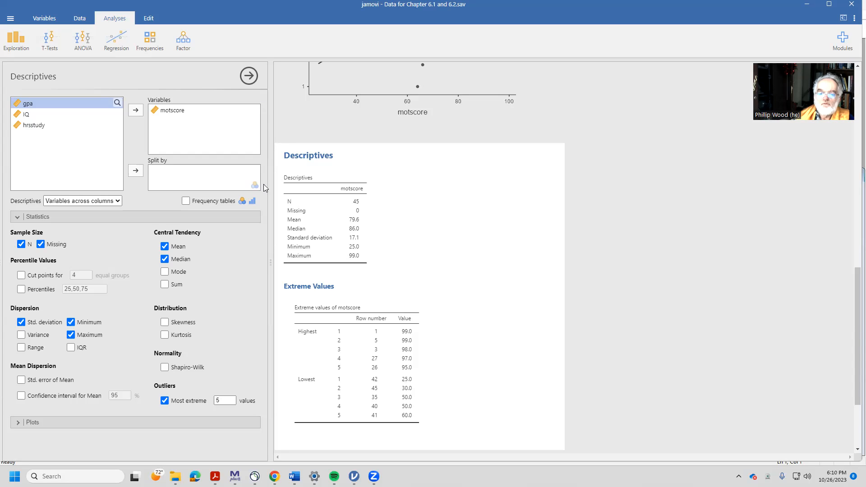
pyautogui.moveTo(256, 188)
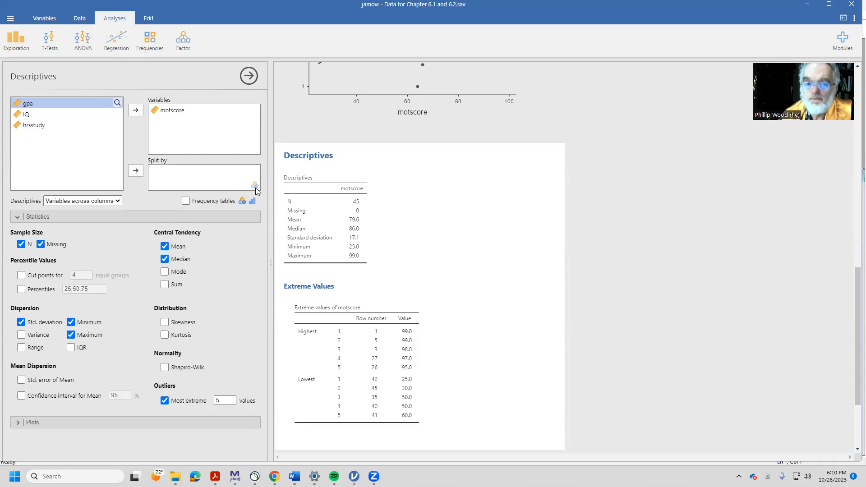
pyautogui.click(248, 76)
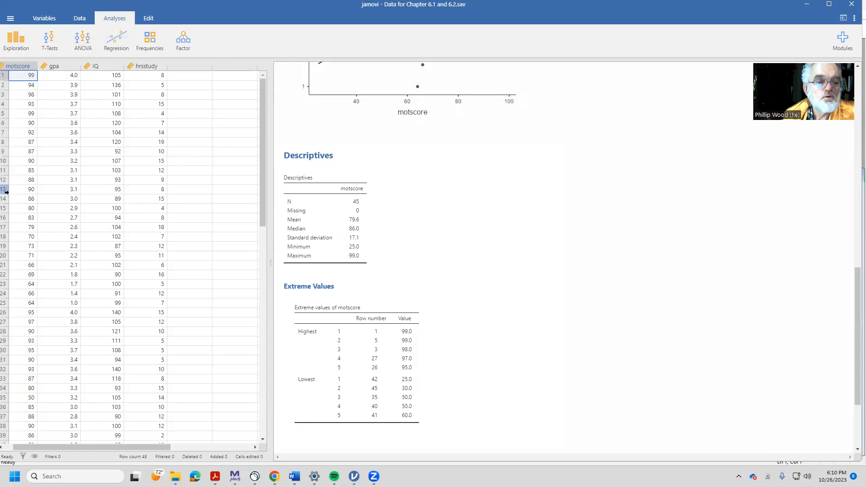
# - Replace the lowest motscore values in rows 42 and 45 with 49
pyautogui.scroll(-3)
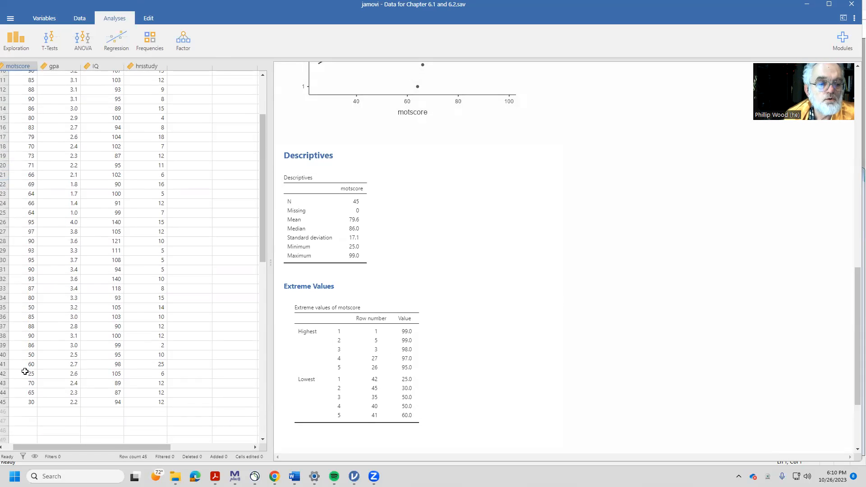
pyautogui.moveTo(14, 367)
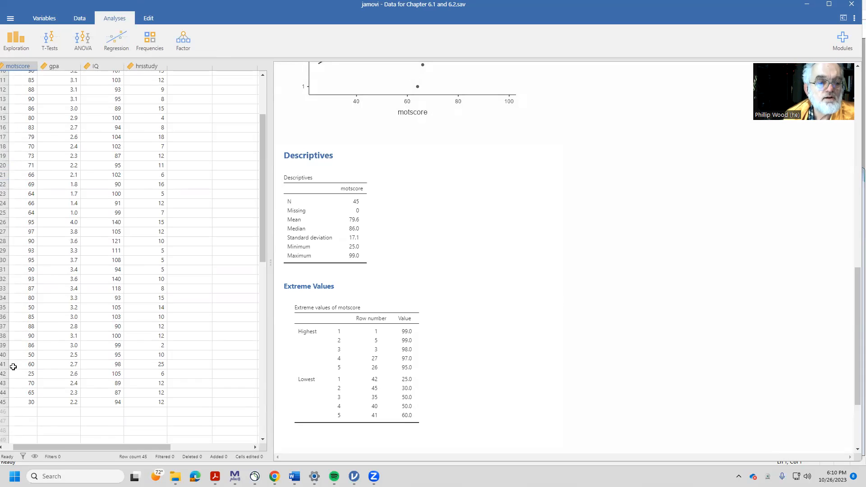
pyautogui.click(32, 374)
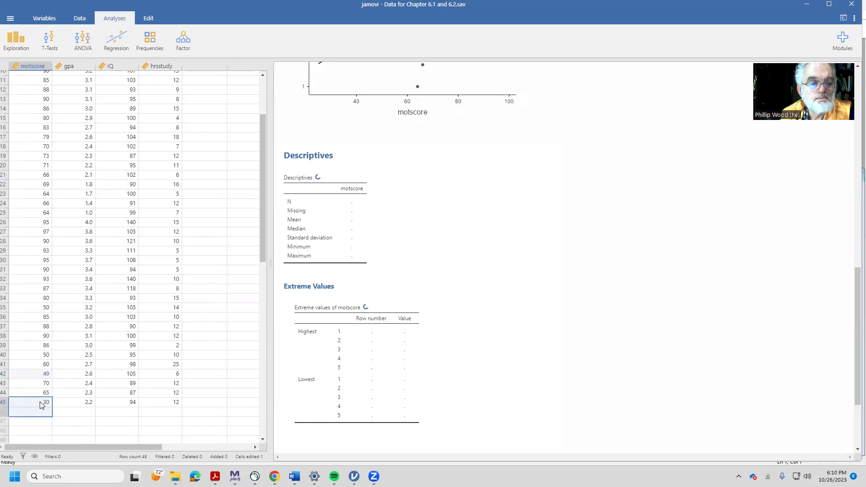
pyautogui.write('49')
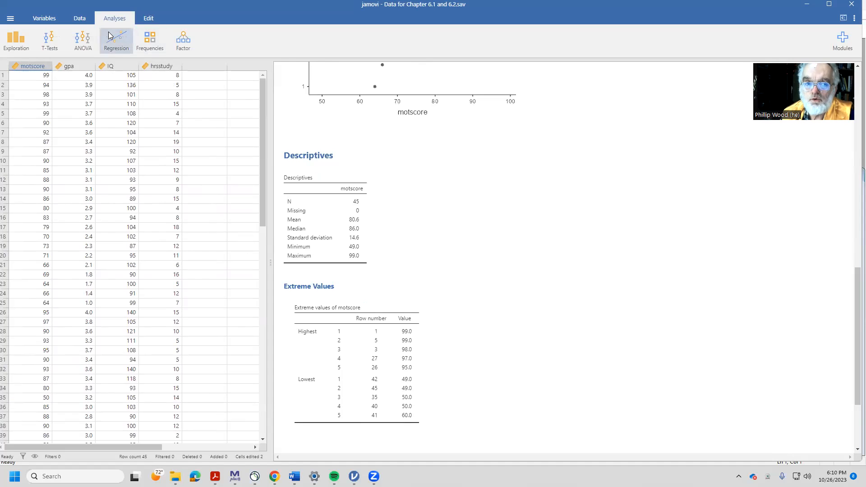
pyautogui.click(116, 40)
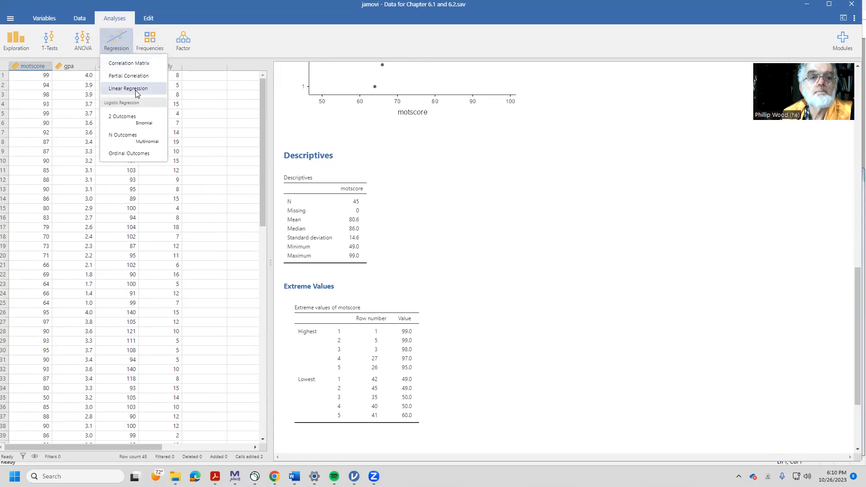
# - Regress gpa on motscore, IQ and hrsstudy with confidence intervals and standardized estimates with intervals
pyautogui.click(128, 88)
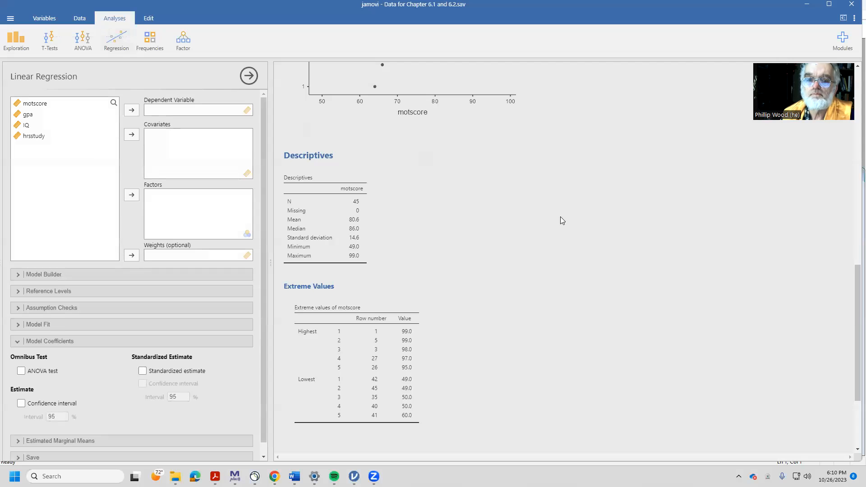
pyautogui.click(28, 114)
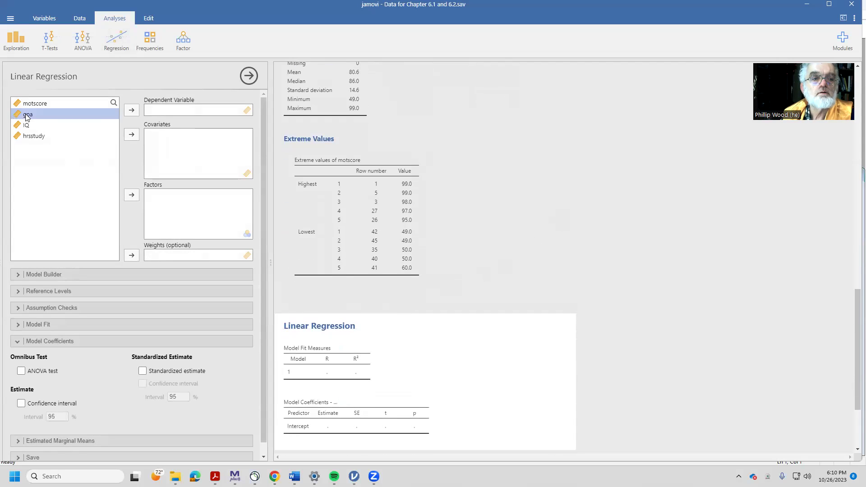
pyautogui.click(131, 110)
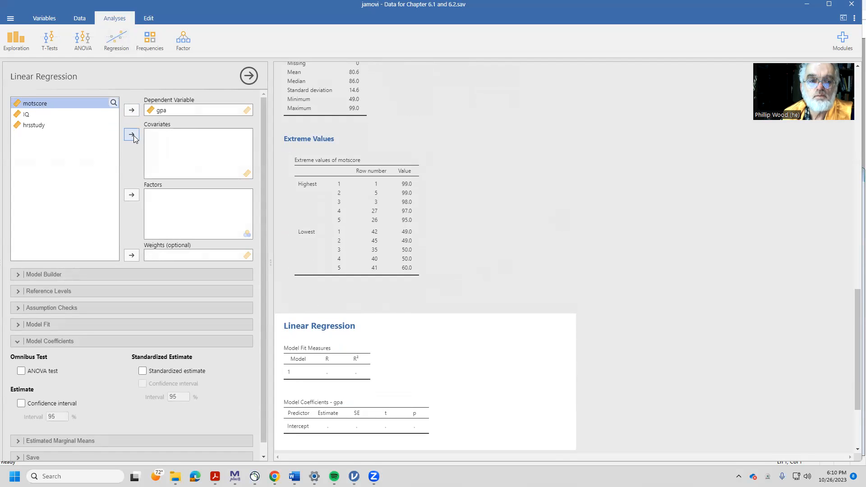
pyautogui.click(131, 135)
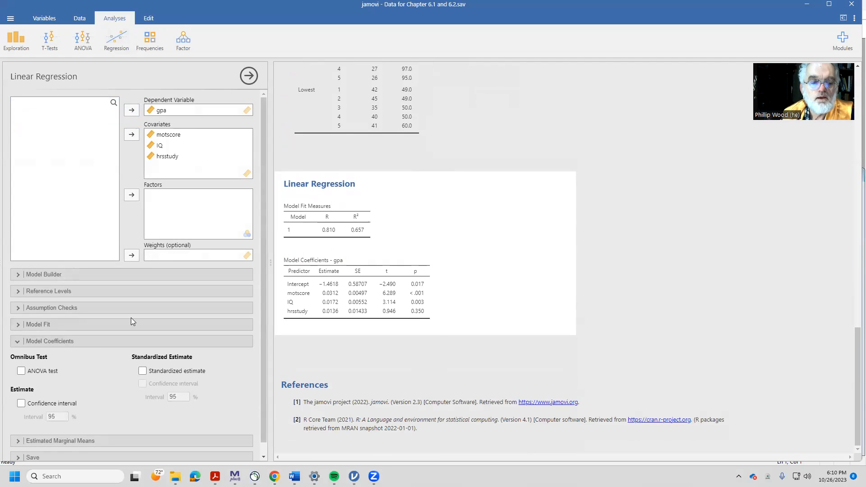
pyautogui.click(21, 404)
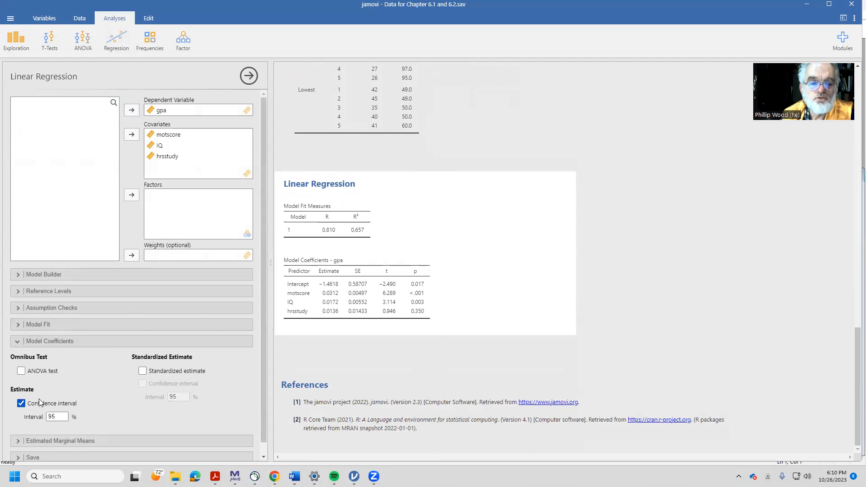
pyautogui.click(142, 371)
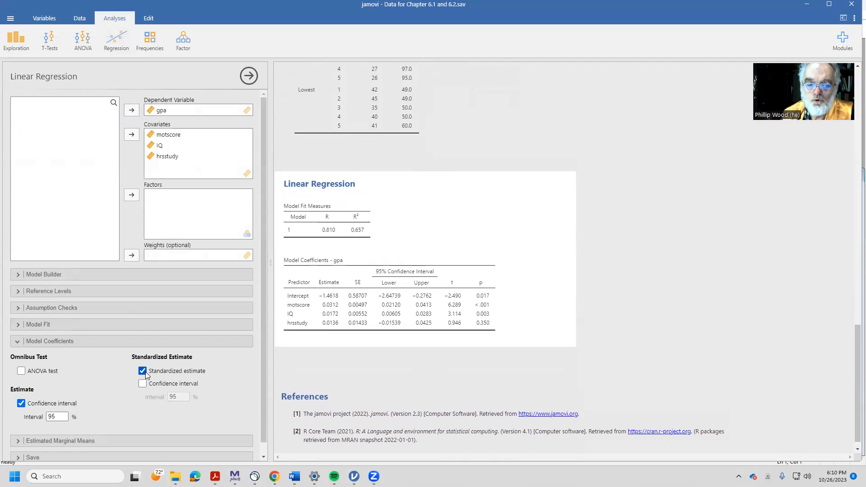
pyautogui.click(142, 383)
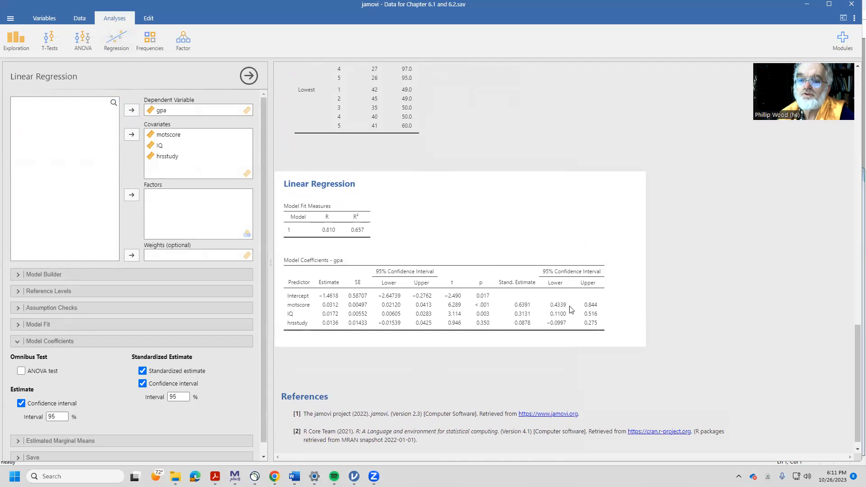
pyautogui.moveTo(527, 308)
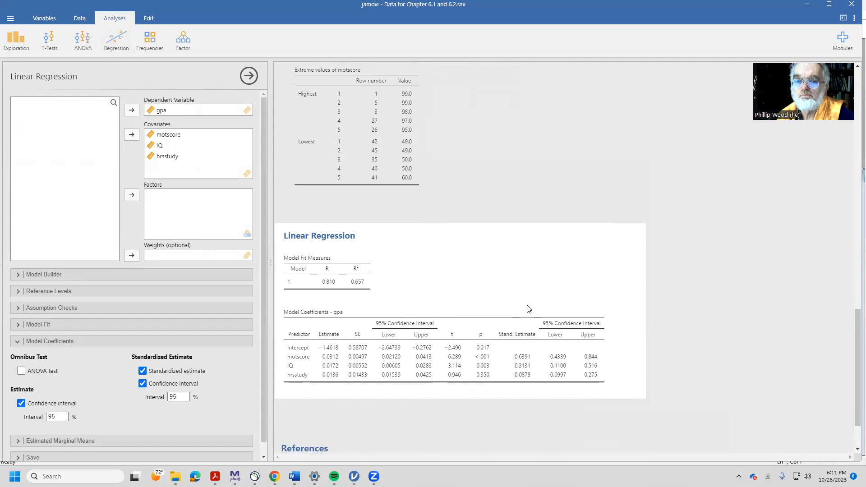
# - Scroll through the regression output to review the coefficients table
pyautogui.scroll(3)
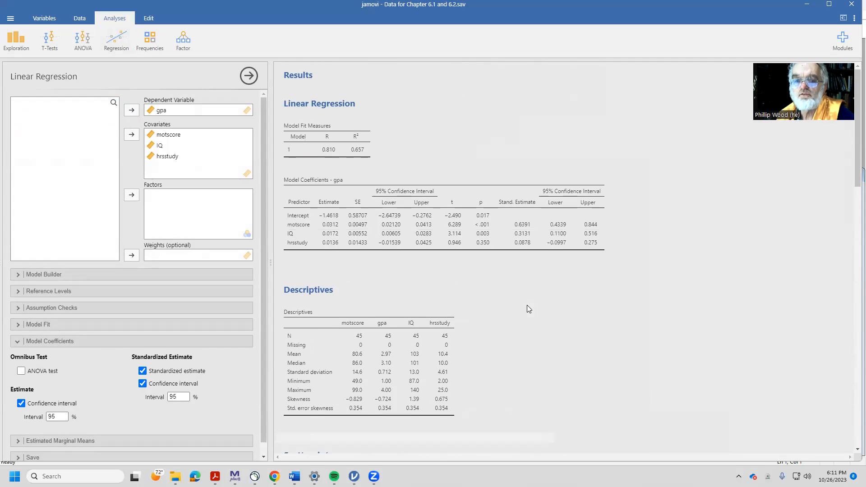
pyautogui.moveTo(492, 244)
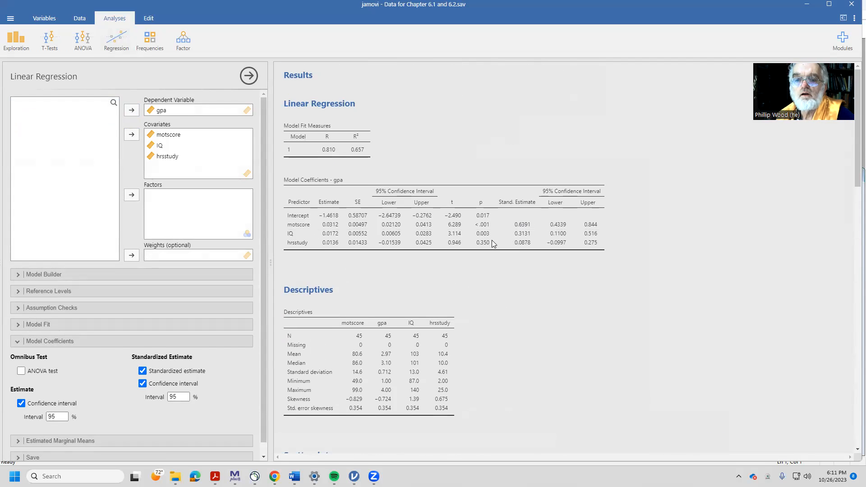
pyautogui.moveTo(519, 229)
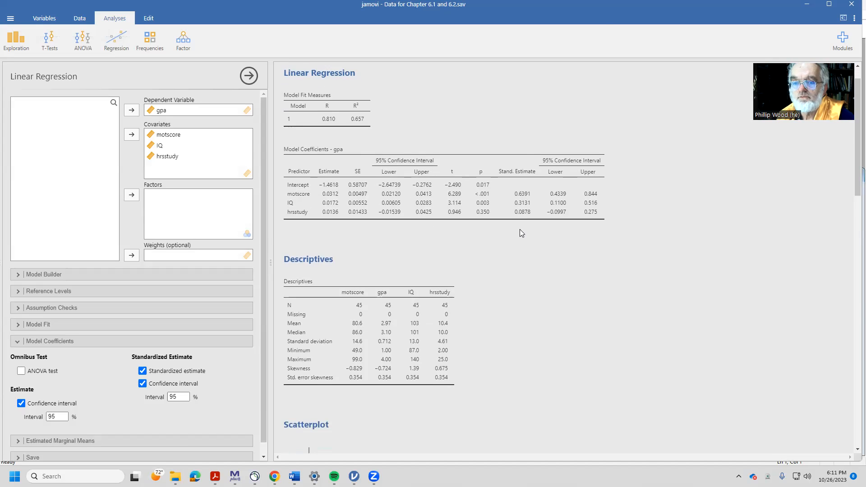
pyautogui.scroll(-3)
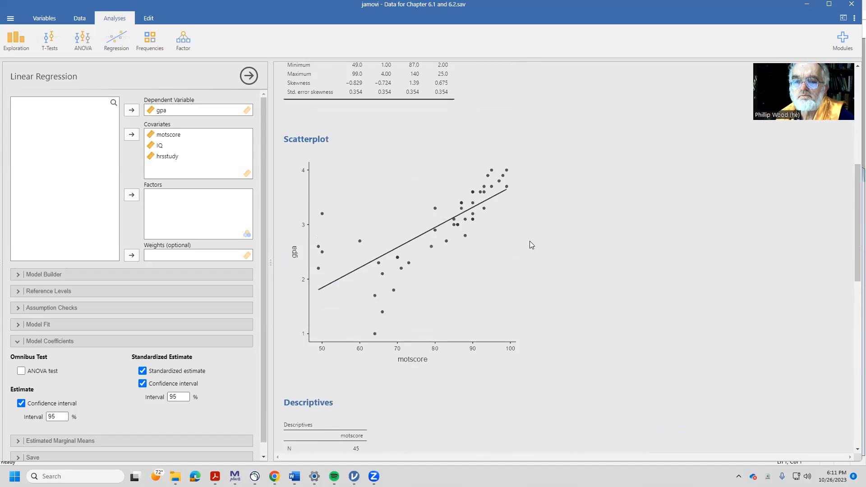
pyautogui.scroll(3)
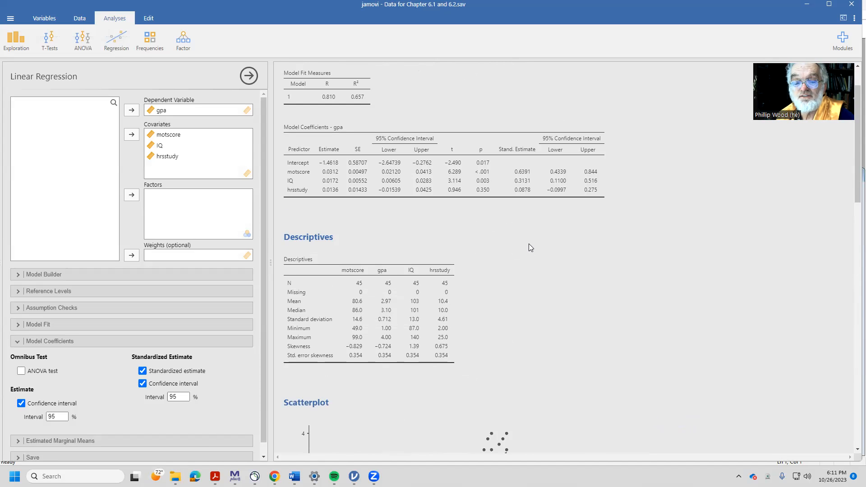
pyautogui.scroll(-3)
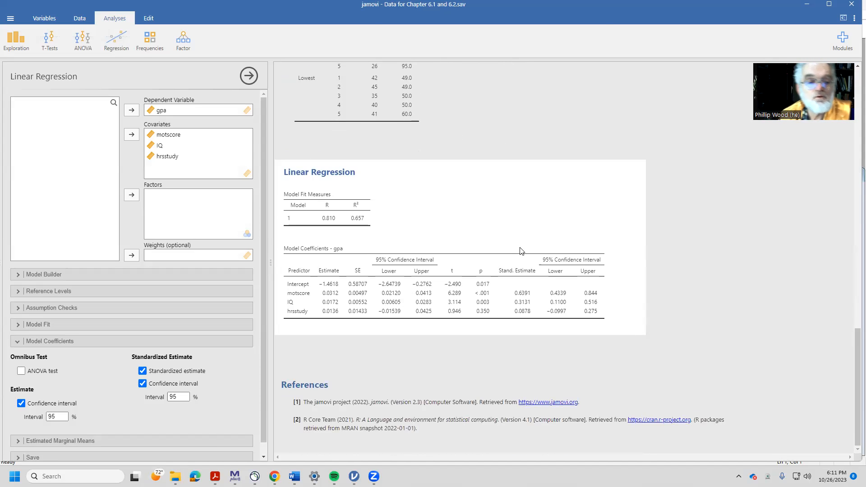
pyautogui.moveTo(253, 273)
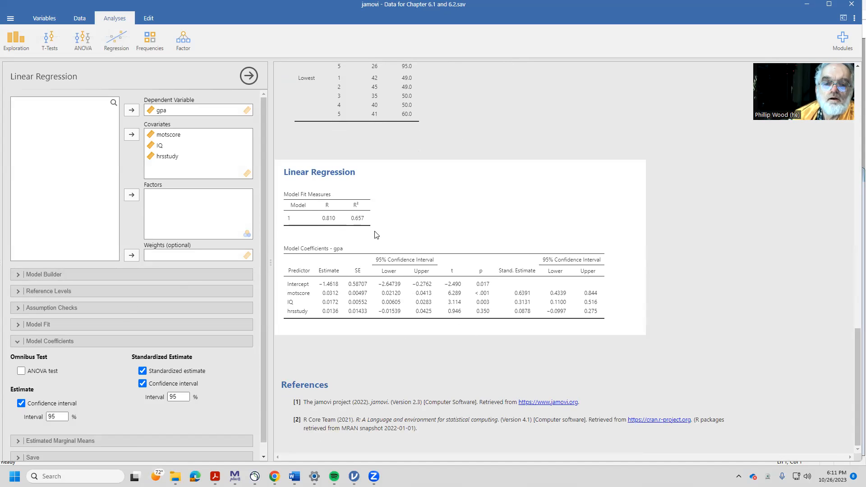
pyautogui.scroll(3)
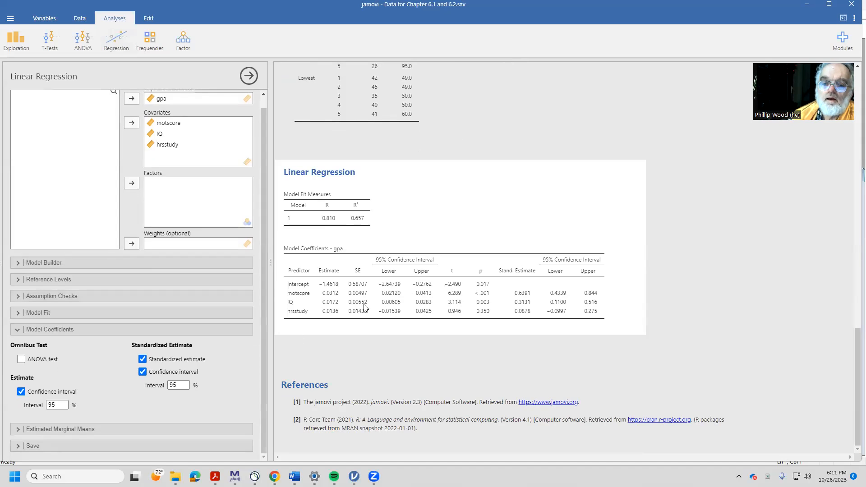
pyautogui.moveTo(477, 245)
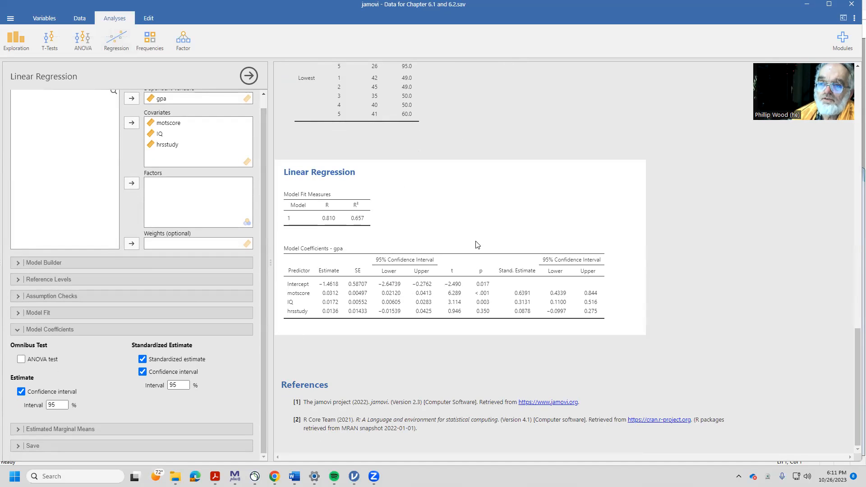
pyautogui.moveTo(5, 109)
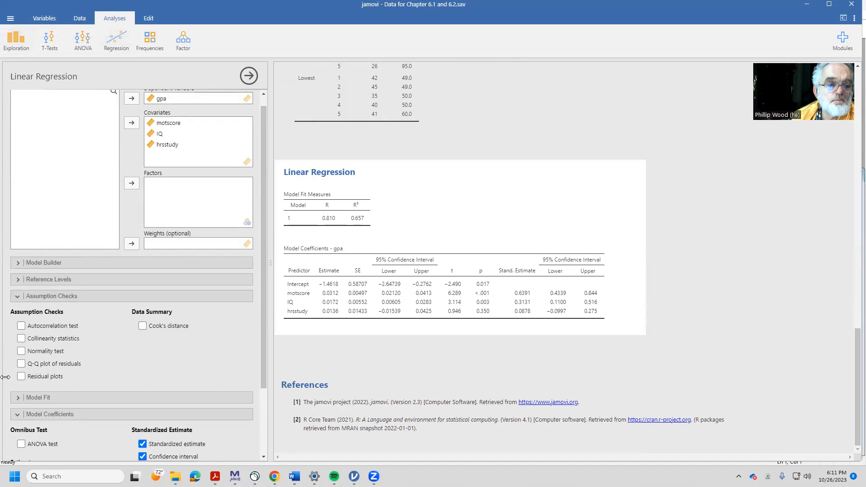
# - Add a residual normality test and a Cook's distance summary to the regression
pyautogui.click(21, 351)
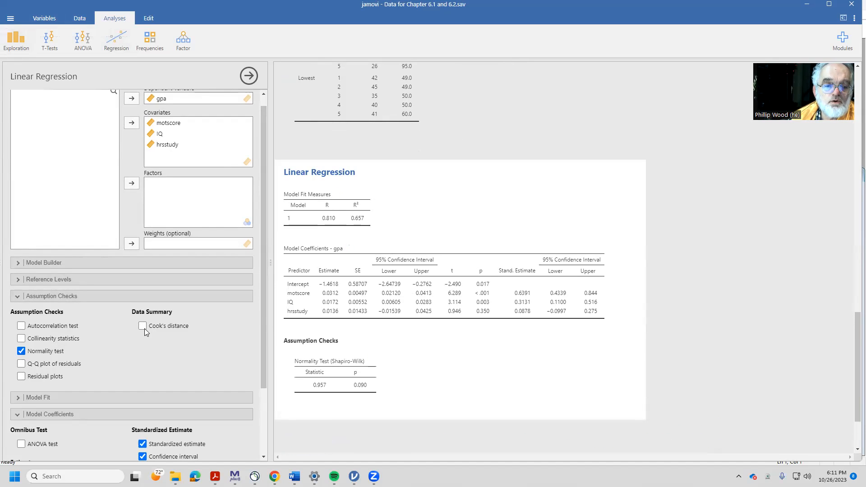
pyautogui.click(142, 326)
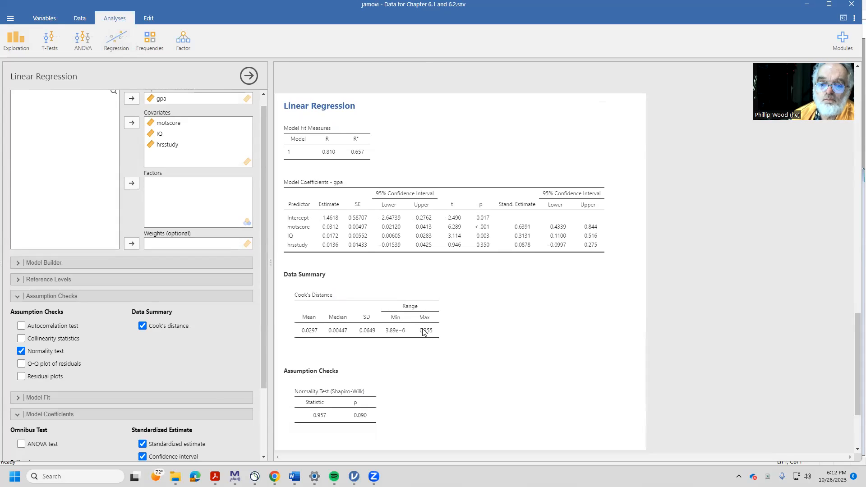
pyautogui.moveTo(340, 376)
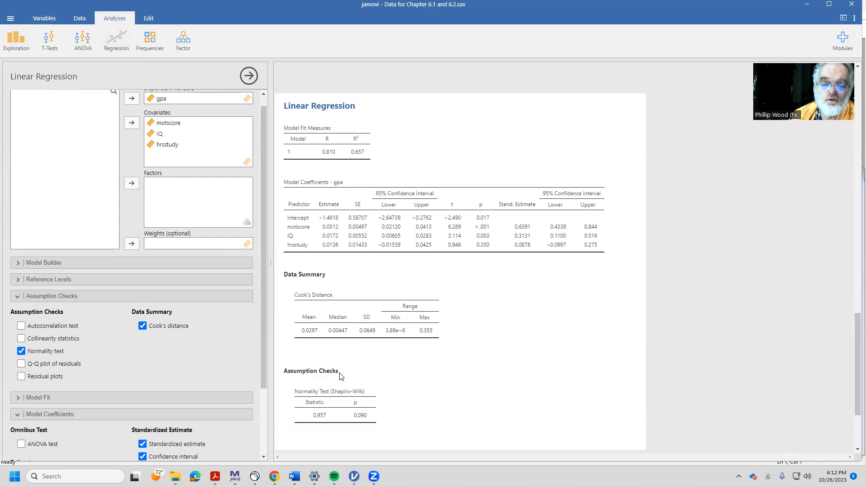
pyautogui.moveTo(591, 404)
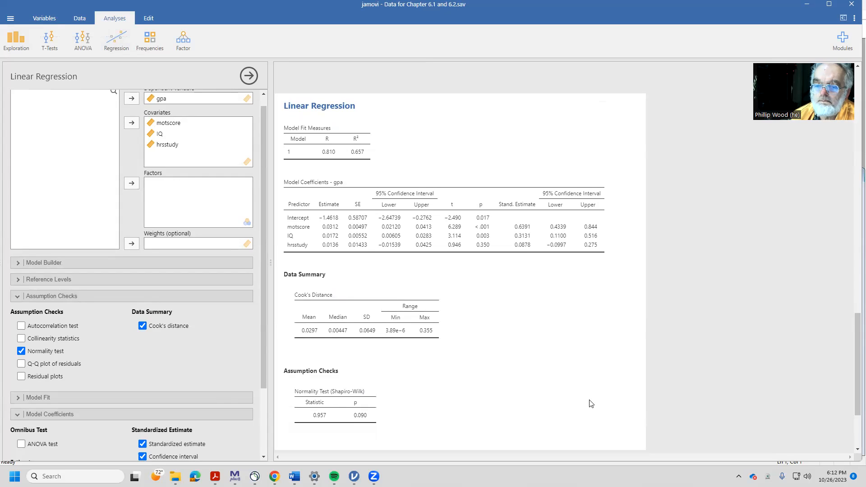
pyautogui.moveTo(713, 202)
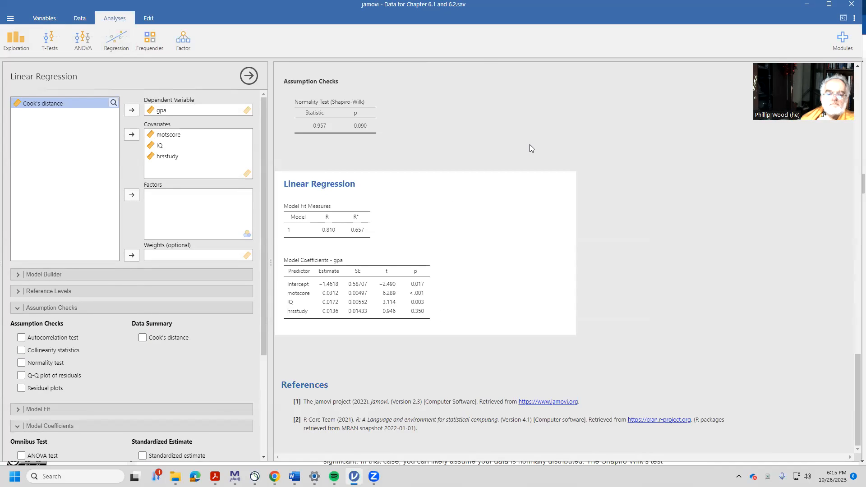
pyautogui.moveTo(370, 150)
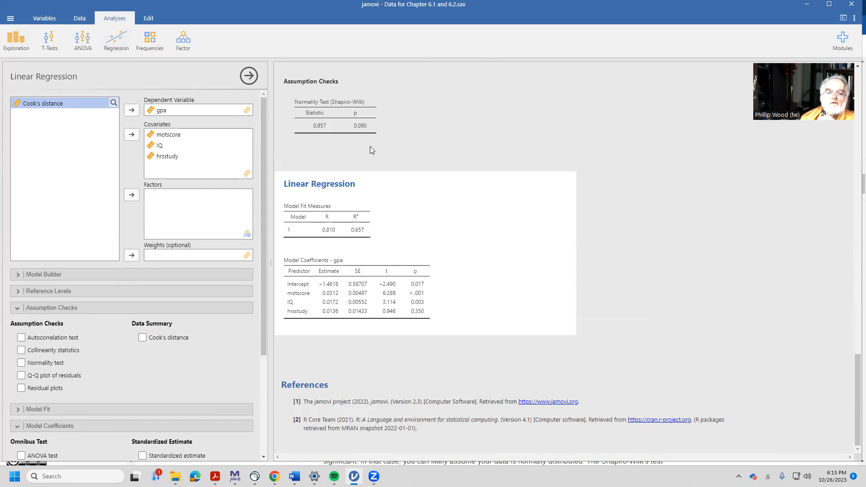
pyautogui.moveTo(216, 169)
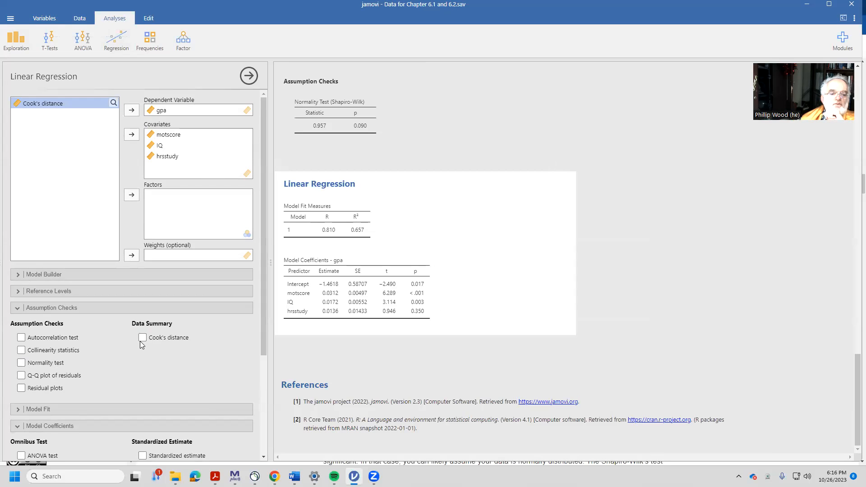
# - Tick the Cook's distance data summary and scroll the options down to Save
pyautogui.click(143, 337)
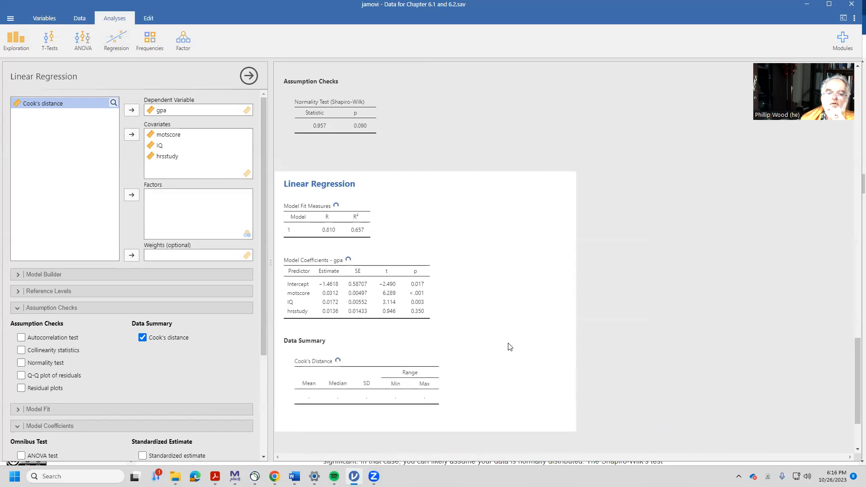
pyautogui.scroll(-3)
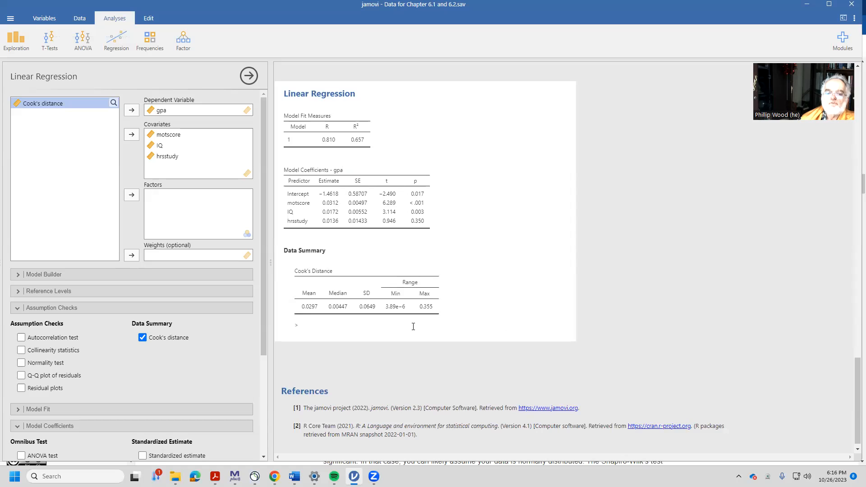
pyautogui.moveTo(422, 319)
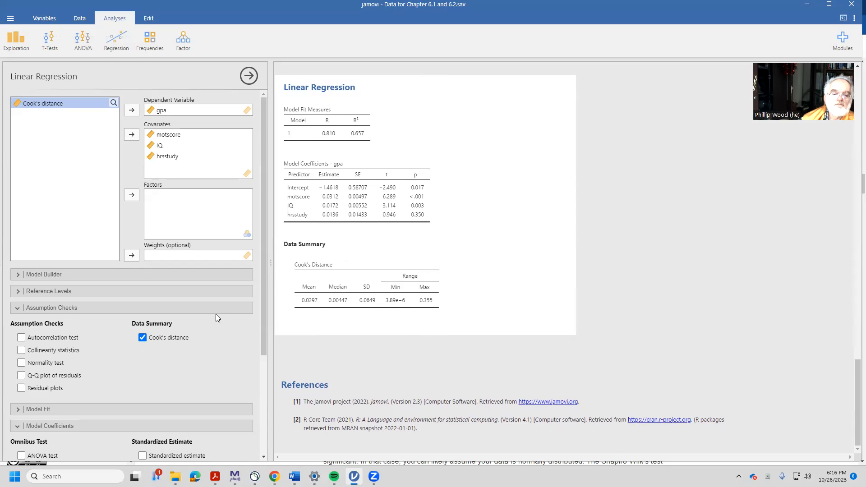
pyautogui.scroll(-3)
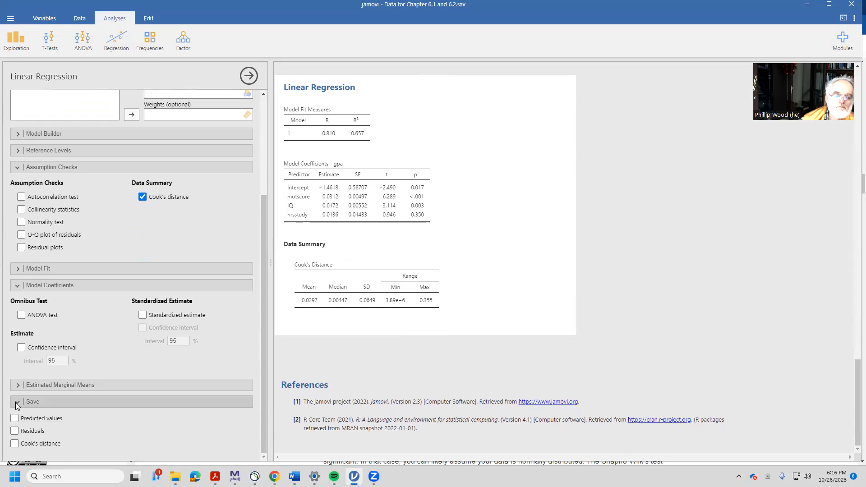
# - Save Cook's distance to the data and check row 35's maximum value of 0.355
pyautogui.click(15, 443)
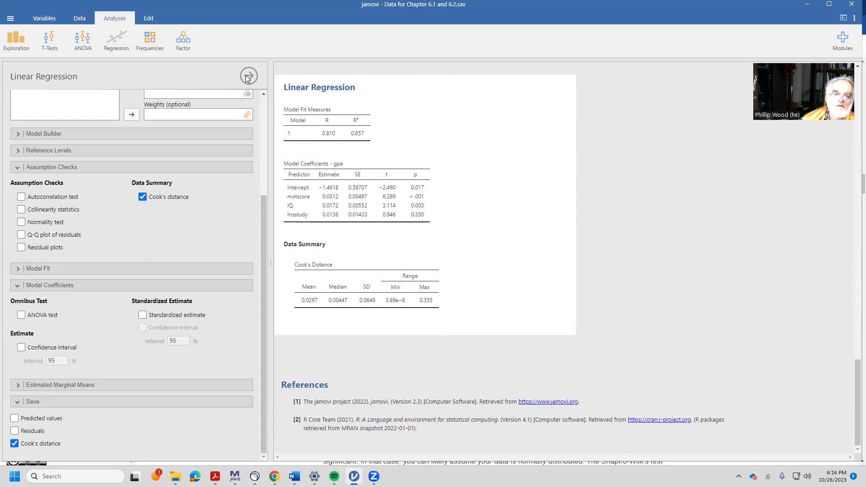
pyautogui.click(248, 76)
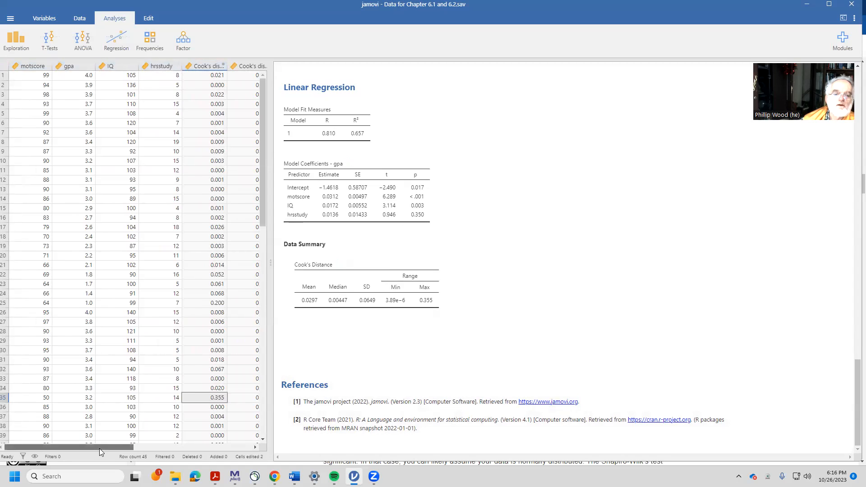
pyautogui.hscroll(3)
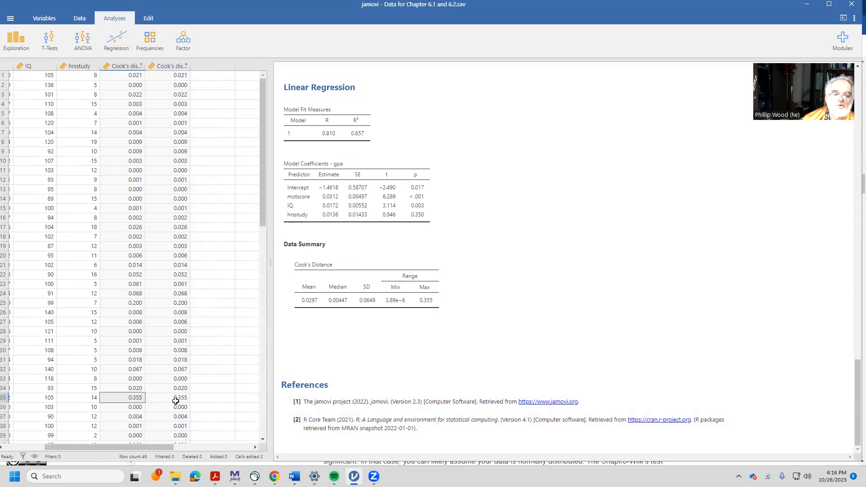
pyautogui.click(180, 398)
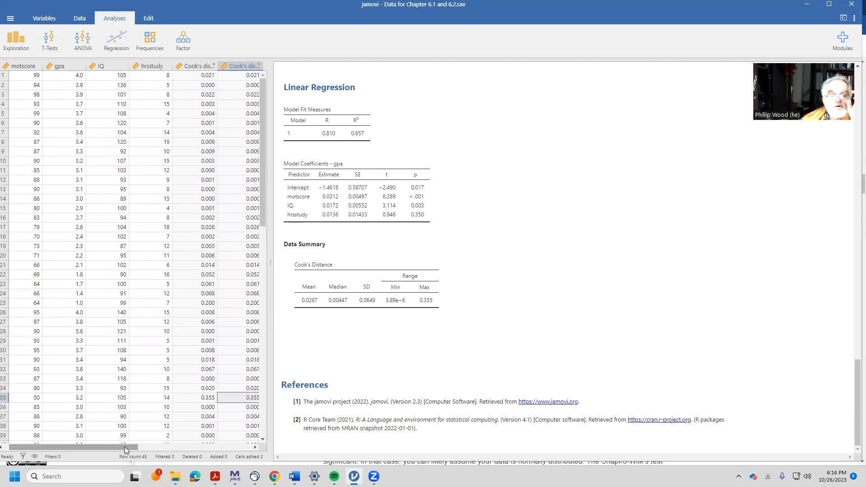
pyautogui.moveTo(224, 403)
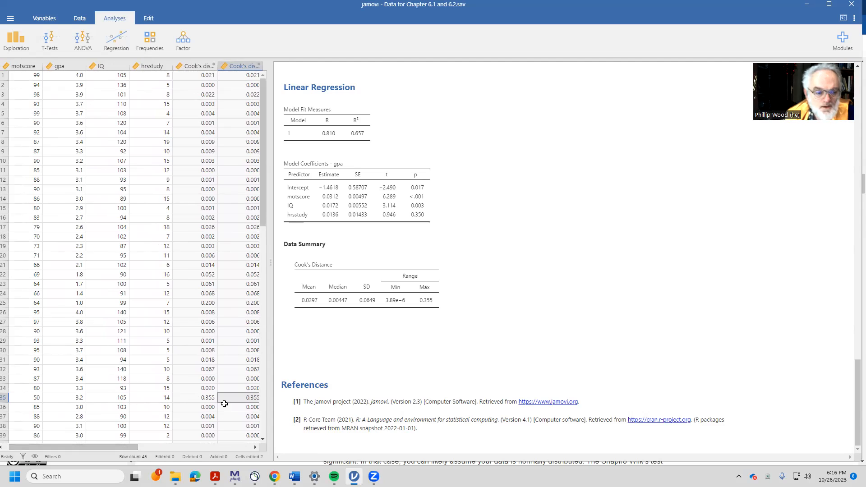
# - Inspect case 35's scores: gpa 3.2, IQ 105 and hrsstudy 14
pyautogui.click(79, 398)
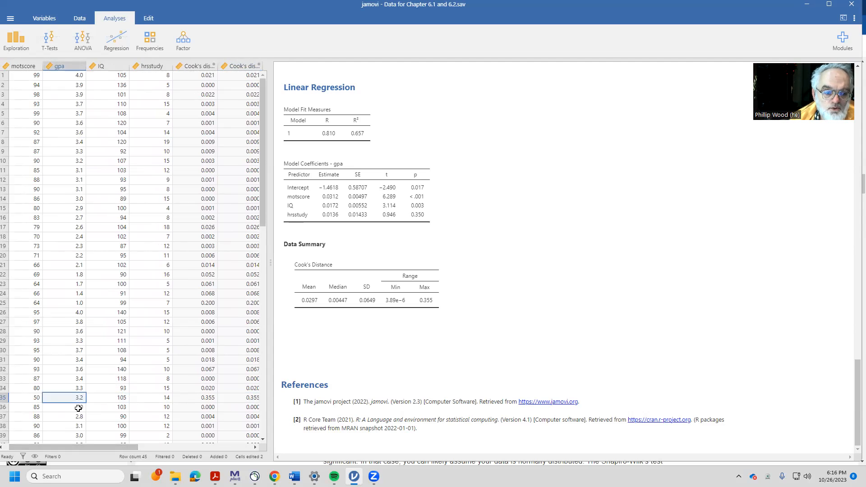
pyautogui.click(106, 397)
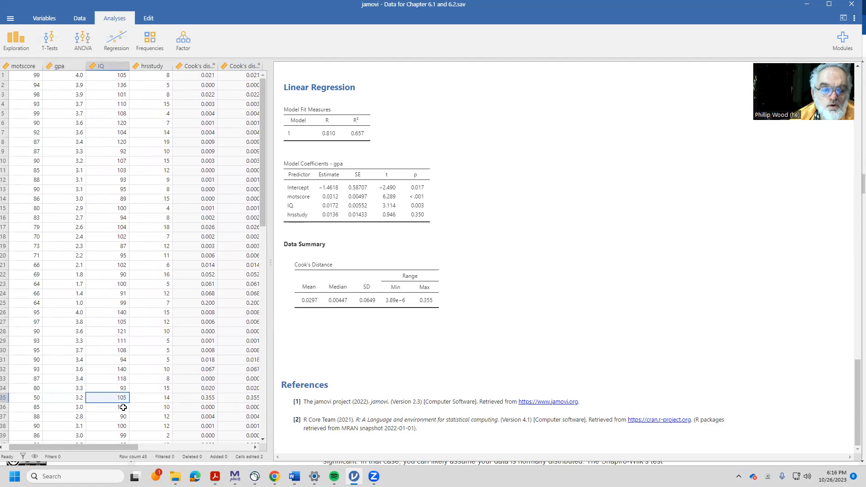
pyautogui.click(151, 397)
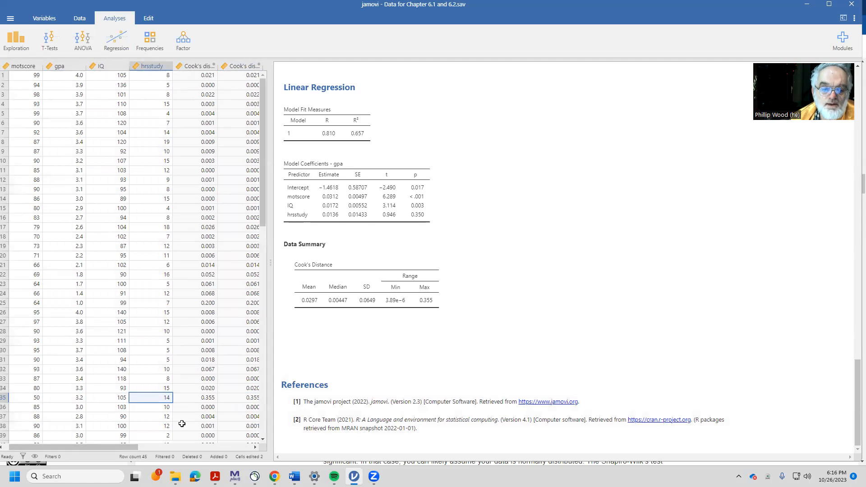
pyautogui.moveTo(109, 396)
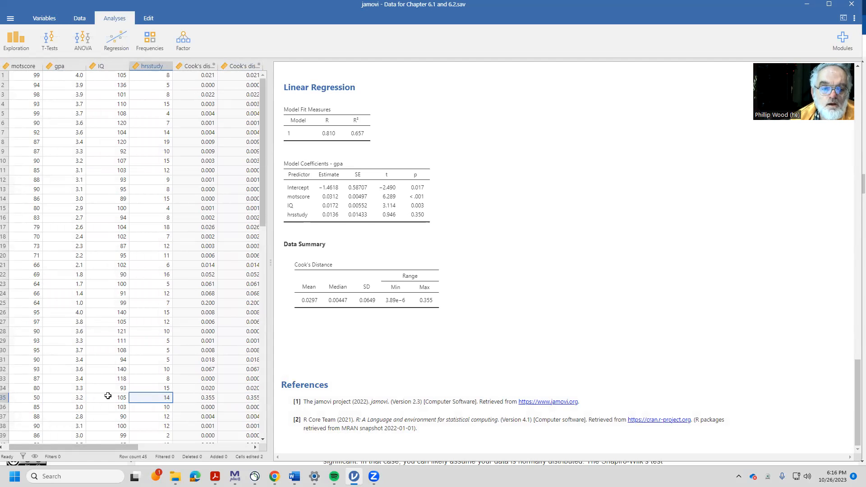
pyautogui.click(109, 398)
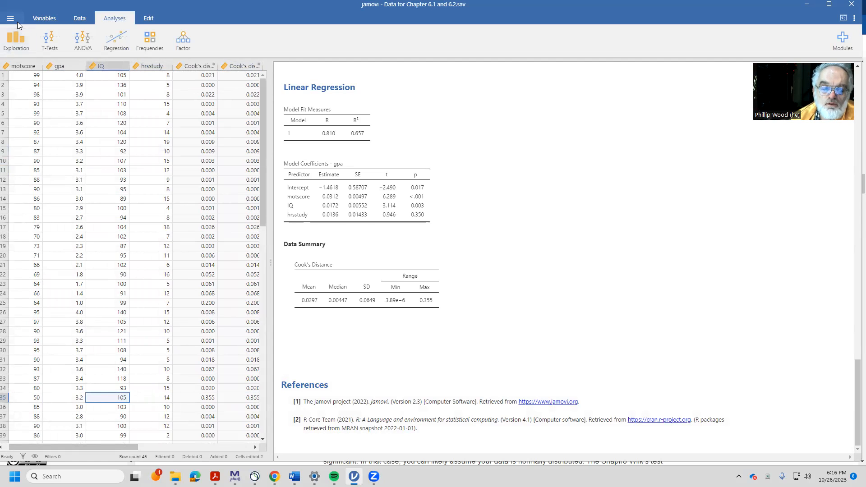
pyautogui.click(17, 39)
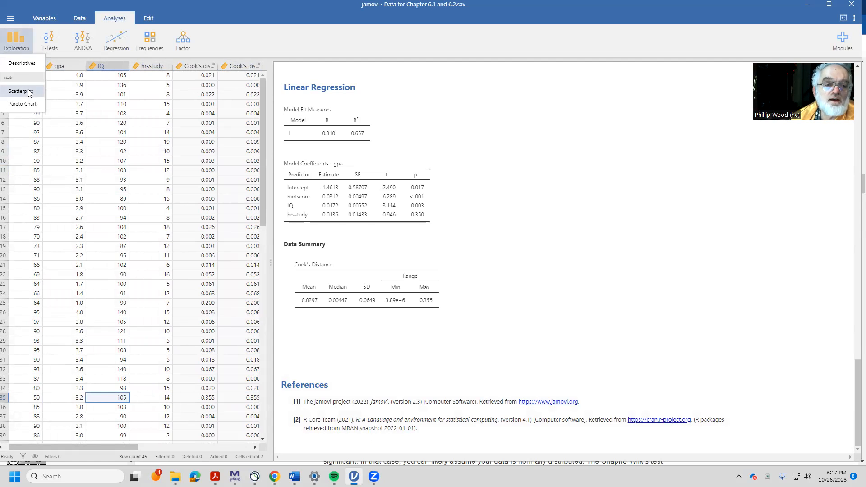
# - Create a scatterplot with gpa on the Y-axis and IQ on the X-axis
pyautogui.click(22, 91)
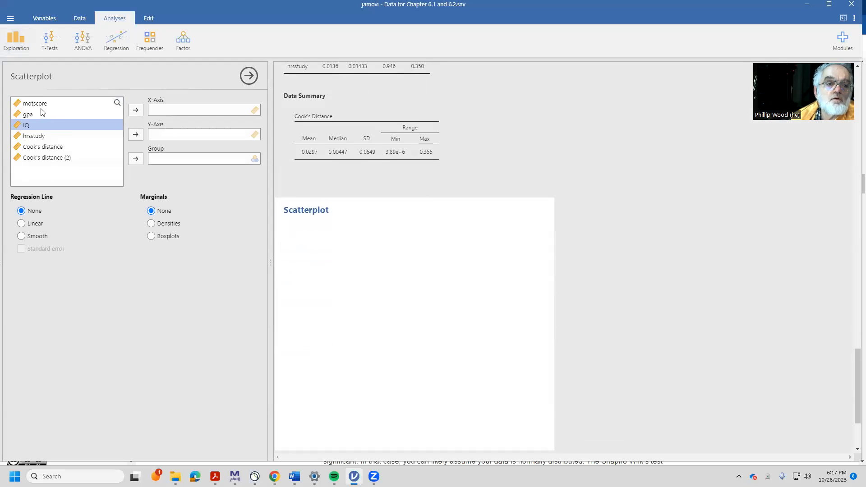
pyautogui.click(135, 135)
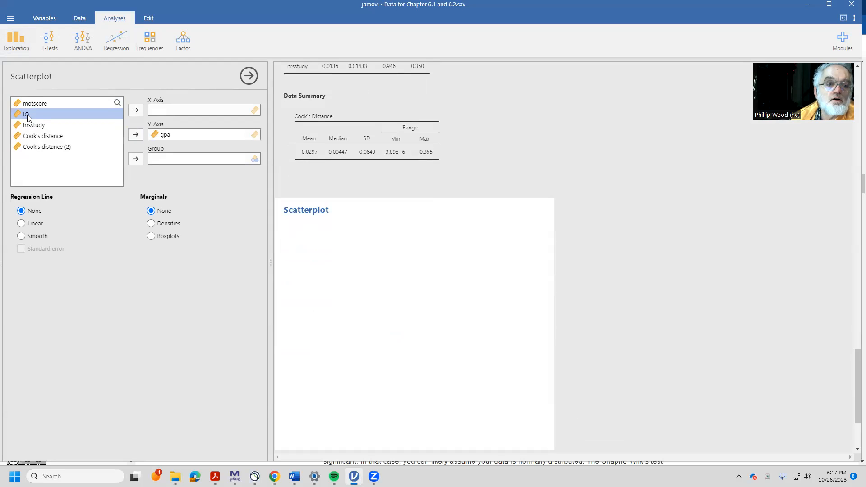
pyautogui.click(135, 110)
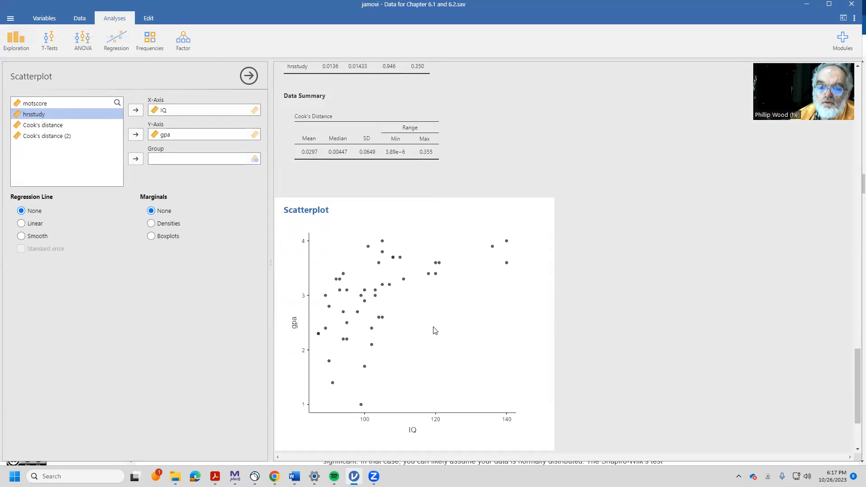
pyautogui.moveTo(402, 269)
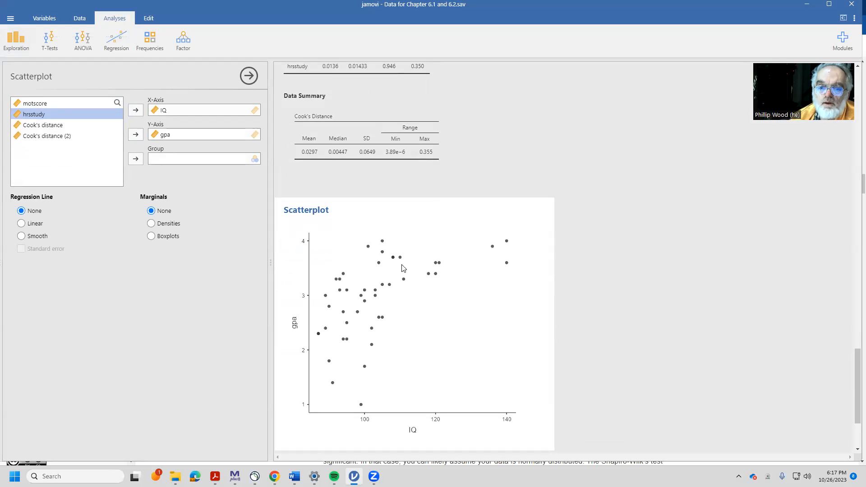
pyautogui.moveTo(411, 281)
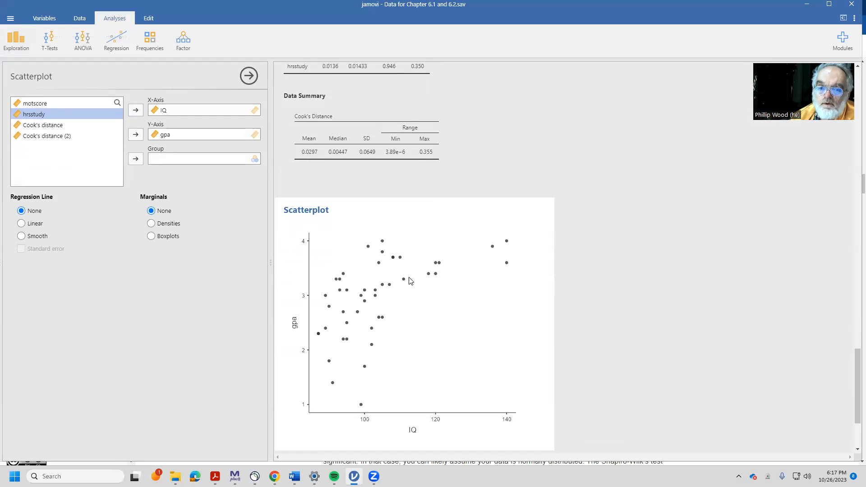
pyautogui.moveTo(241, 288)
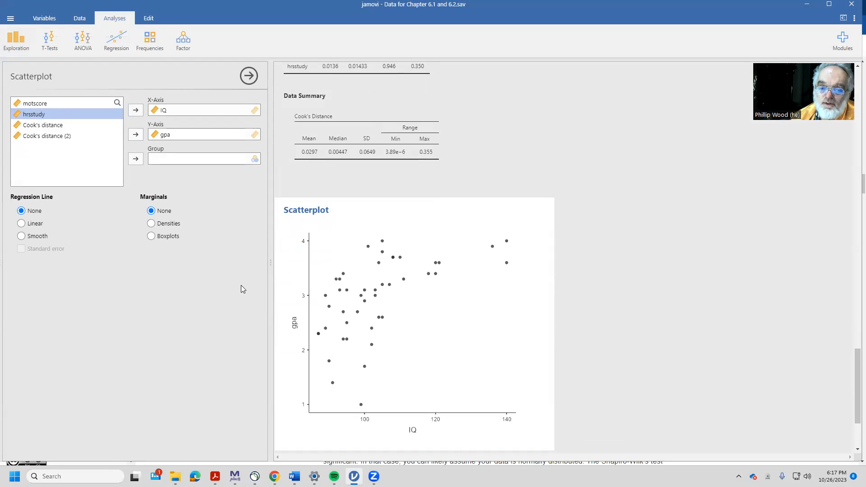
pyautogui.moveTo(424, 272)
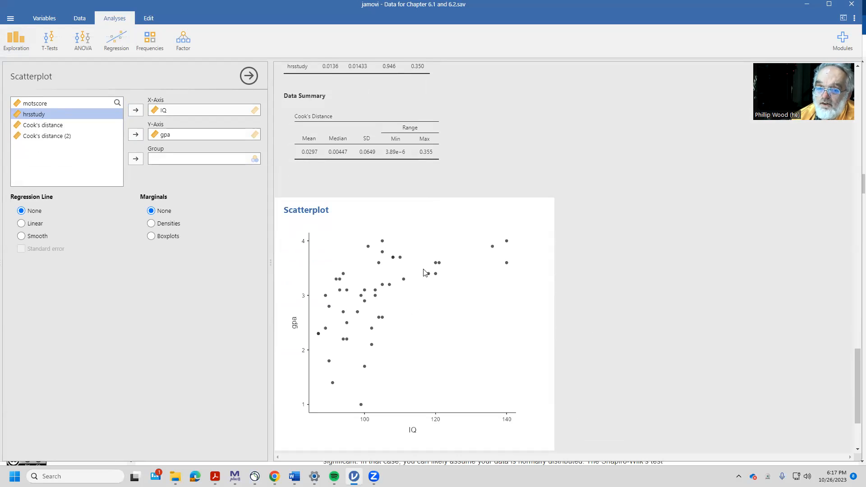
pyautogui.moveTo(378, 305)
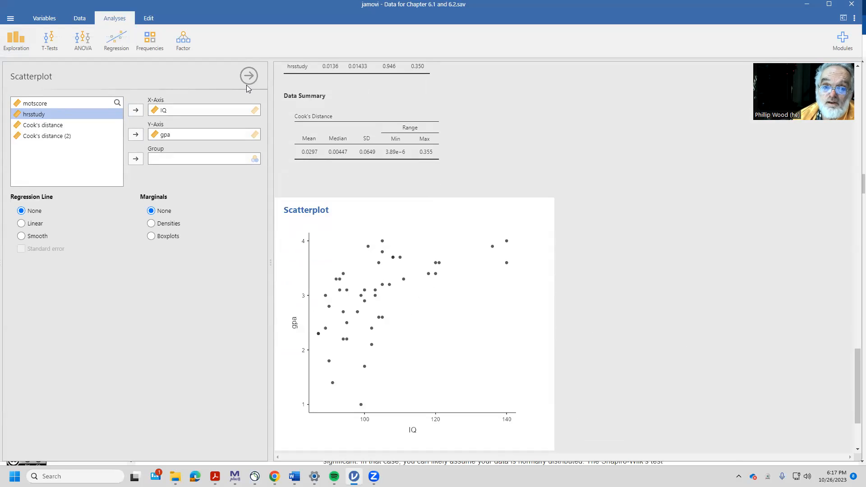
pyautogui.click(248, 75)
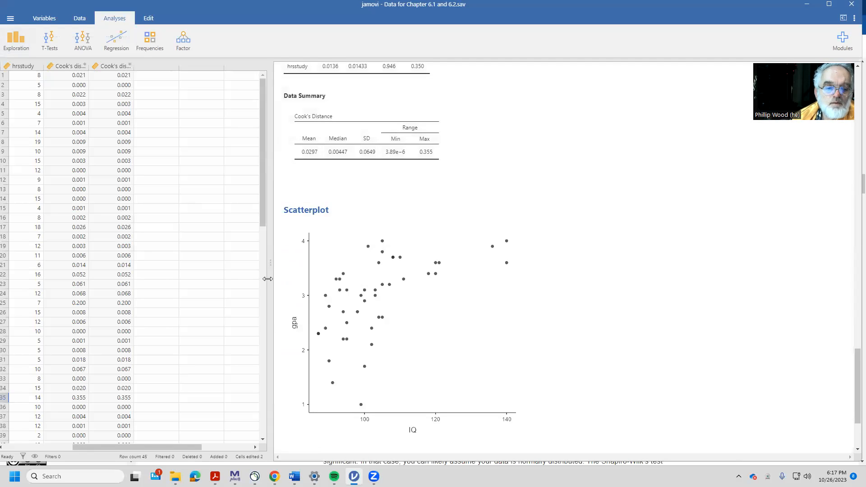
# - Delete row 35 from the dataset, leaving 44 rows
pyautogui.scroll(-3)
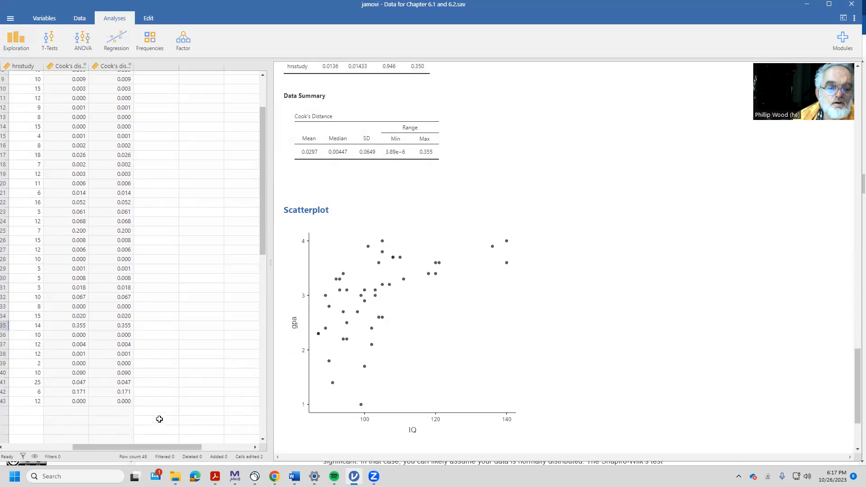
pyautogui.scroll(-3)
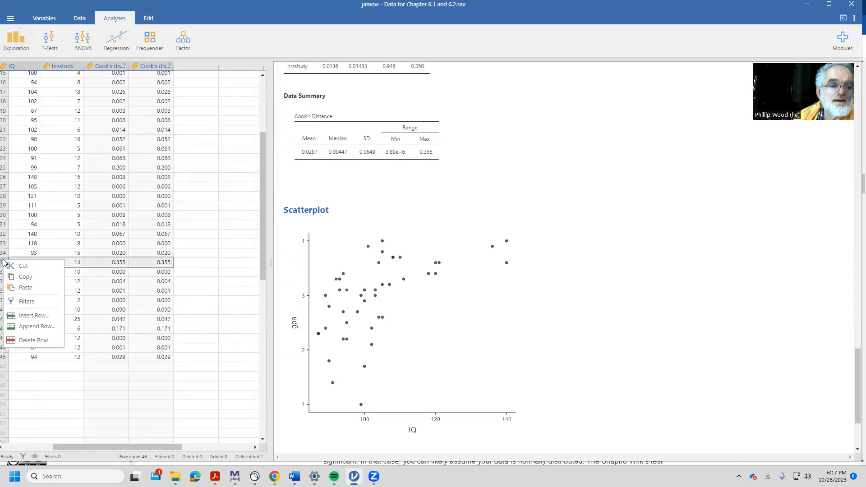
pyautogui.moveTo(33, 340)
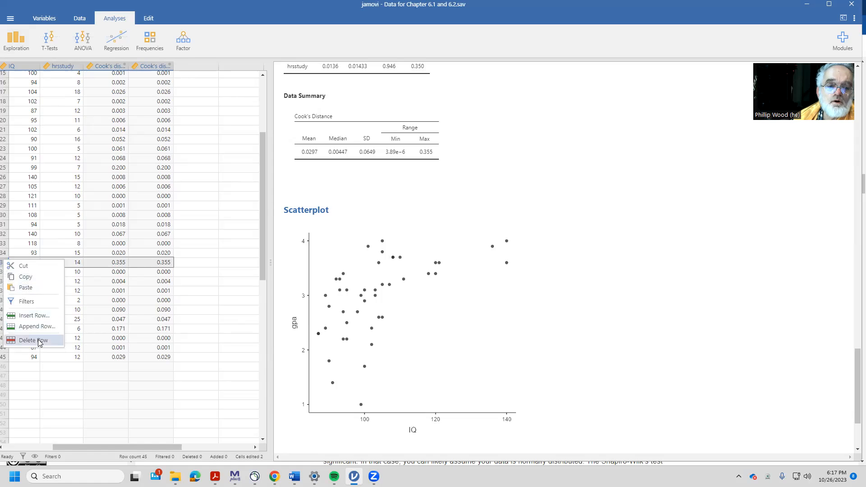
pyautogui.click(35, 340)
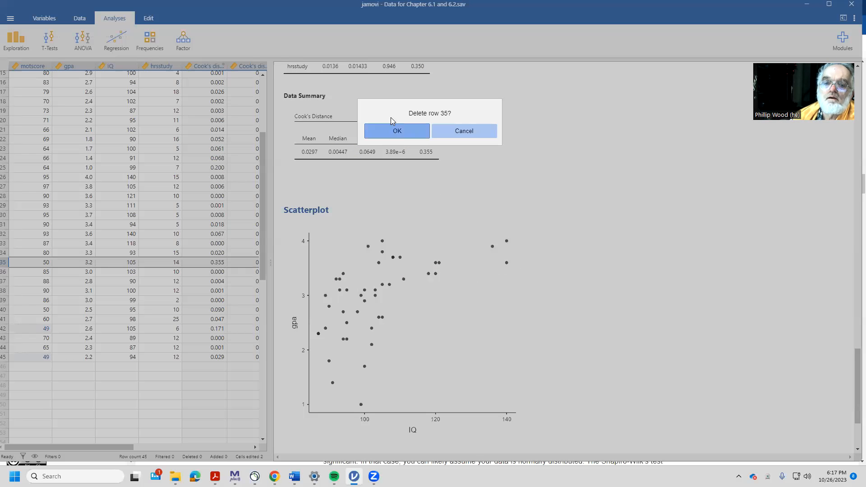
pyautogui.click(396, 130)
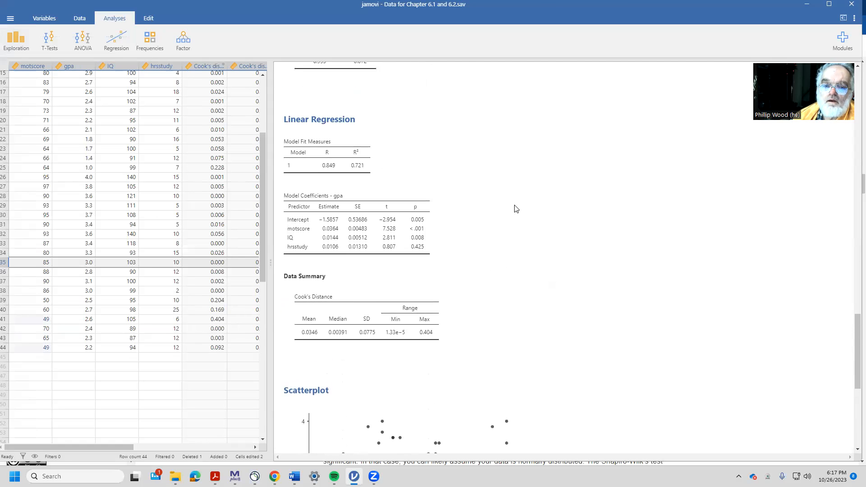
pyautogui.scroll(3)
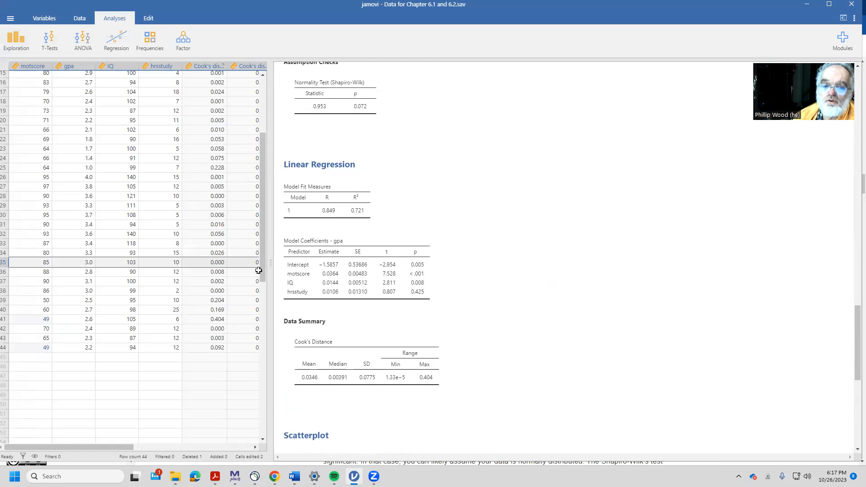
pyautogui.moveTo(371, 185)
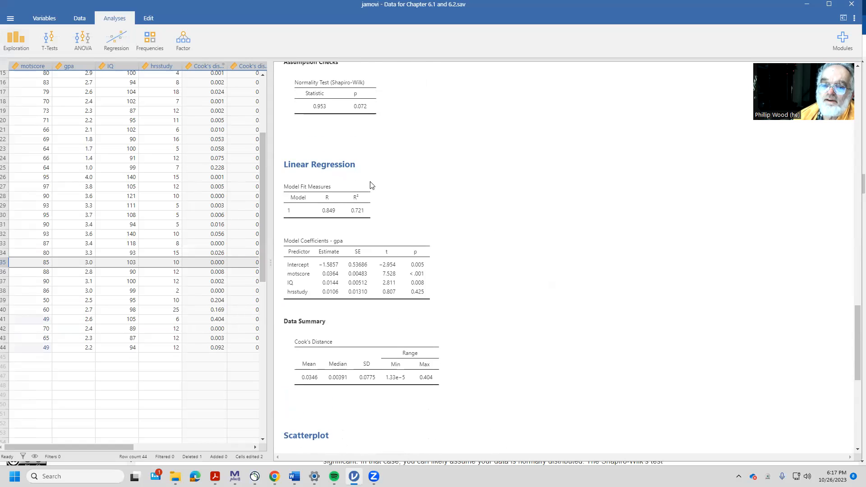
pyautogui.moveTo(470, 230)
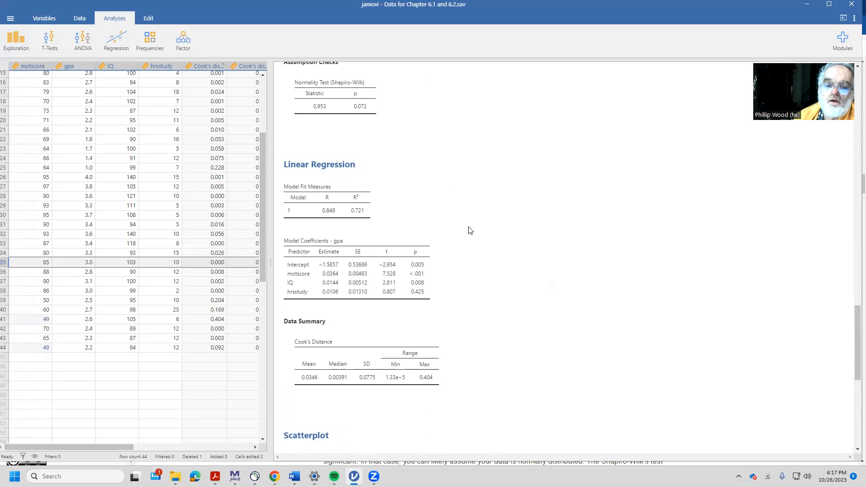
pyautogui.moveTo(456, 273)
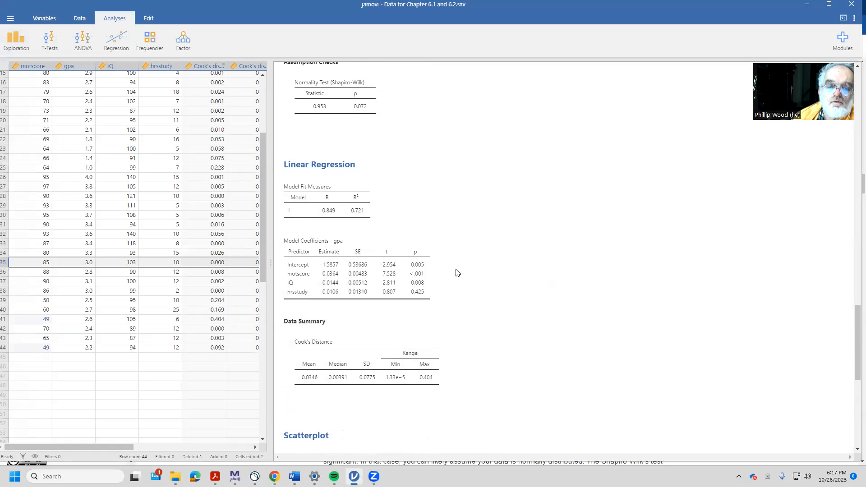
pyautogui.moveTo(425, 373)
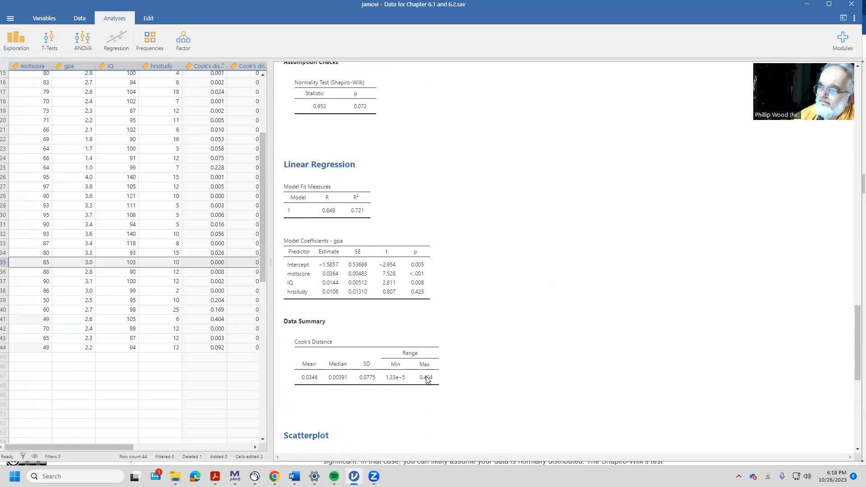
pyautogui.moveTo(414, 283)
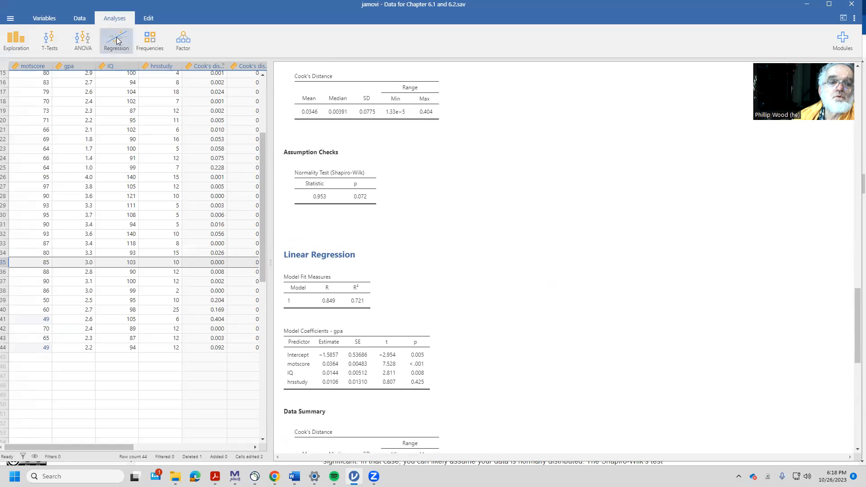
# - Start a new Linear Regression with standardized estimates and their confidence intervals
pyautogui.click(116, 39)
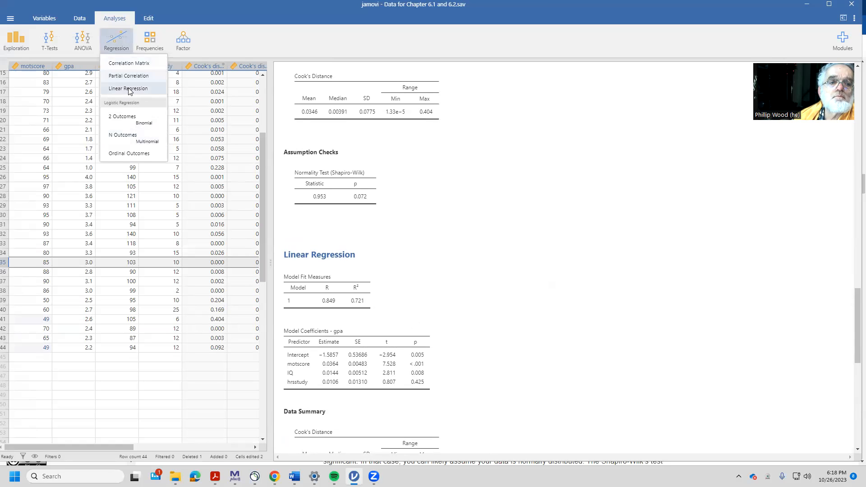
pyautogui.click(128, 88)
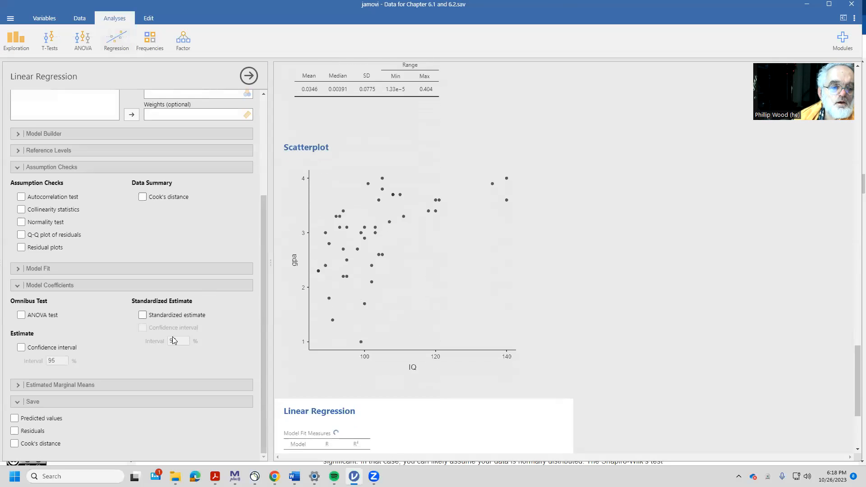
pyautogui.click(143, 315)
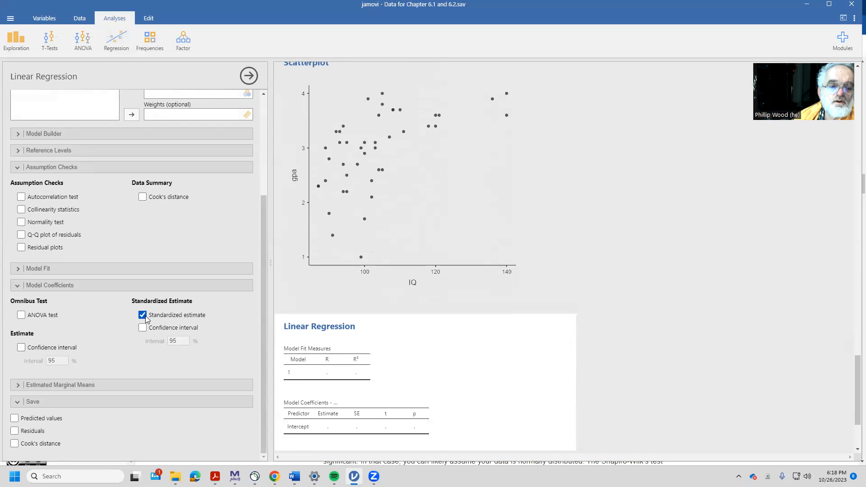
pyautogui.click(143, 327)
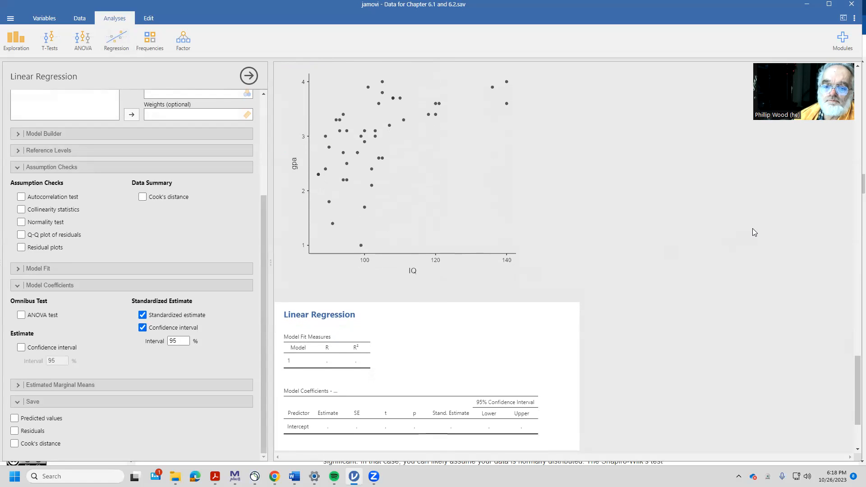
pyautogui.scroll(-3)
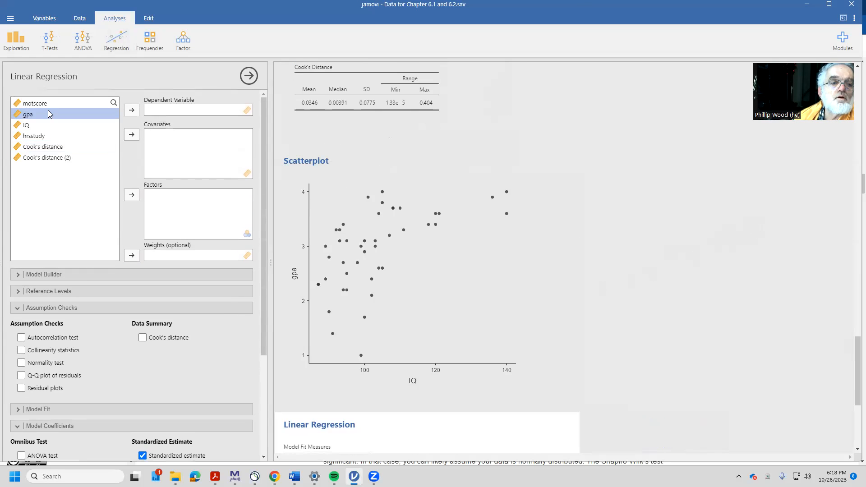
# - Set gpa as the dependent variable, with motscore, IQ and hrsstudy as covariates
pyautogui.click(130, 109)
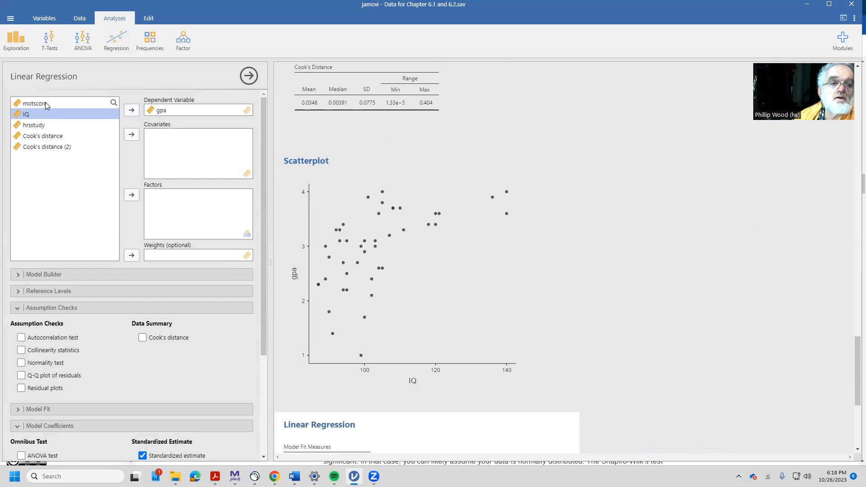
pyautogui.click(131, 134)
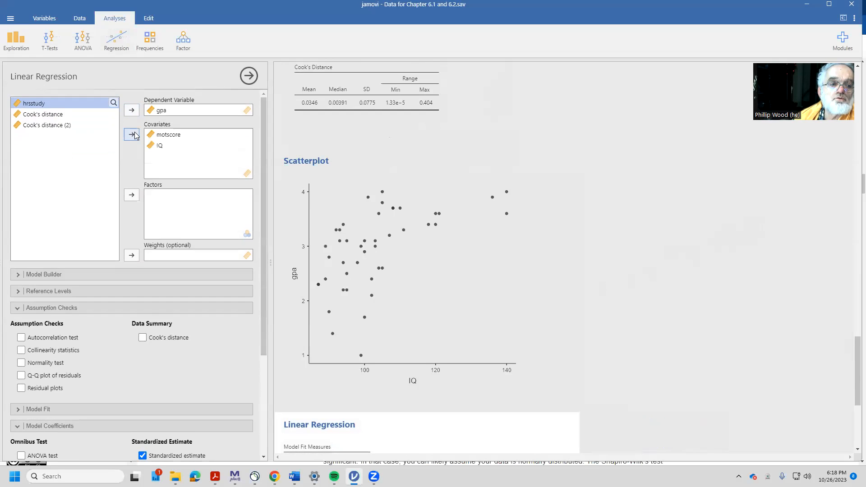
pyautogui.click(131, 135)
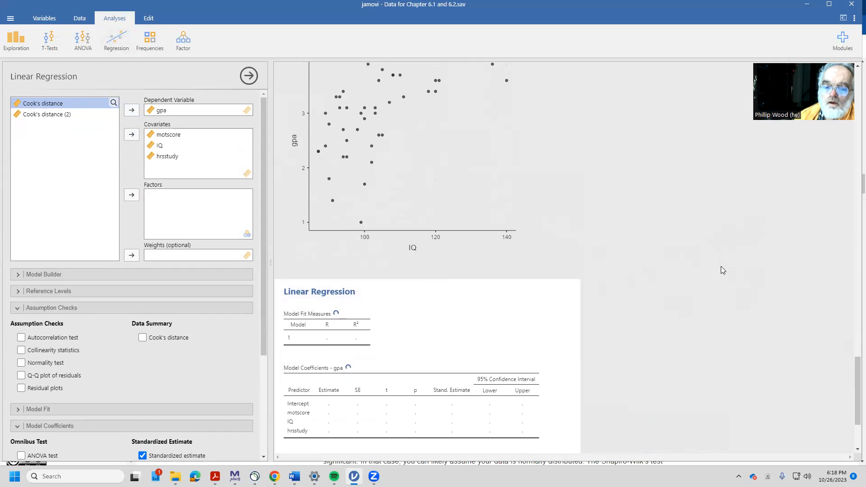
pyautogui.scroll(-3)
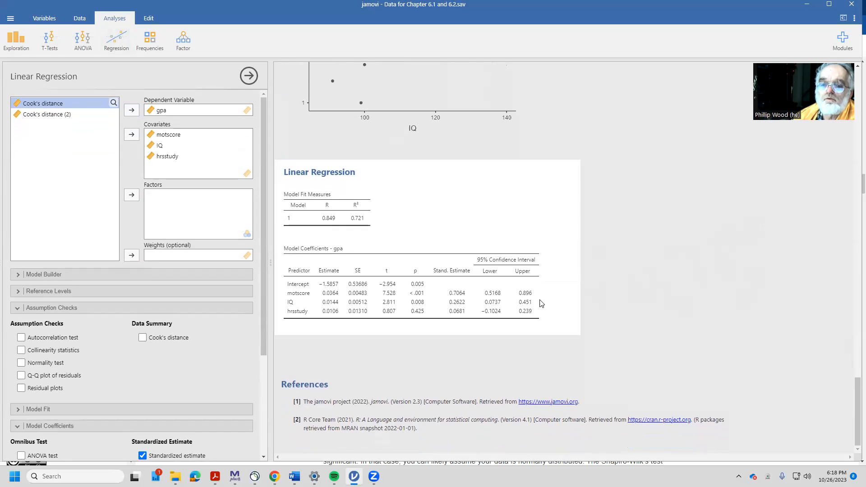
pyautogui.moveTo(445, 324)
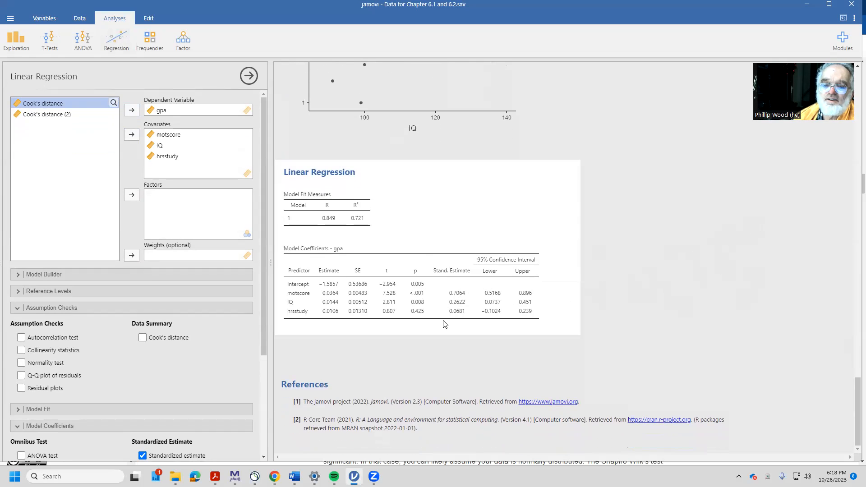
pyautogui.moveTo(458, 294)
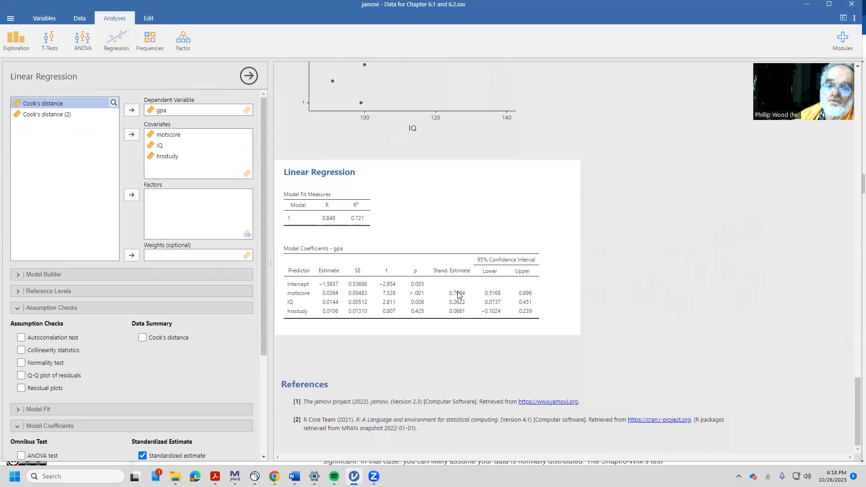
pyautogui.moveTo(723, 177)
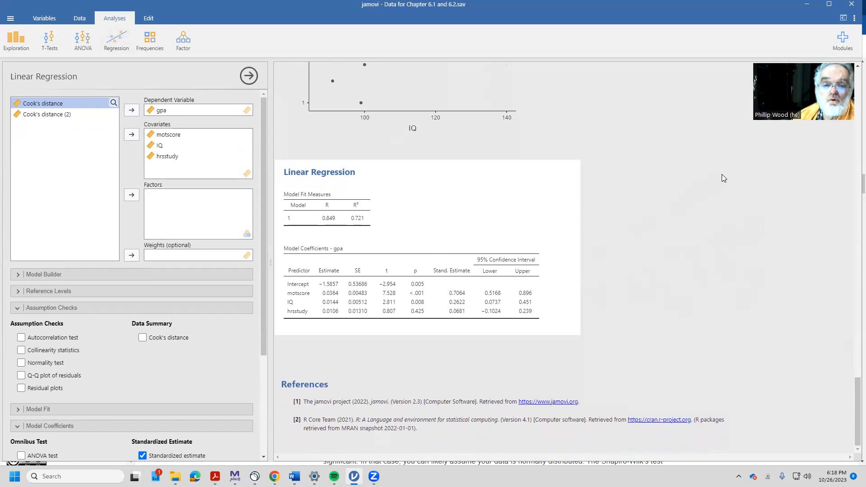
pyautogui.moveTo(667, 233)
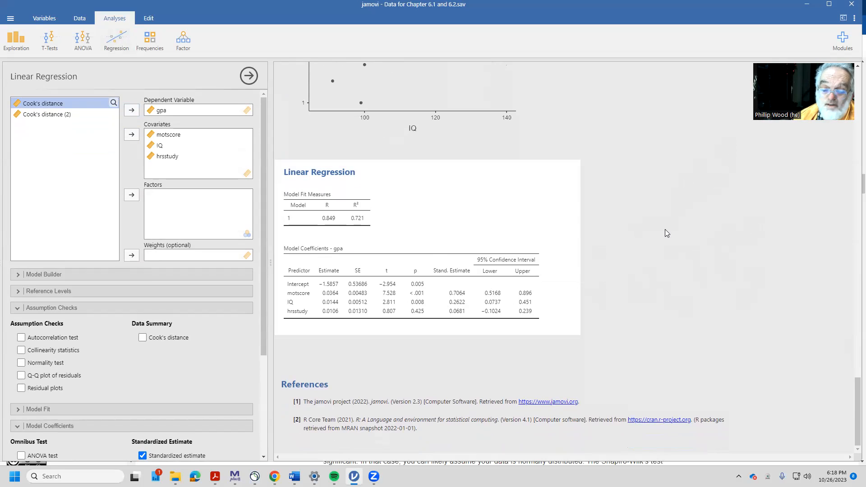
pyautogui.moveTo(410, 283)
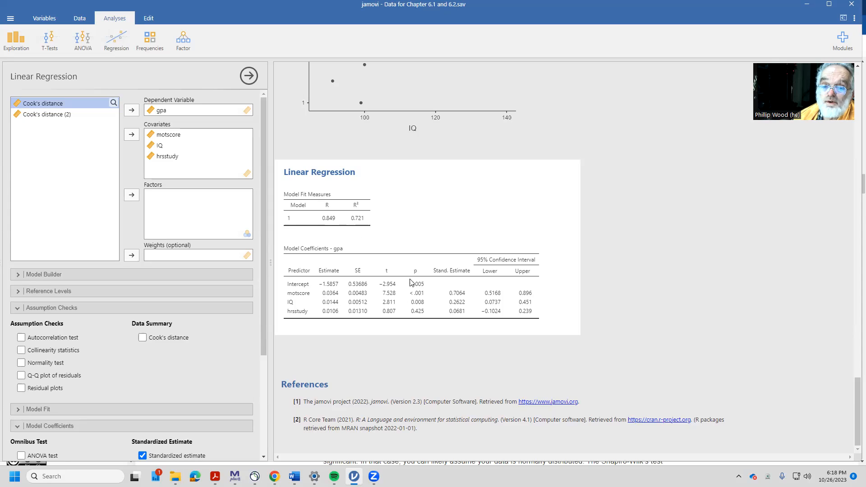
pyautogui.moveTo(459, 298)
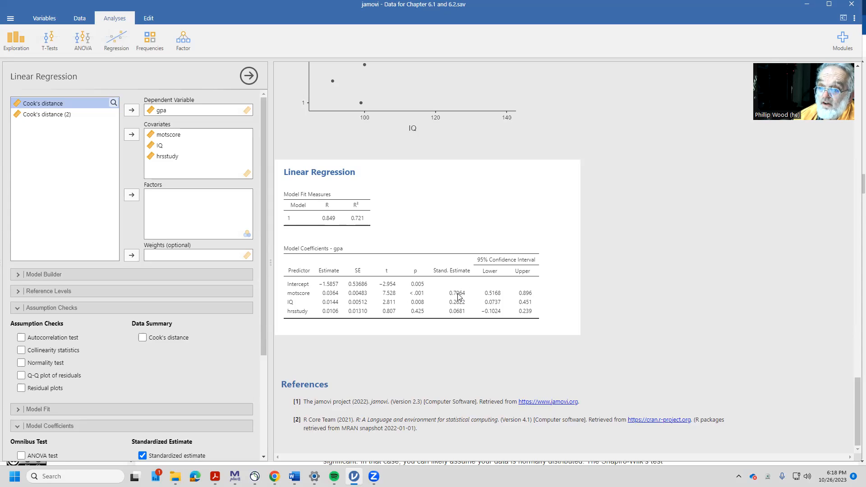
pyautogui.moveTo(490, 287)
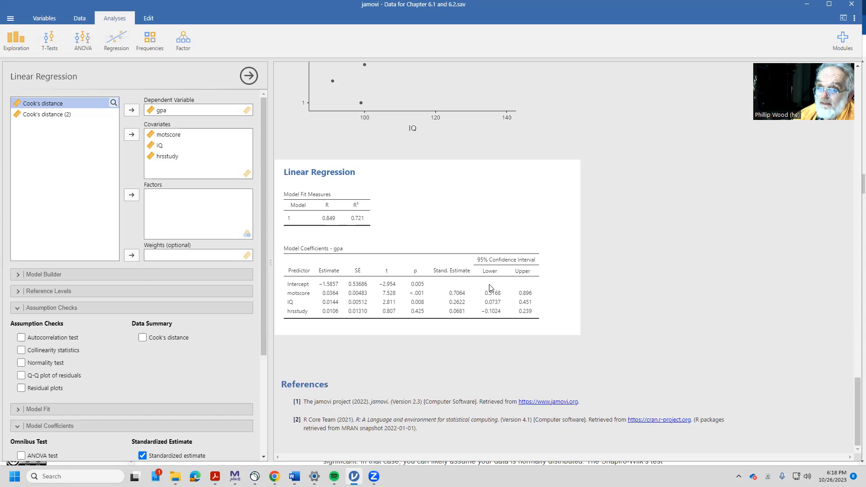
pyautogui.moveTo(492, 286)
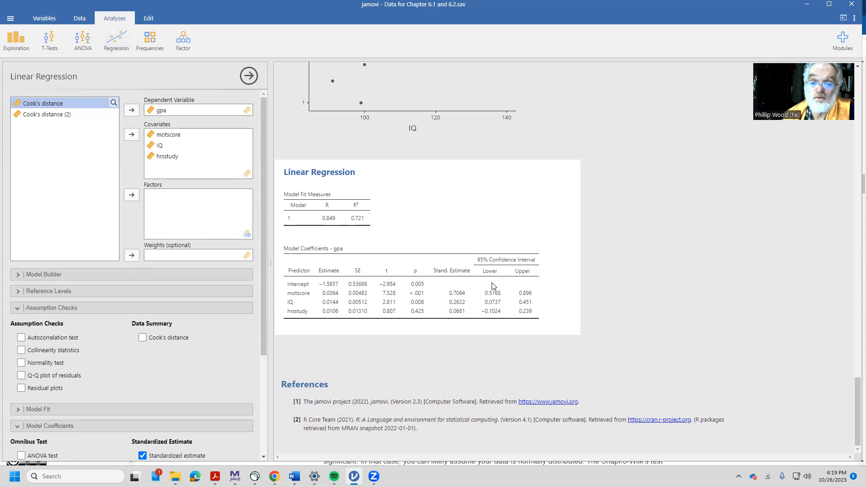
pyautogui.moveTo(624, 387)
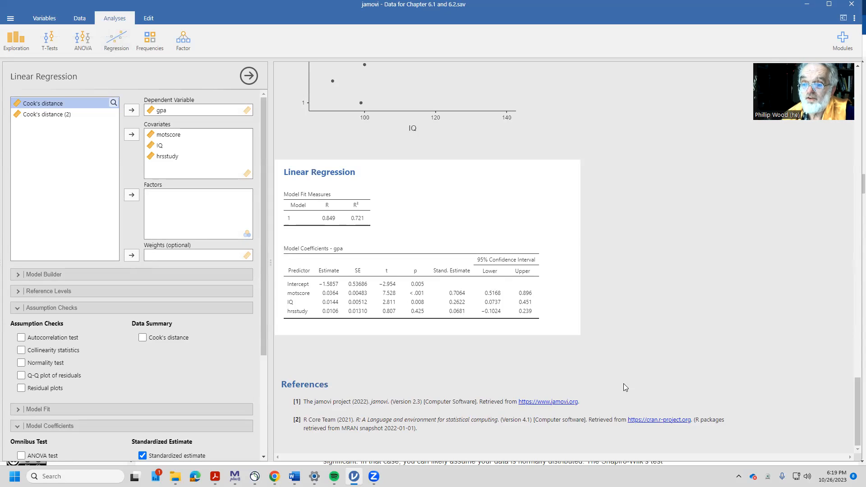